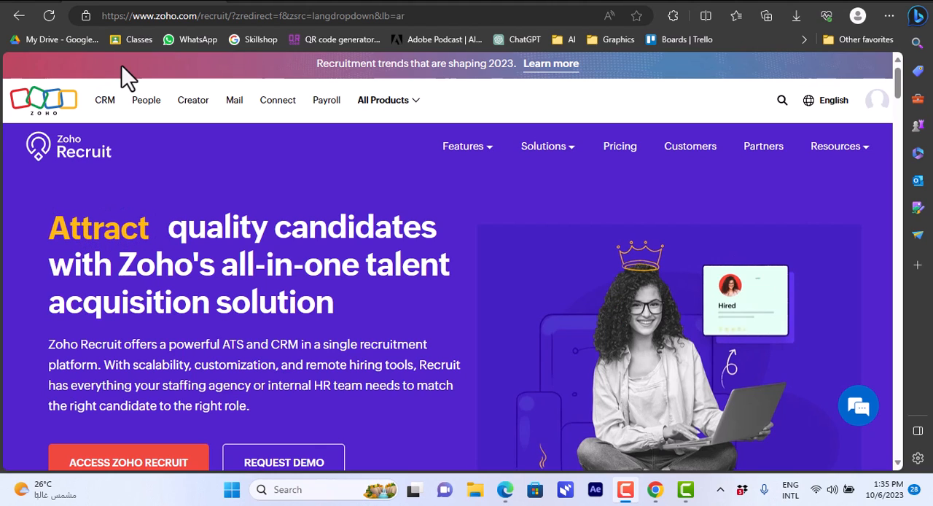
mouse_move(348, 87)
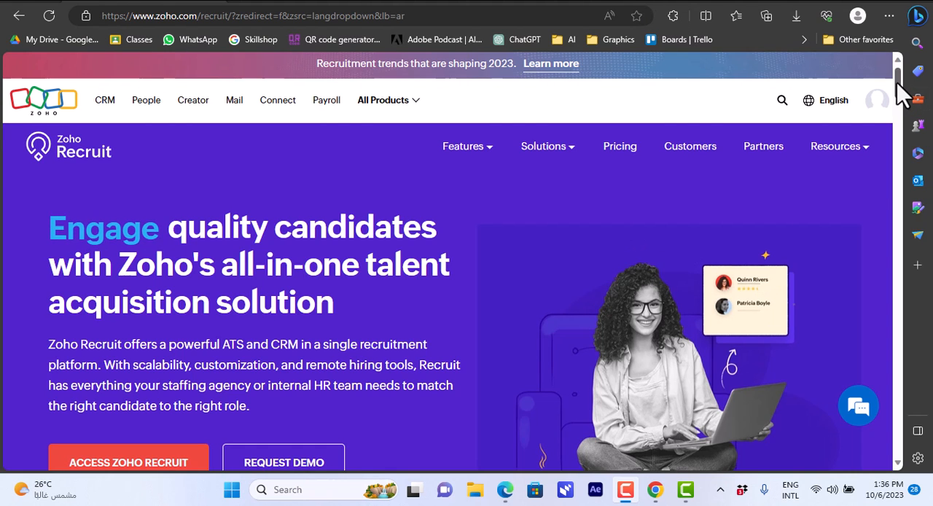
Browse the landing page and choose 'Access Zoho Recruit' to reach the account setup page
scroll(down, 3)
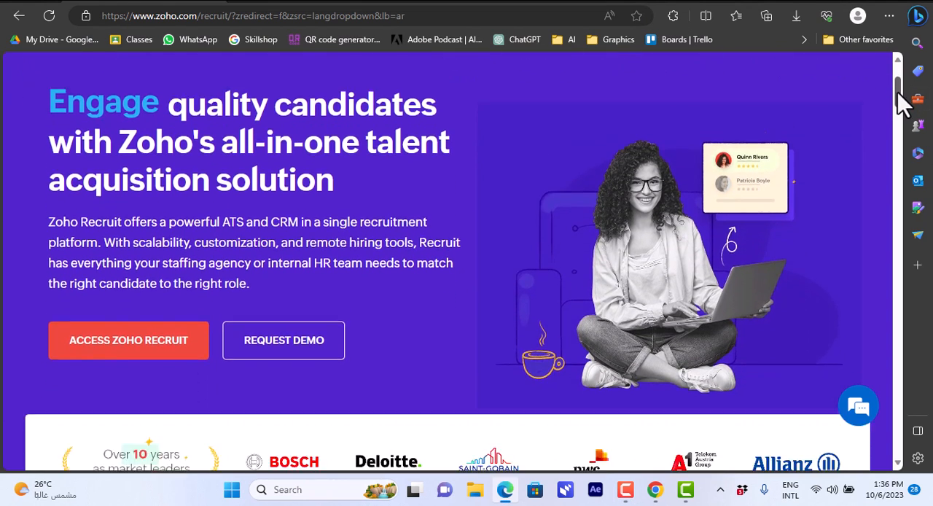
scroll(down, 3)
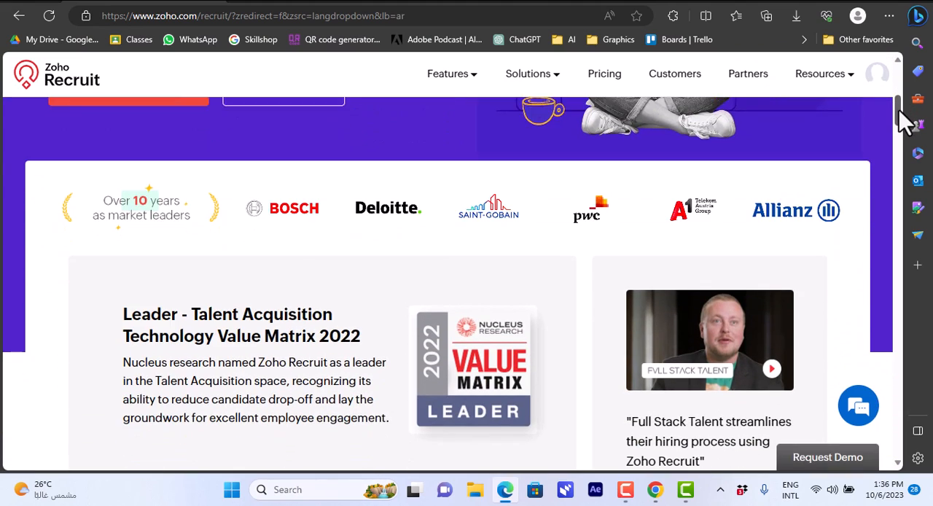
scroll(down, 3)
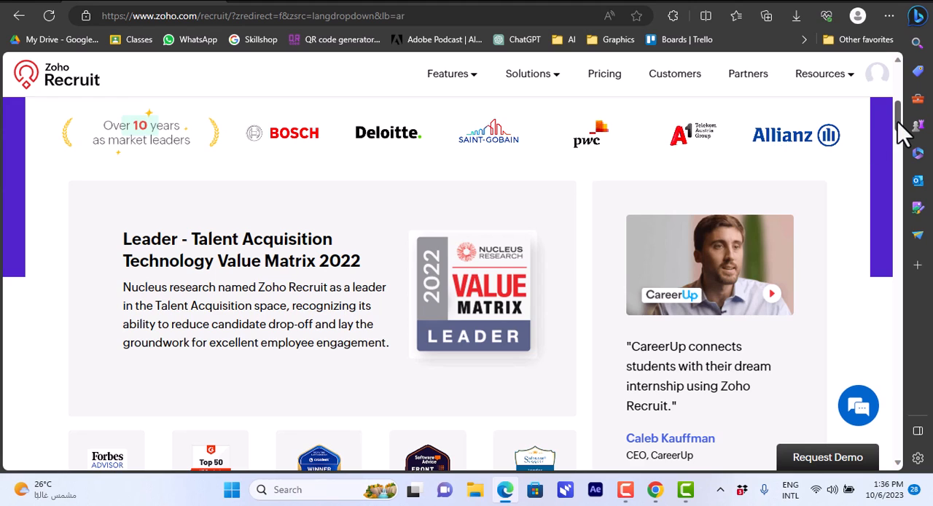
scroll(down, 3)
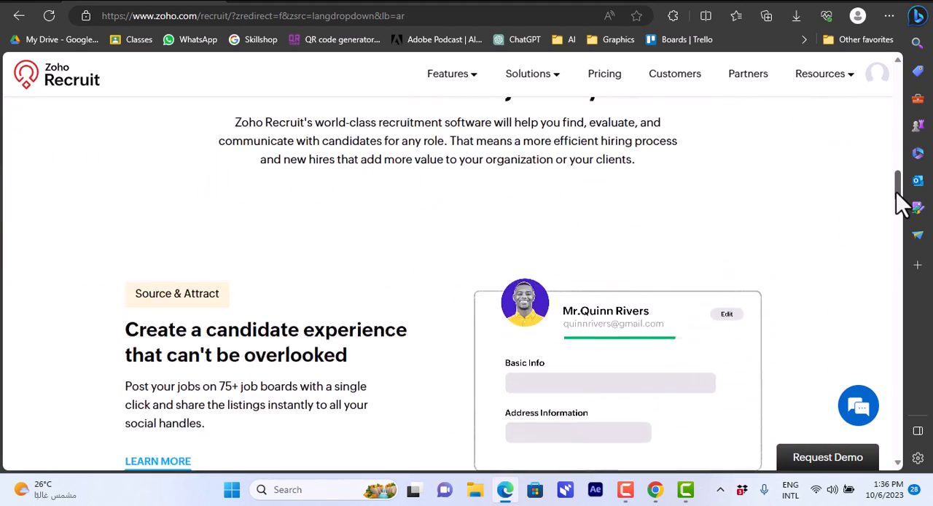
scroll(down, 3)
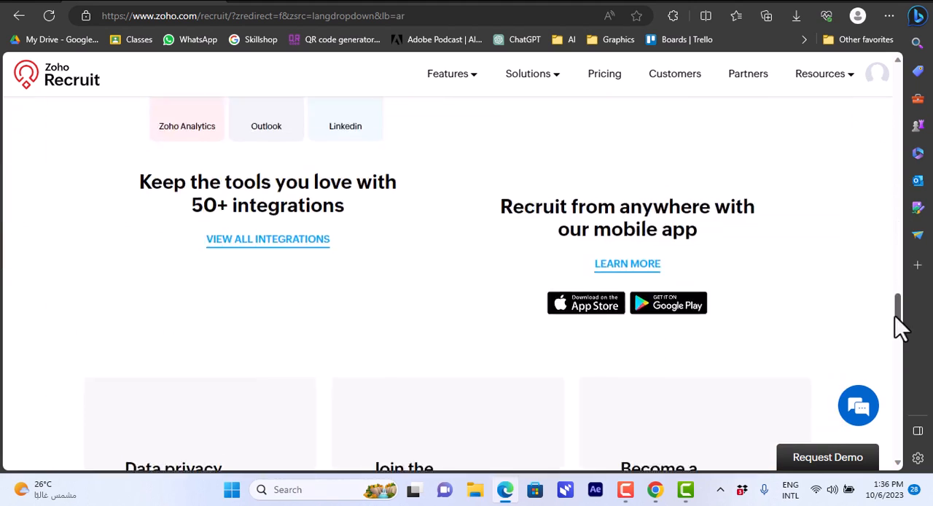
scroll(down, 3)
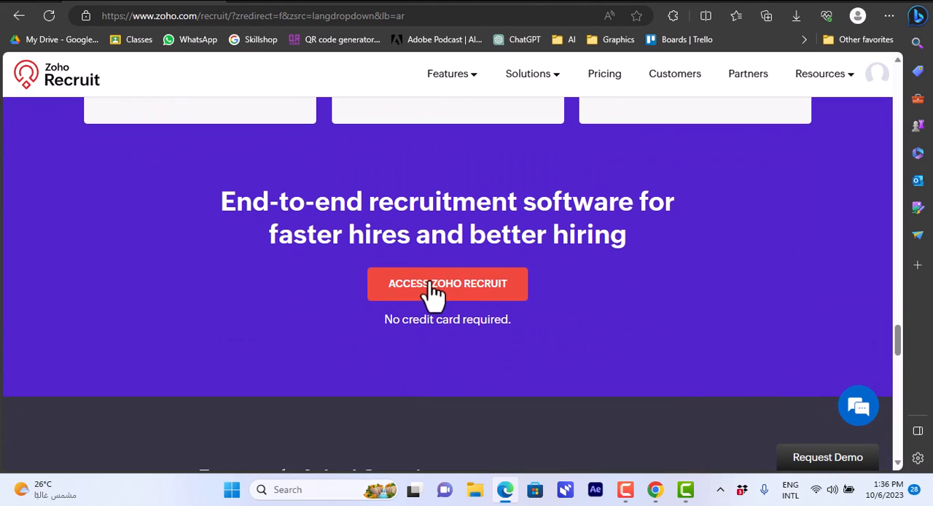
mouse_move(907, 347)
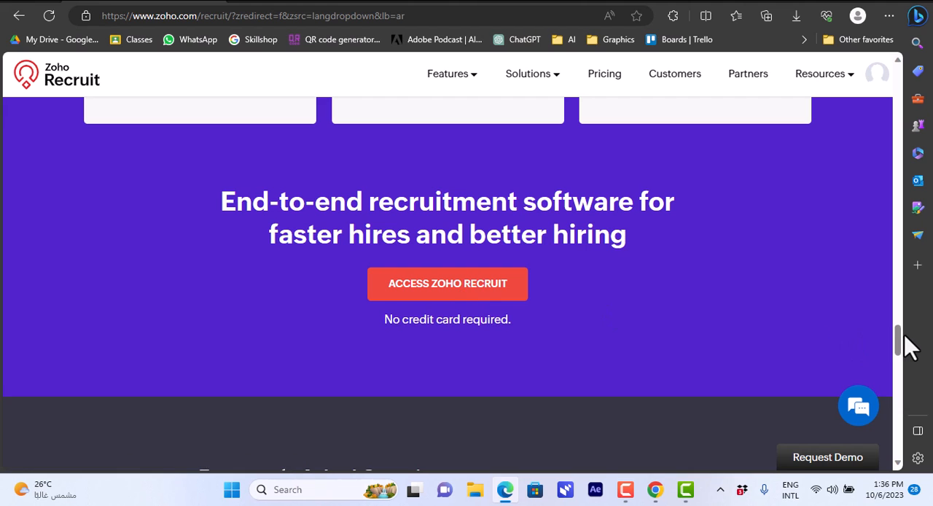
scroll(up, 3)
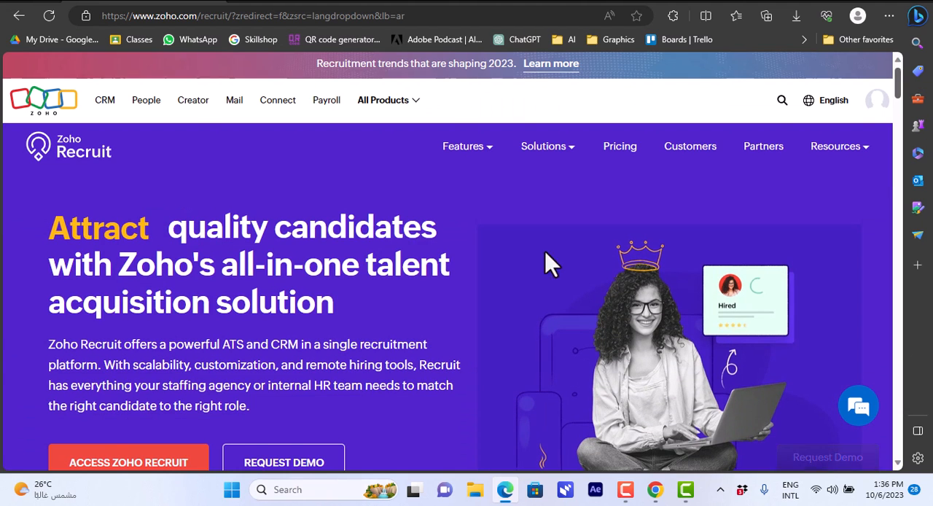
mouse_move(782, 201)
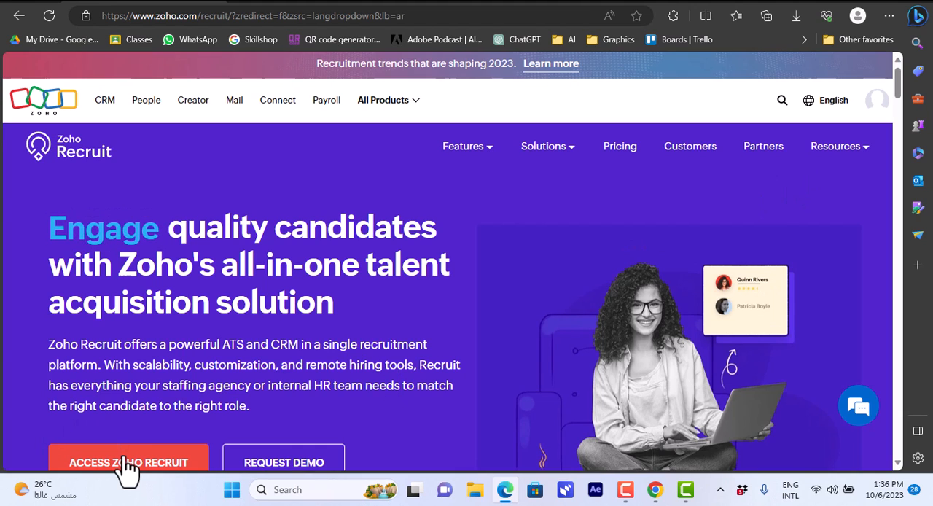
click(129, 462)
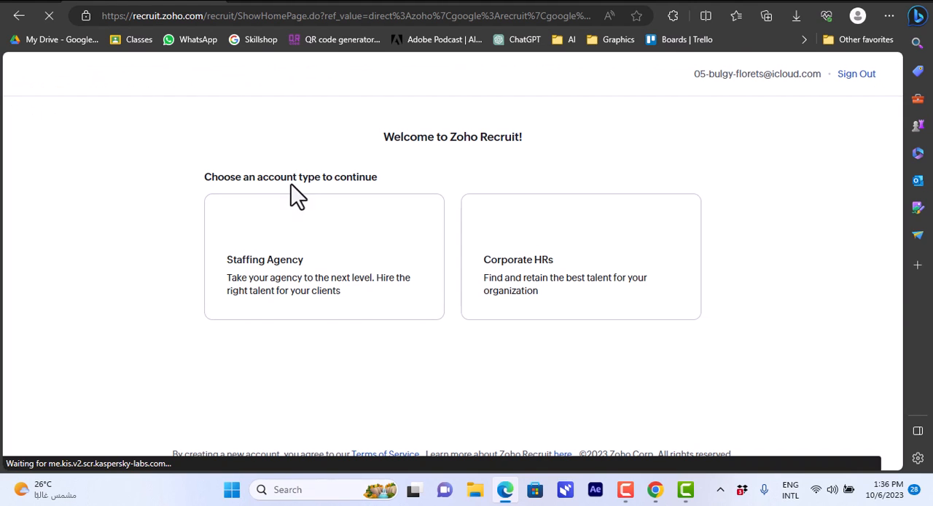
mouse_move(364, 187)
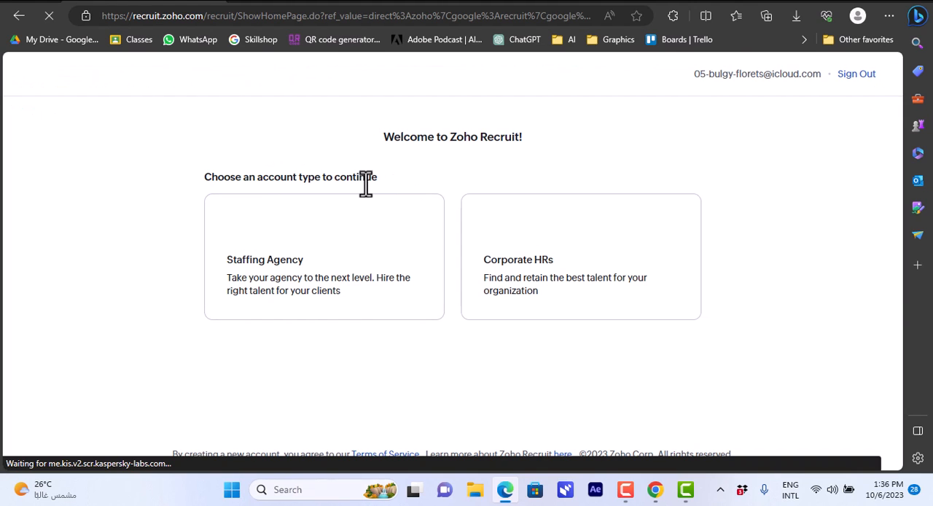
mouse_move(597, 260)
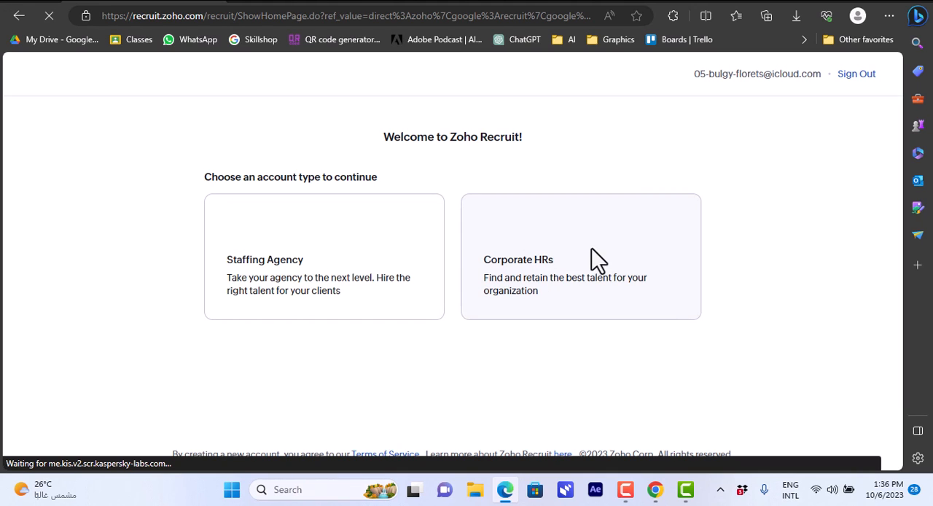
mouse_move(553, 284)
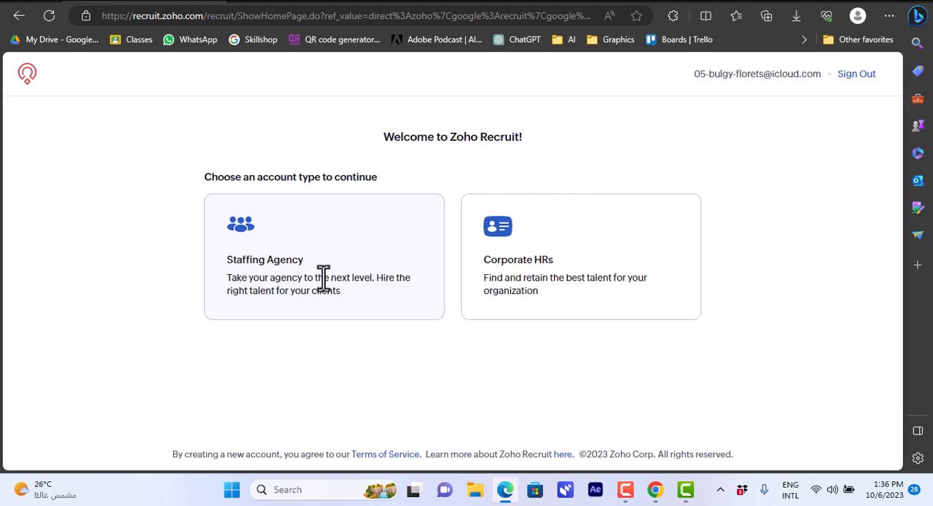
mouse_move(306, 318)
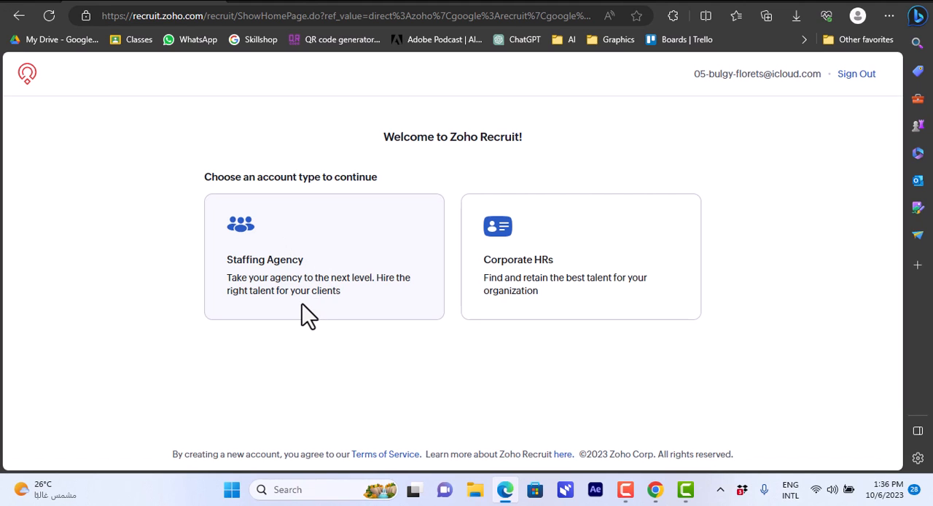
mouse_move(542, 280)
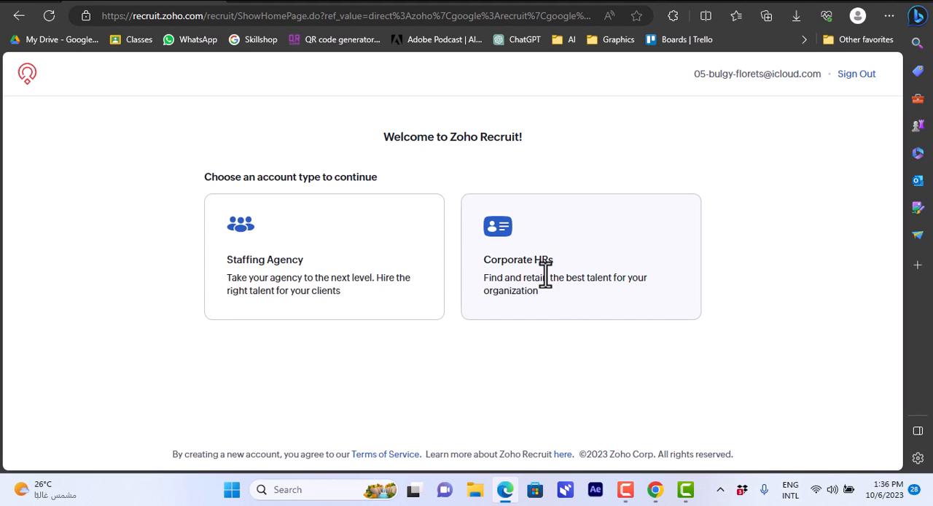
mouse_move(591, 265)
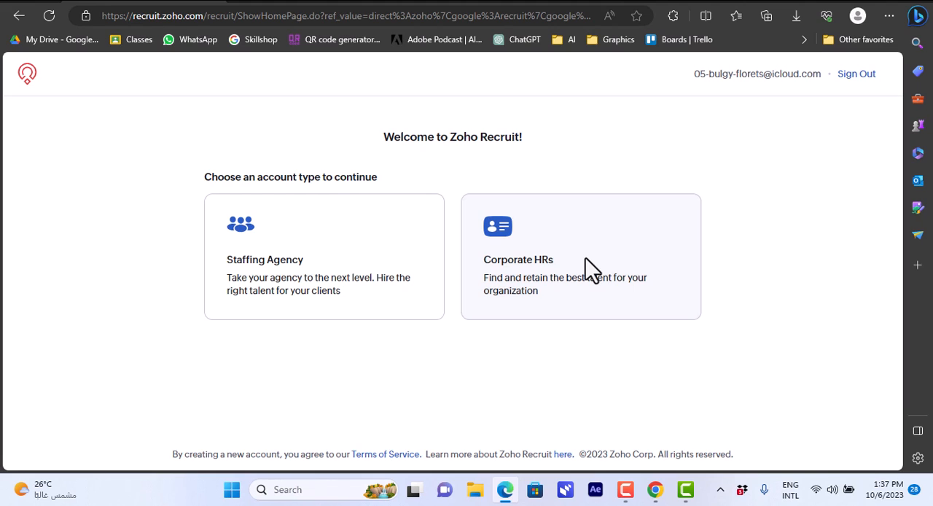
mouse_move(596, 283)
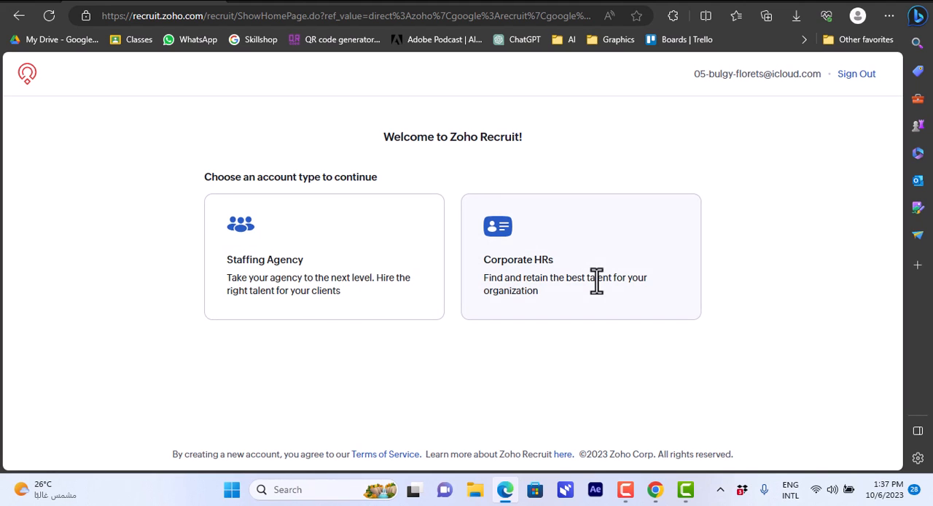
Choose Corporate HRs, autofill company howtosimple and phone, and get started for free
click(576, 256)
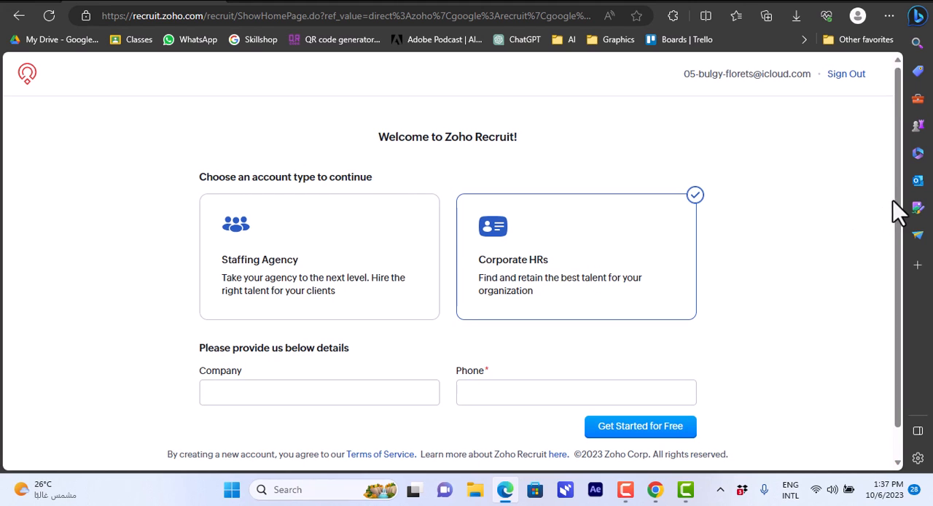
click(319, 392)
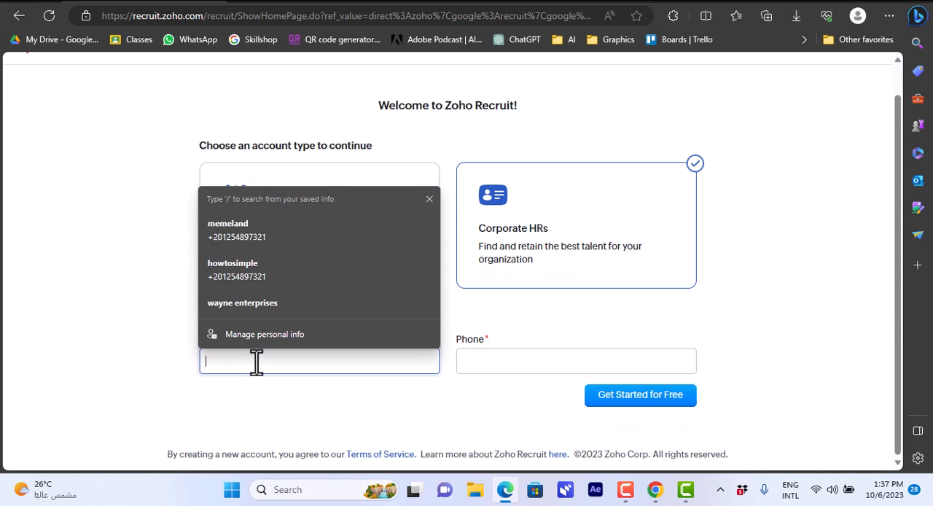
click(236, 269)
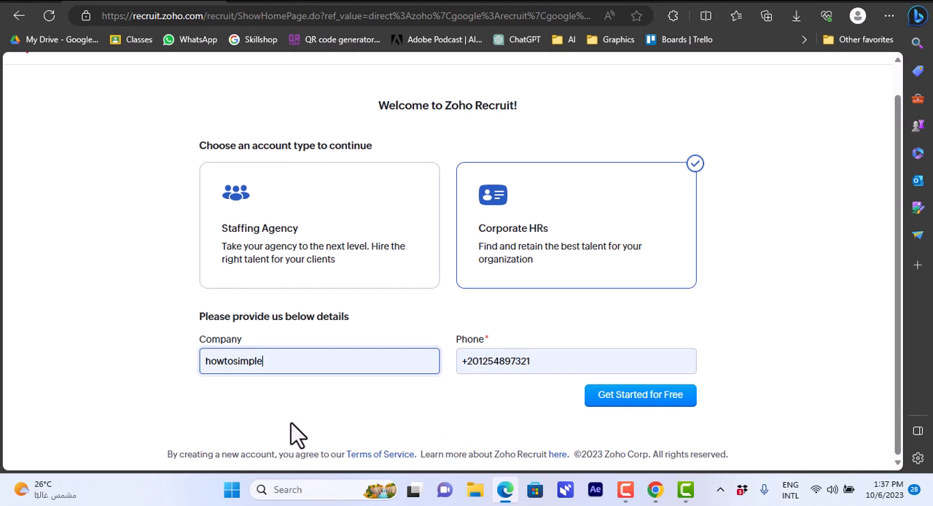
click(576, 360)
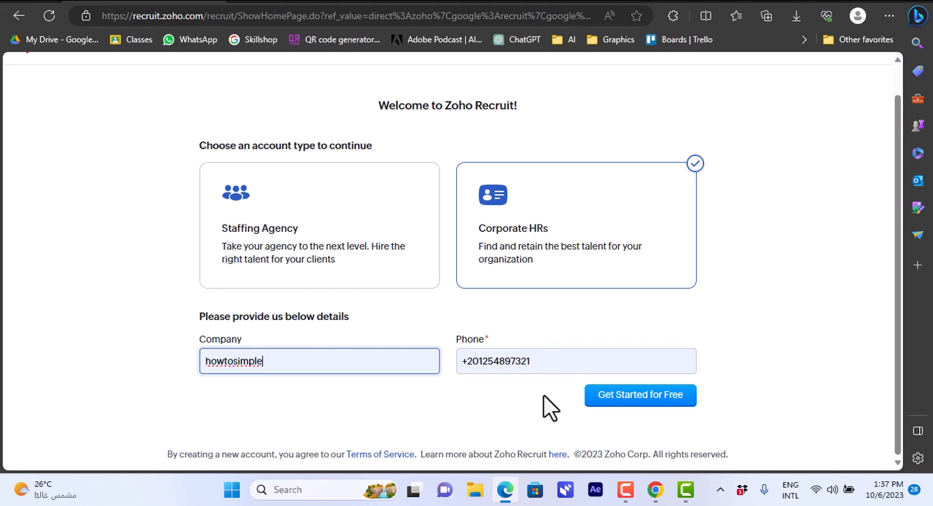
mouse_move(542, 420)
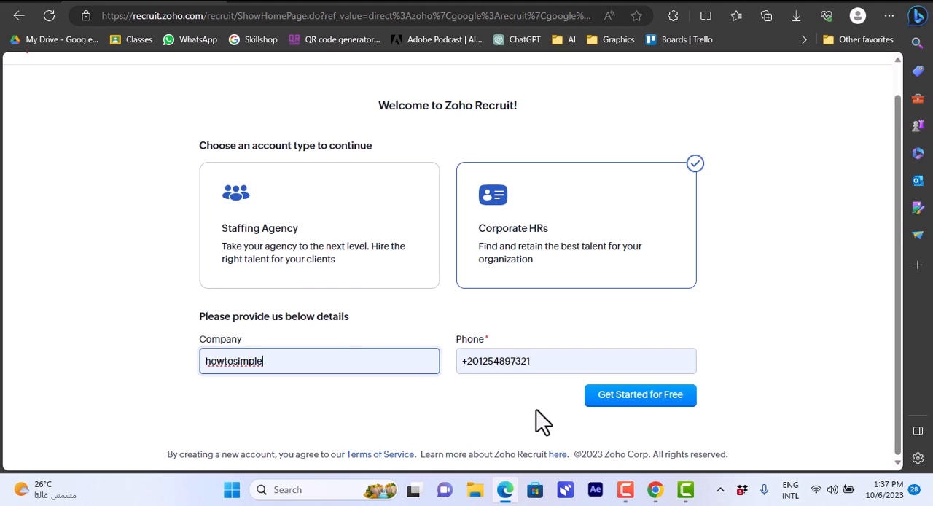
mouse_move(551, 420)
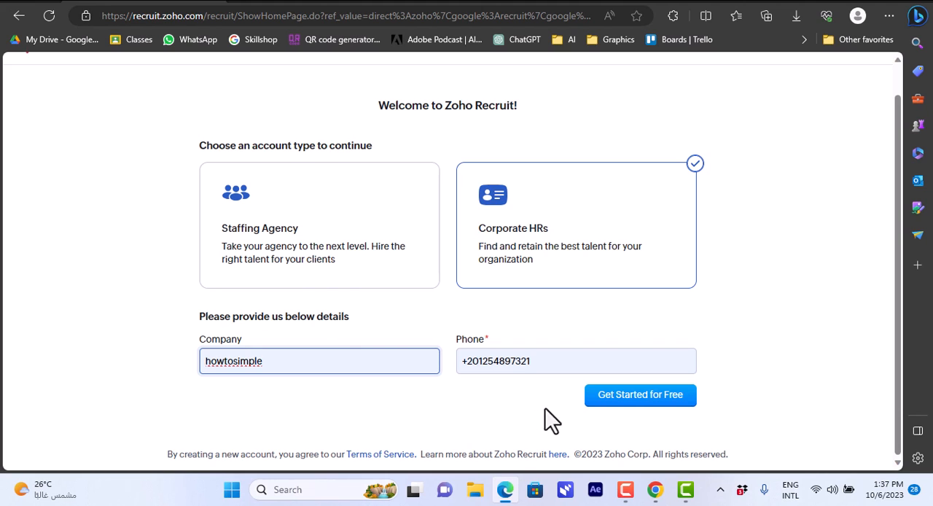
mouse_move(640, 393)
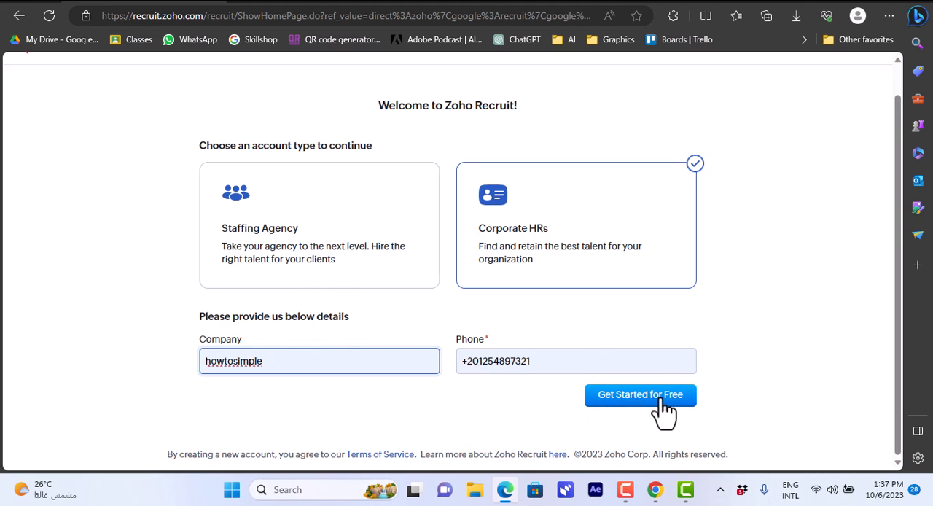
mouse_move(640, 416)
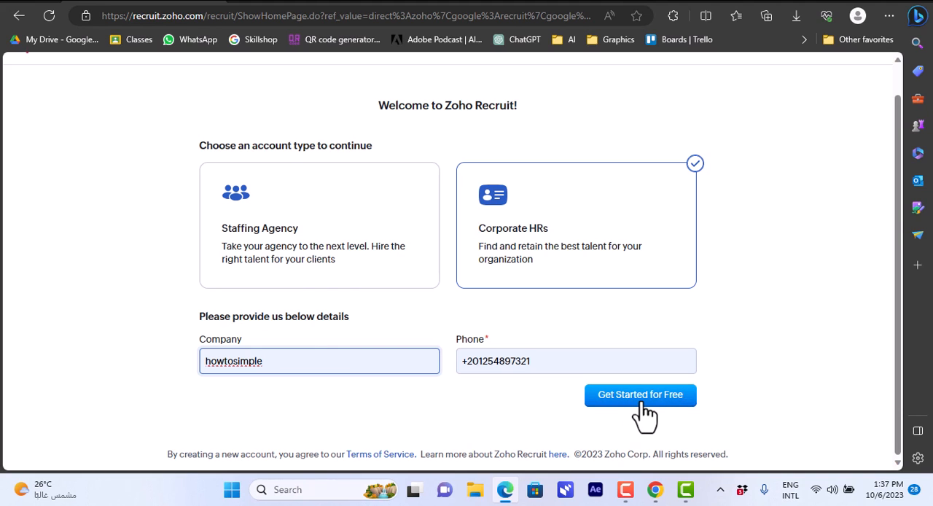
Submit the account details to create the Zoho Recruit account
click(640, 394)
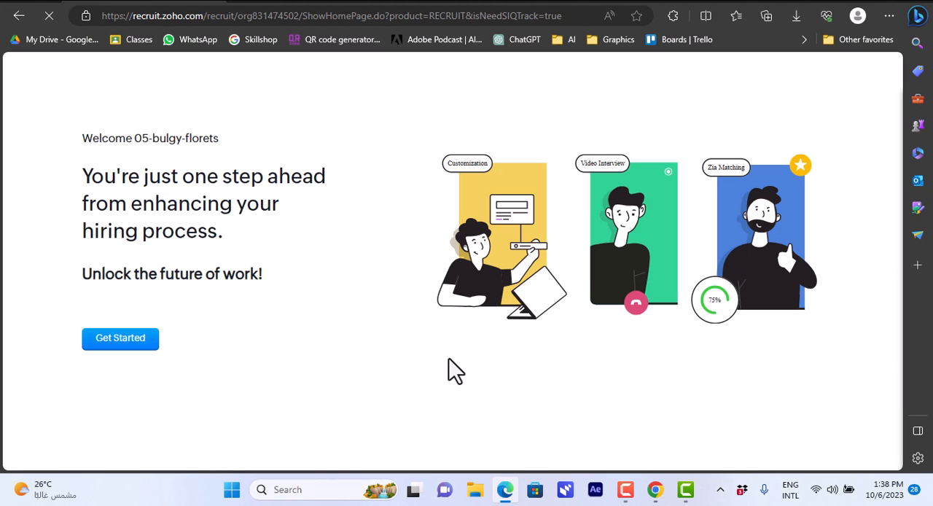
mouse_move(257, 213)
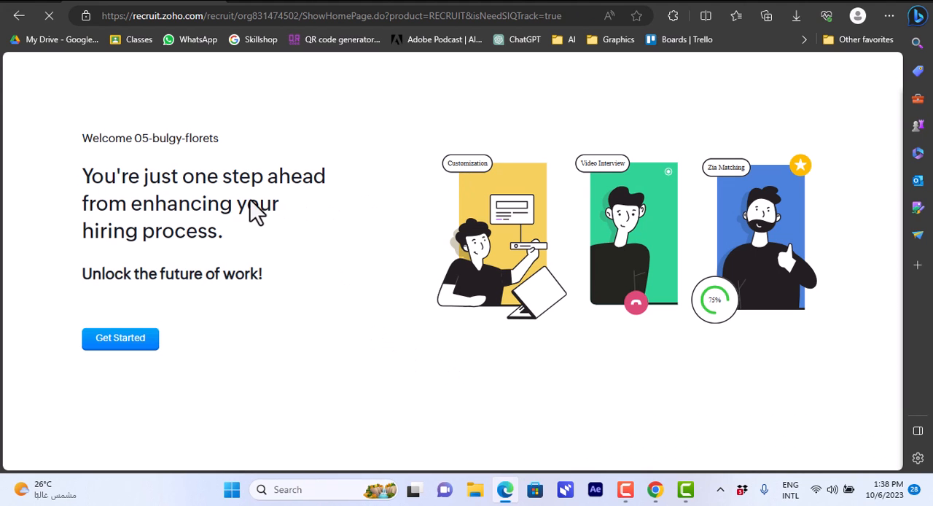
mouse_move(70, 359)
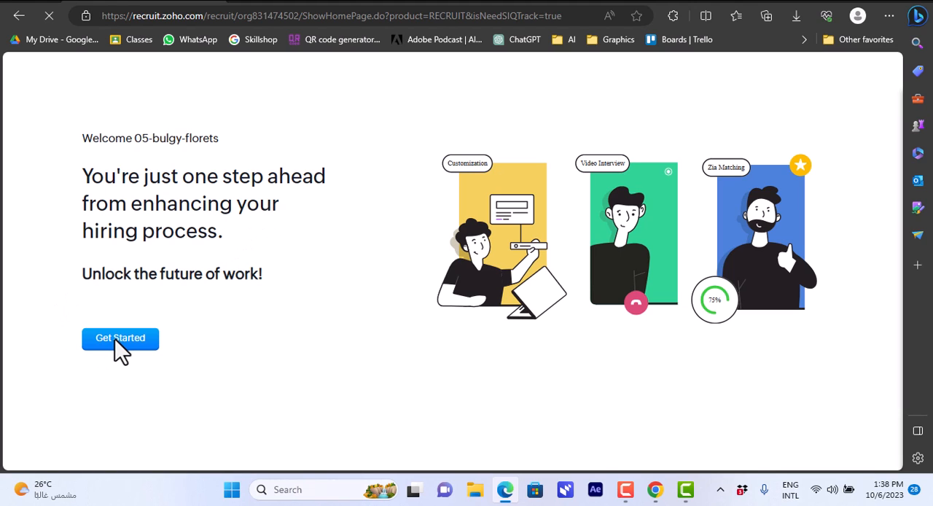
click(120, 338)
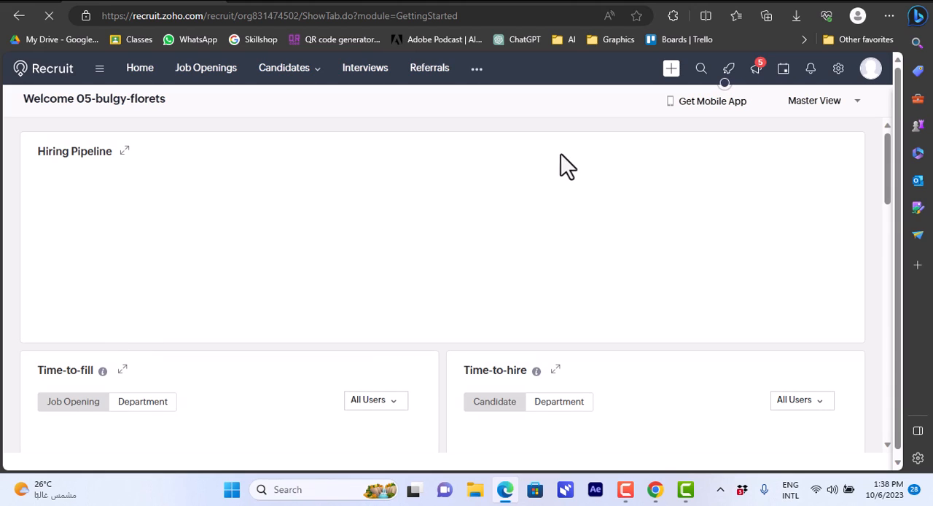
mouse_move(892, 178)
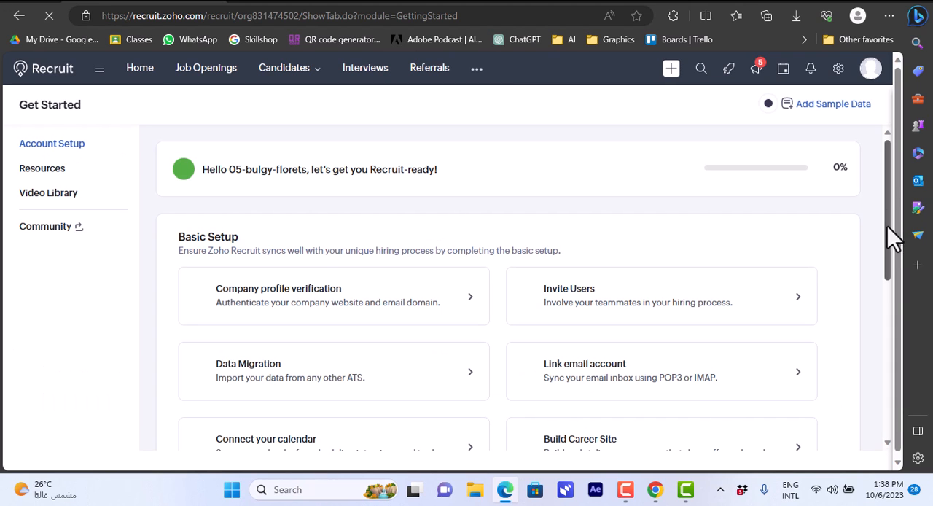
scroll(down, 3)
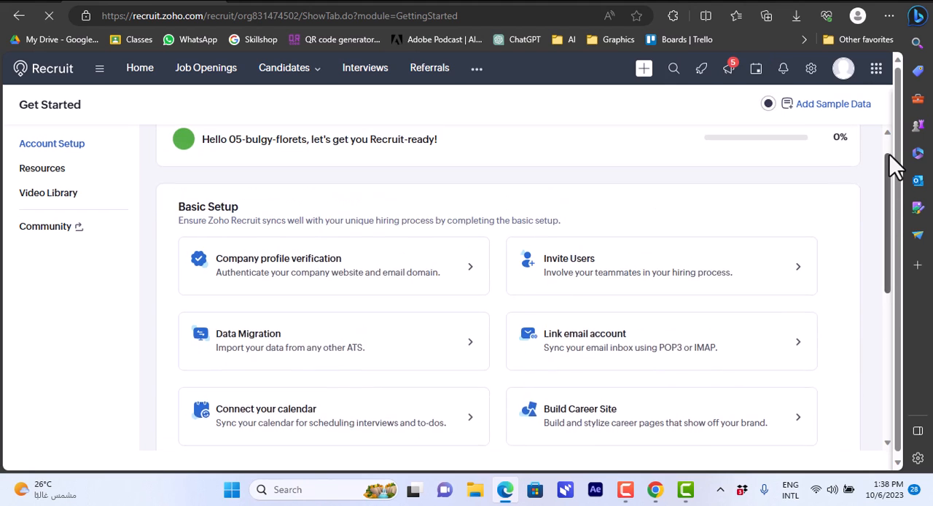
scroll(up, 3)
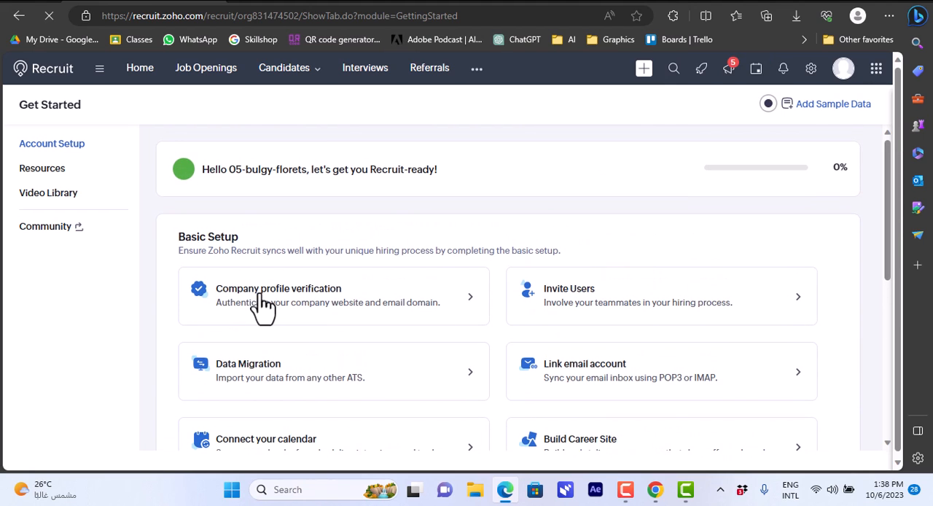
mouse_move(425, 305)
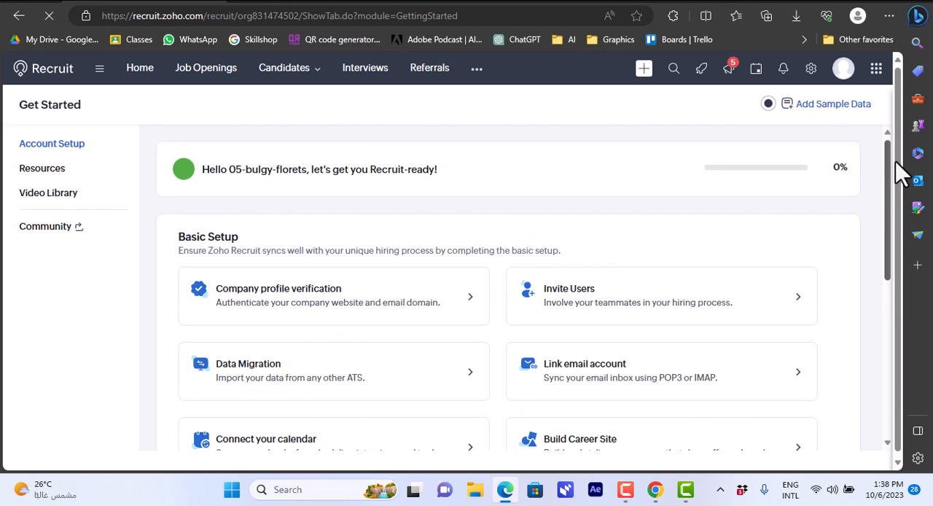
mouse_move(773, 139)
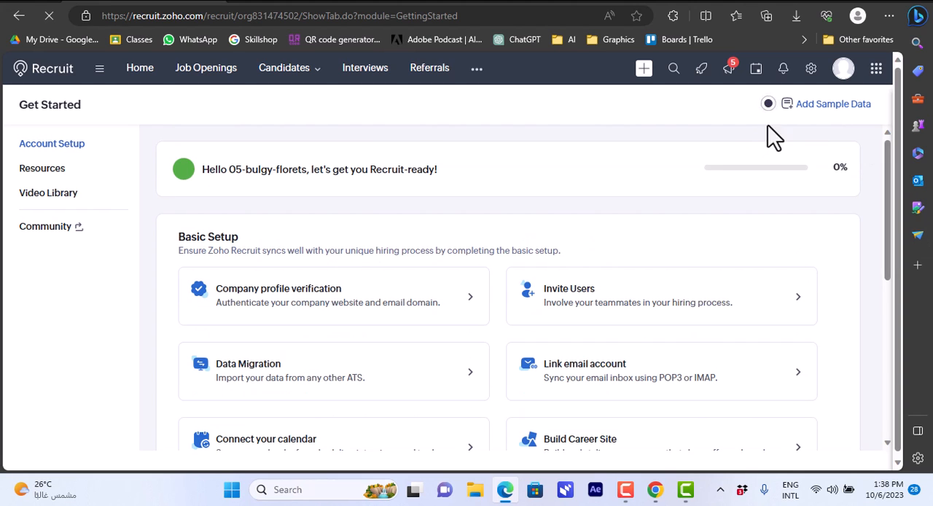
mouse_move(162, 178)
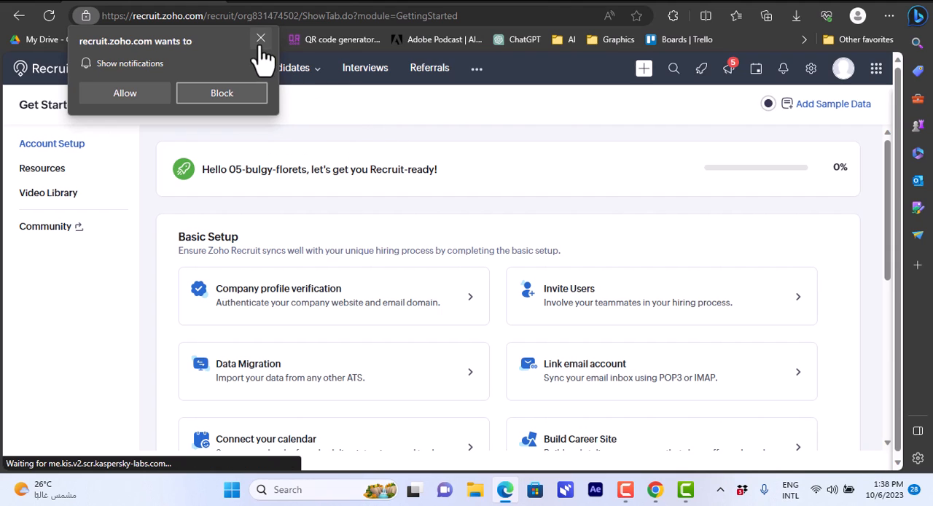
click(260, 38)
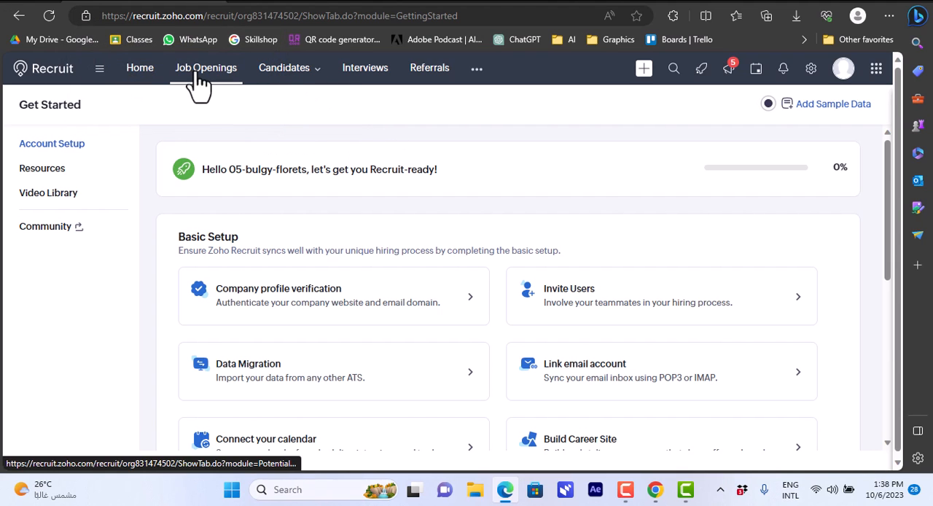
mouse_move(411, 80)
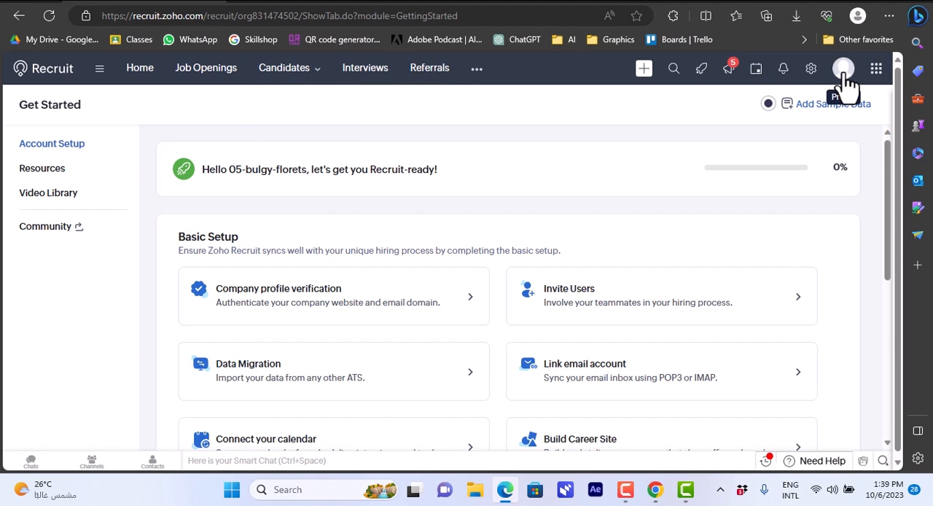
mouse_move(877, 67)
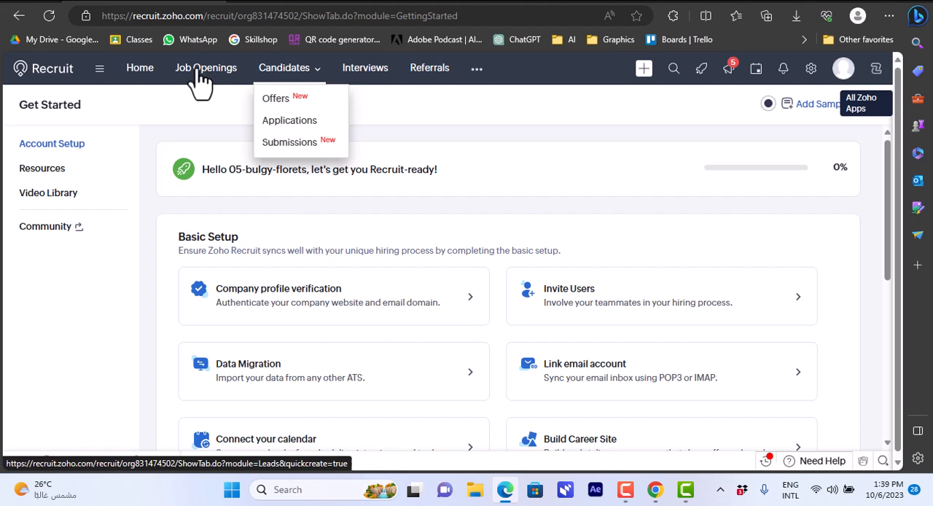
Show the Home dashboard and review its empty hiring pipeline and metric widgets
click(140, 67)
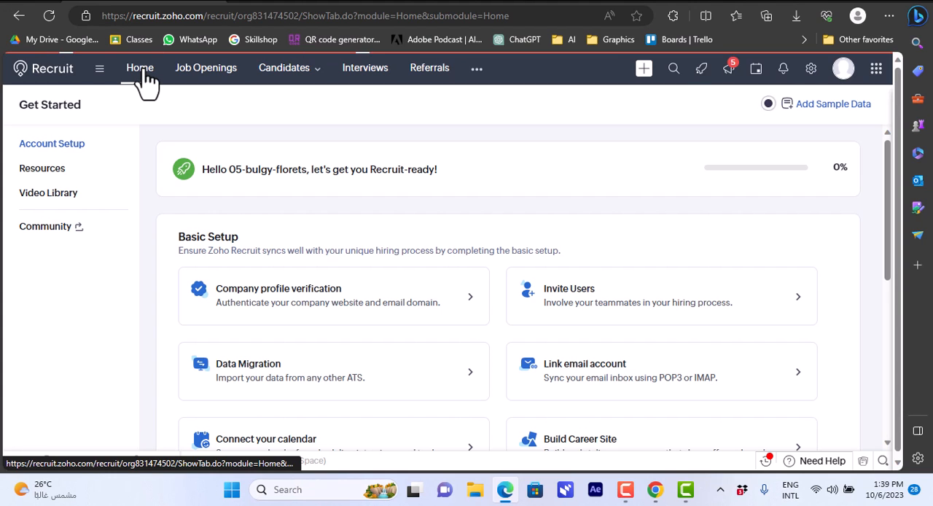
click(140, 67)
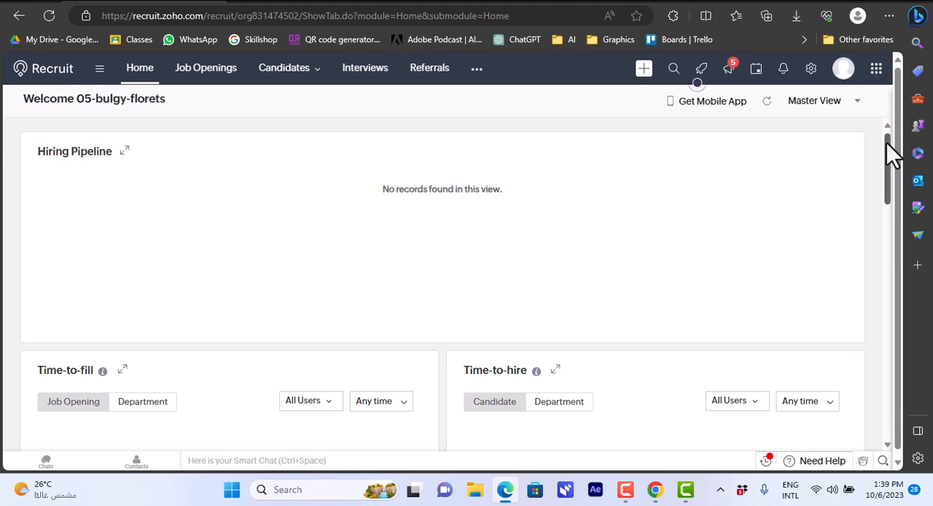
scroll(down, 3)
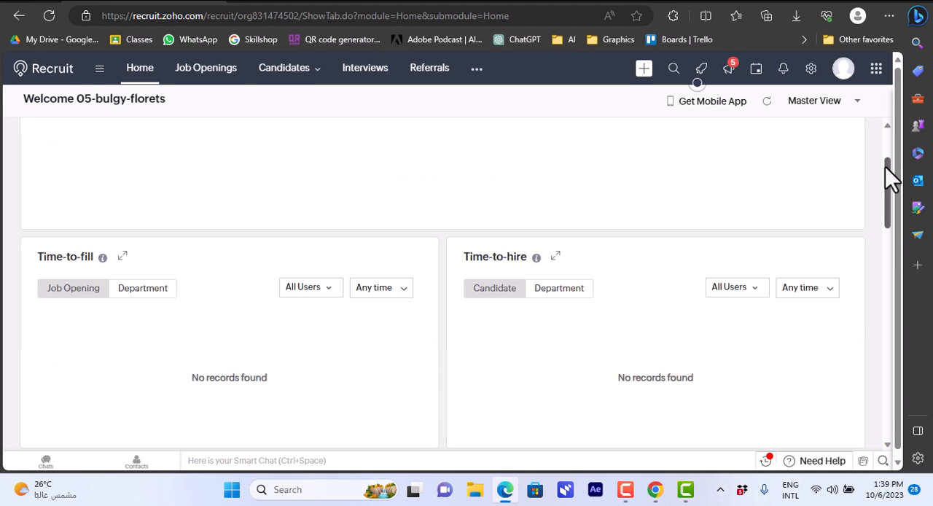
scroll(down, 3)
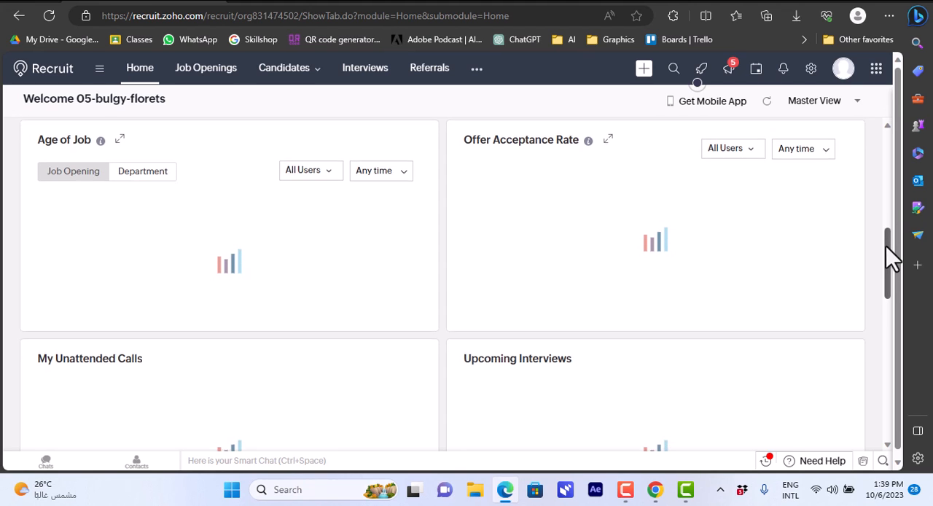
scroll(down, 3)
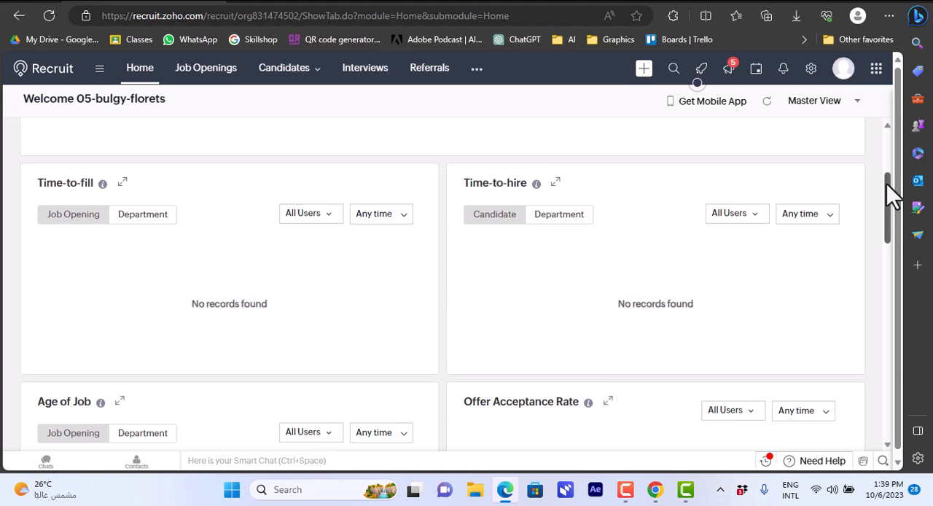
scroll(up, 3)
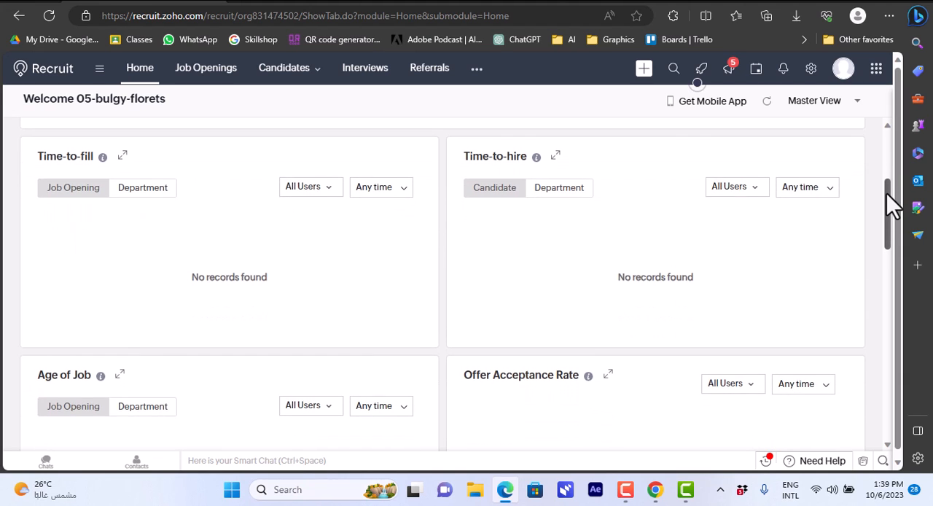
scroll(down, 3)
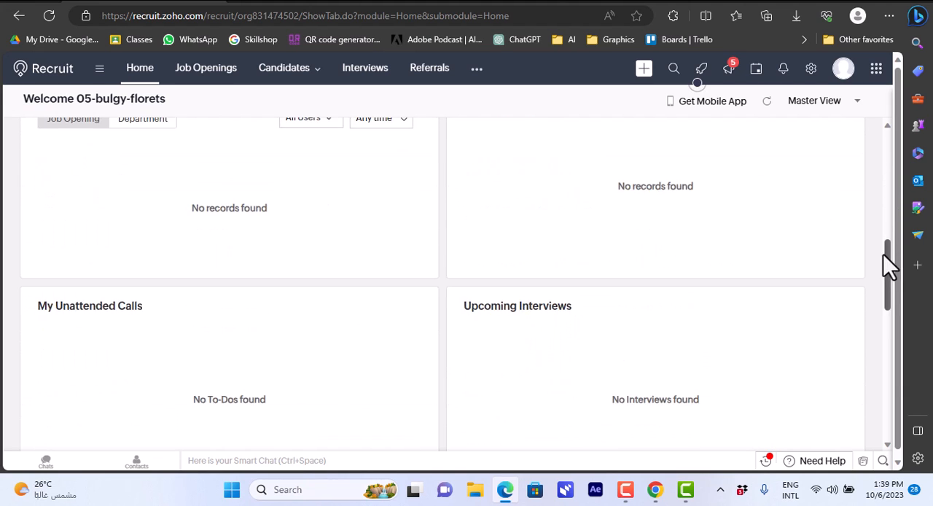
scroll(up, 3)
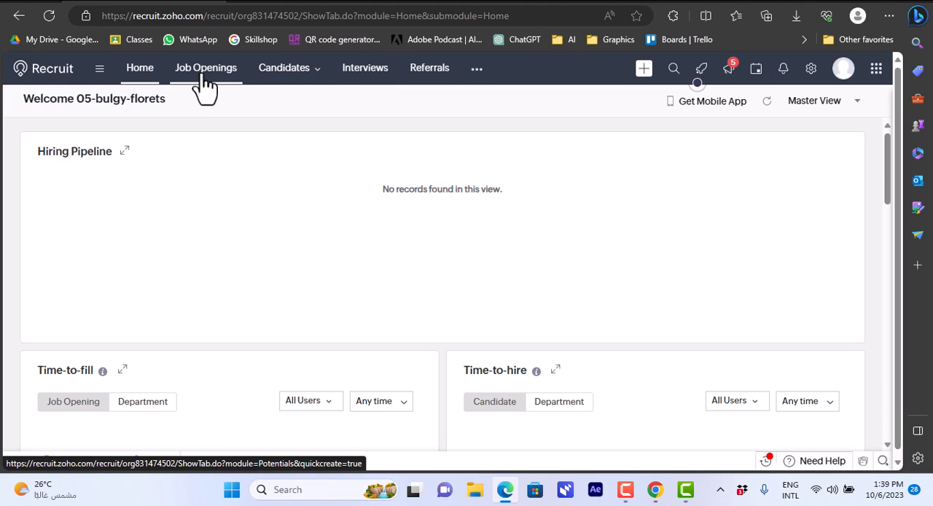
Go to Job Openings and start a new blank job opening form
click(206, 67)
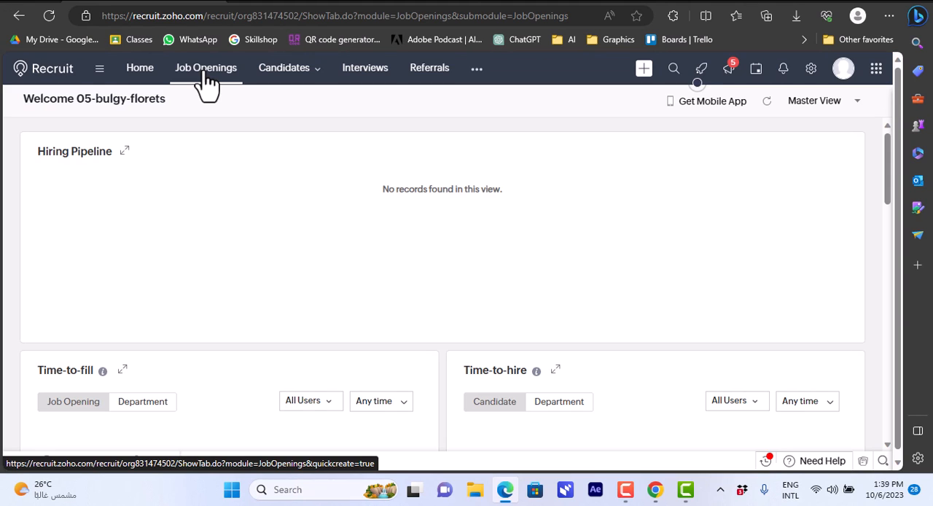
click(206, 67)
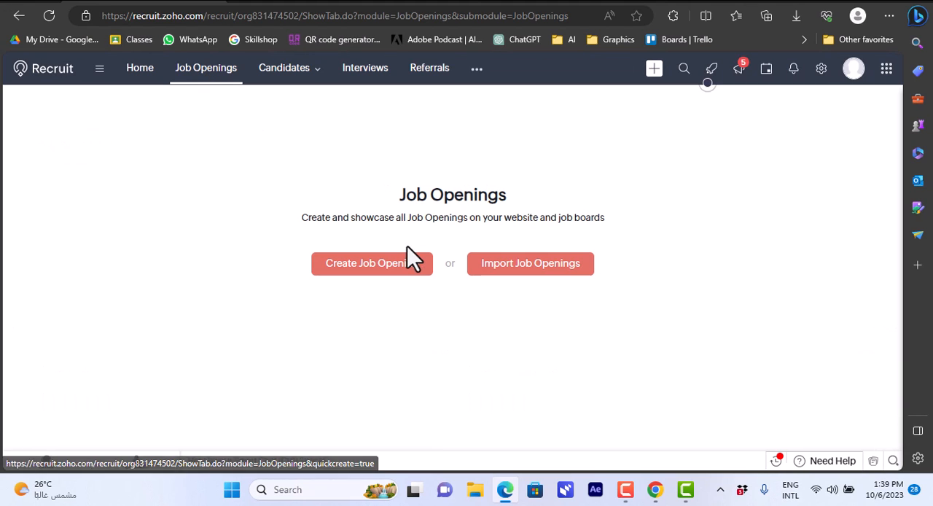
mouse_move(449, 280)
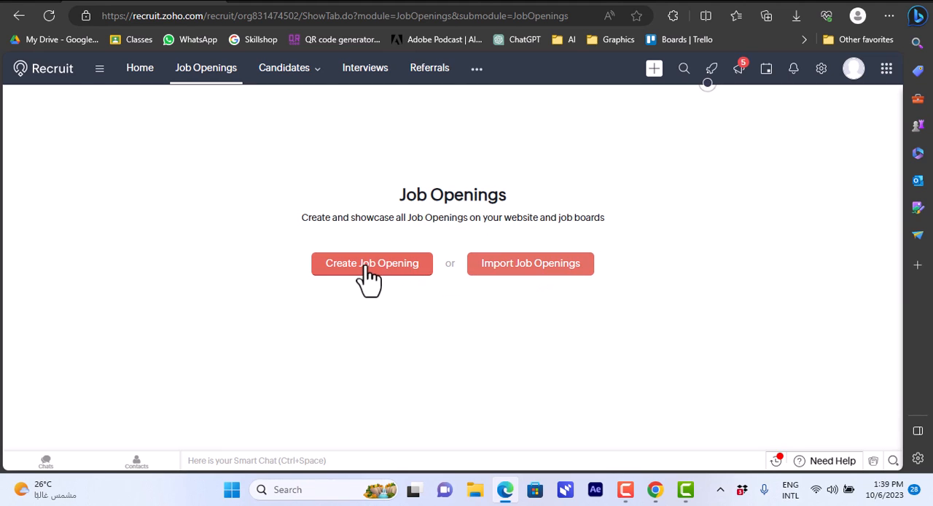
click(372, 263)
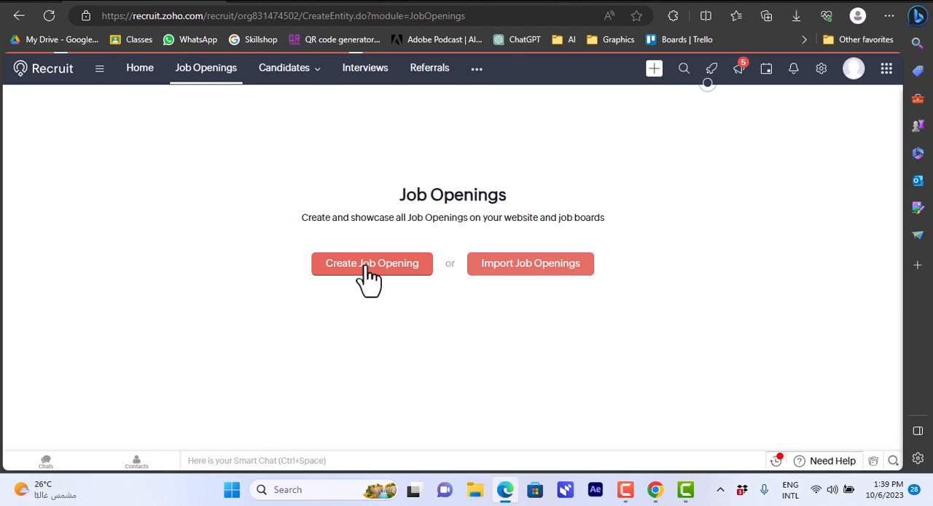
click(372, 262)
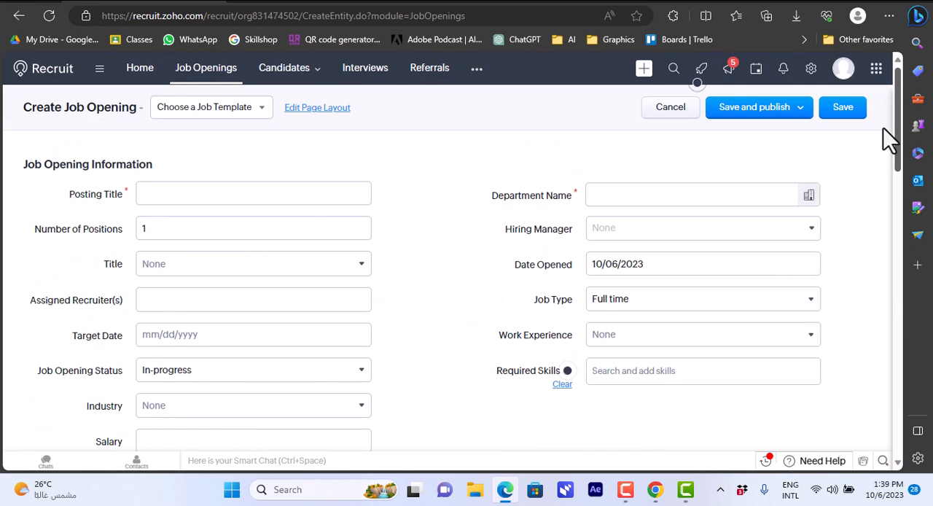
Enter posting title 'youtube channel manager', set title Technical Manager, and start picking a recruiter
click(254, 192)
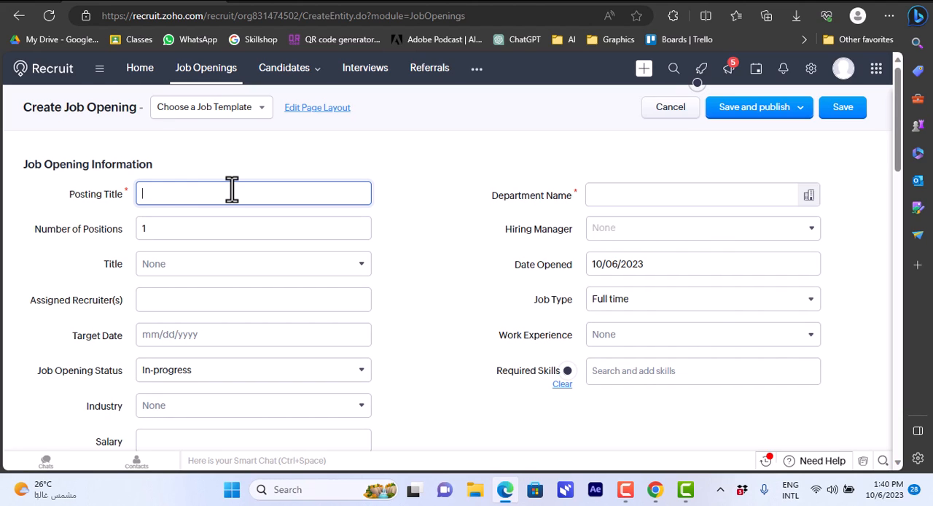
text(youtu)
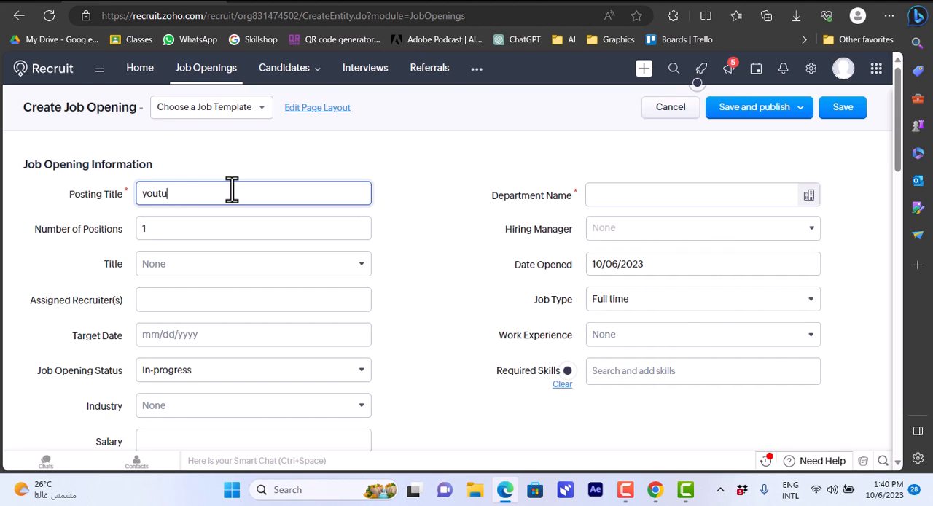
text(ber)
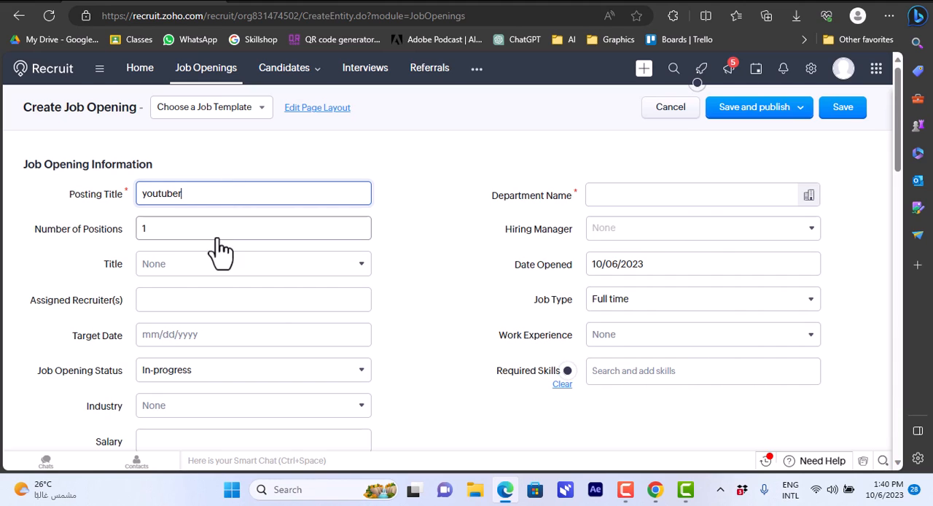
mouse_move(371, 290)
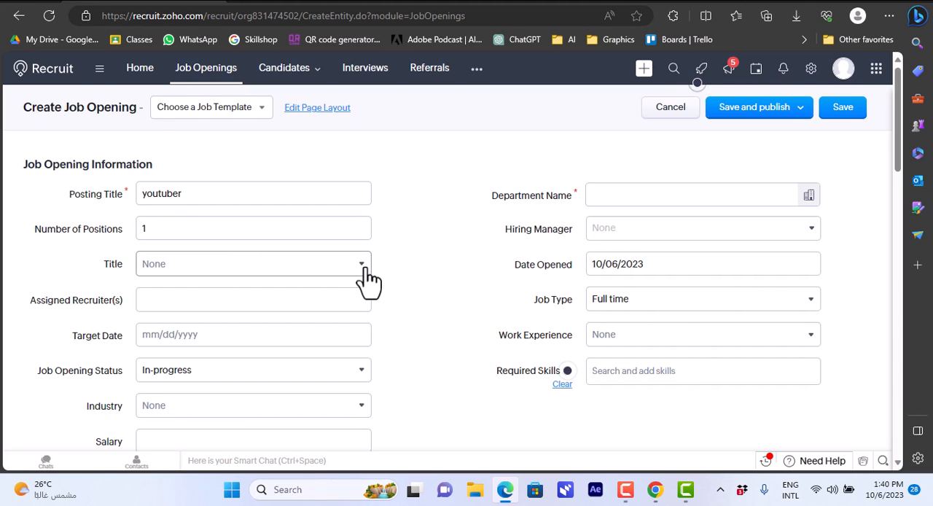
click(362, 263)
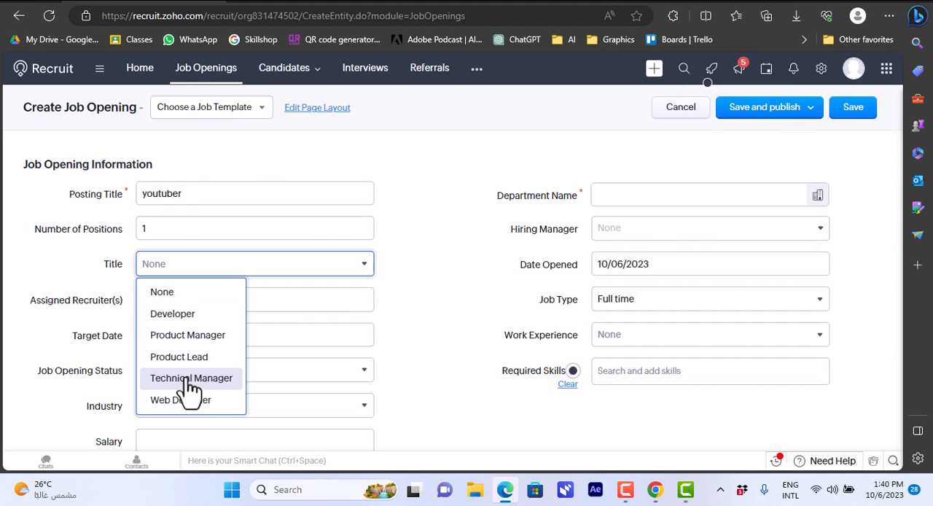
click(191, 378)
text( chan)
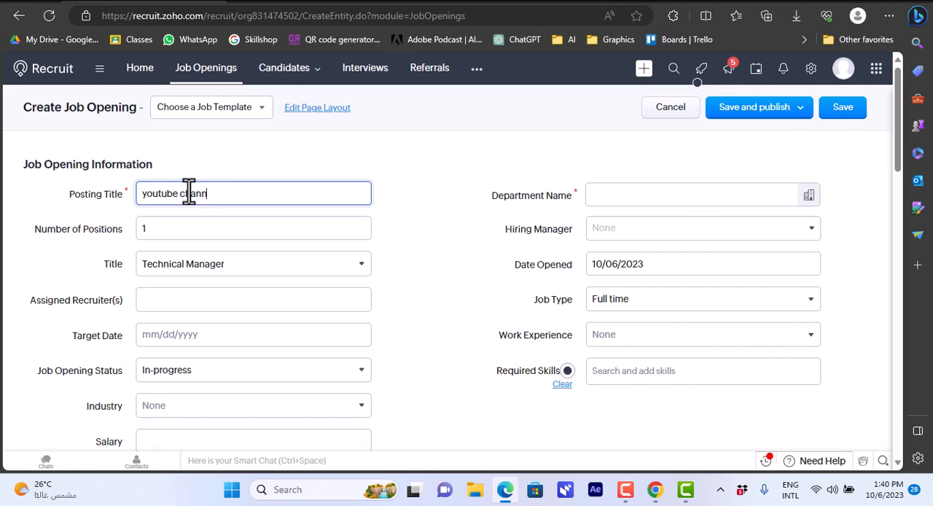
text(nel manager)
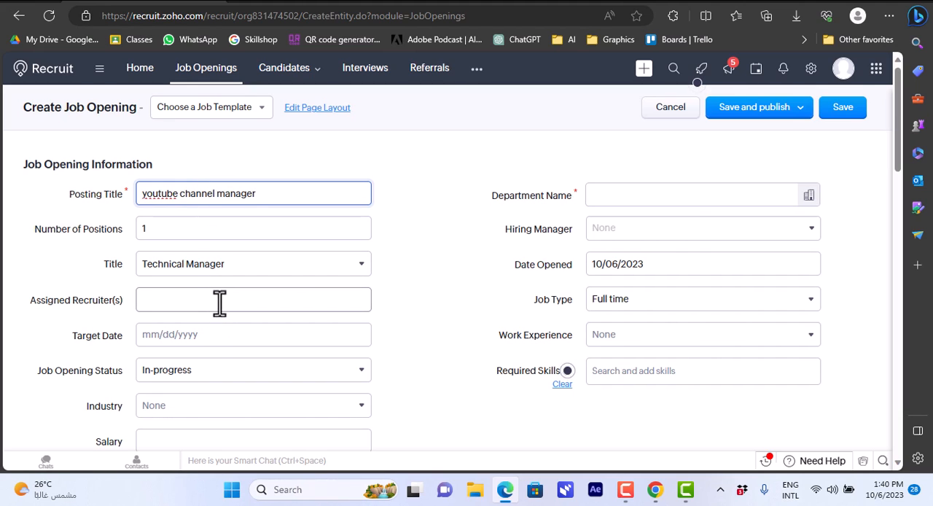
click(253, 299)
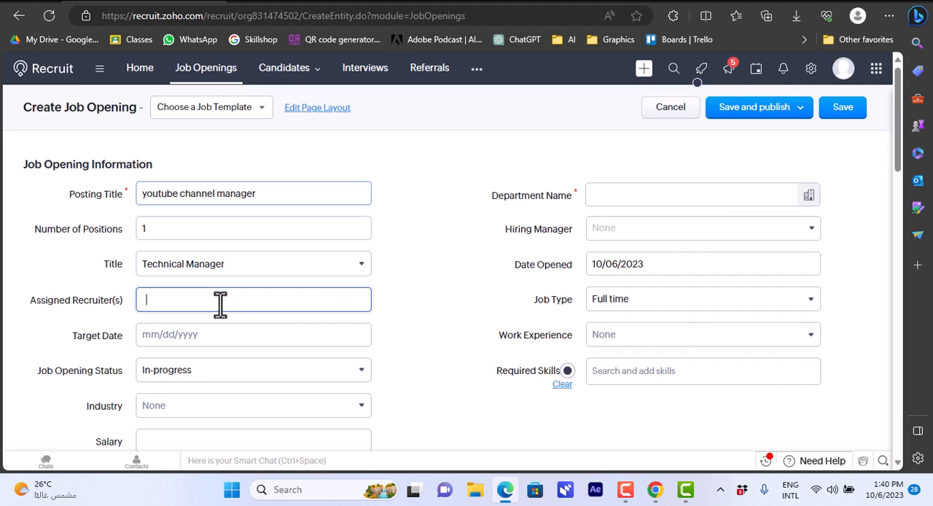
click(254, 299)
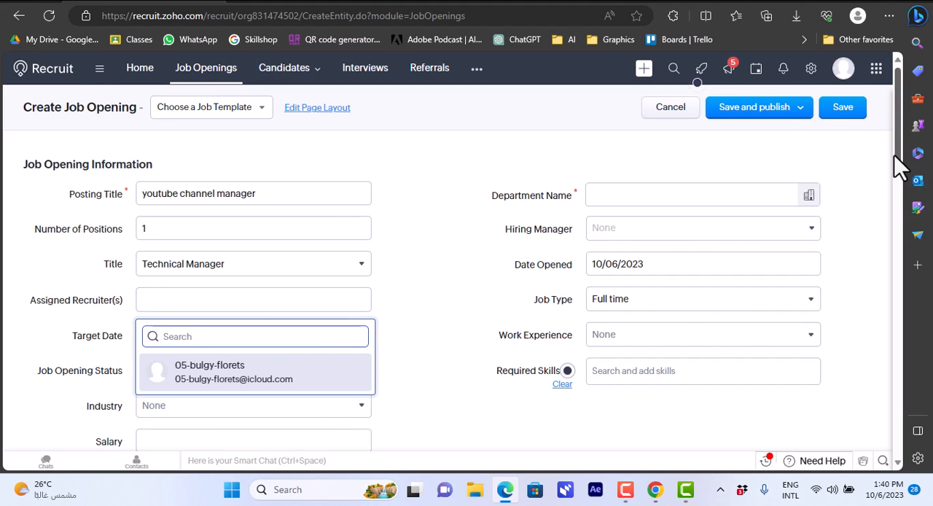
Set the industry to Technology and the salary to 2000
scroll(down, 3)
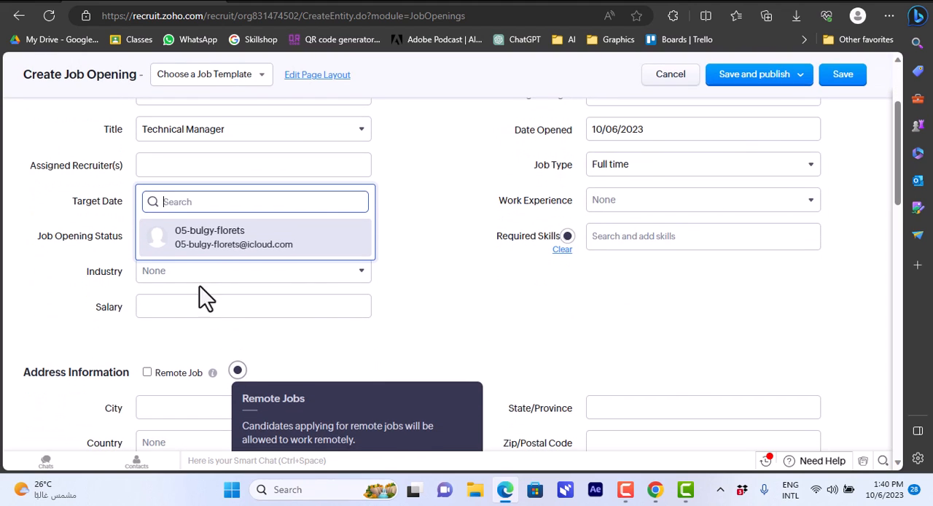
click(253, 271)
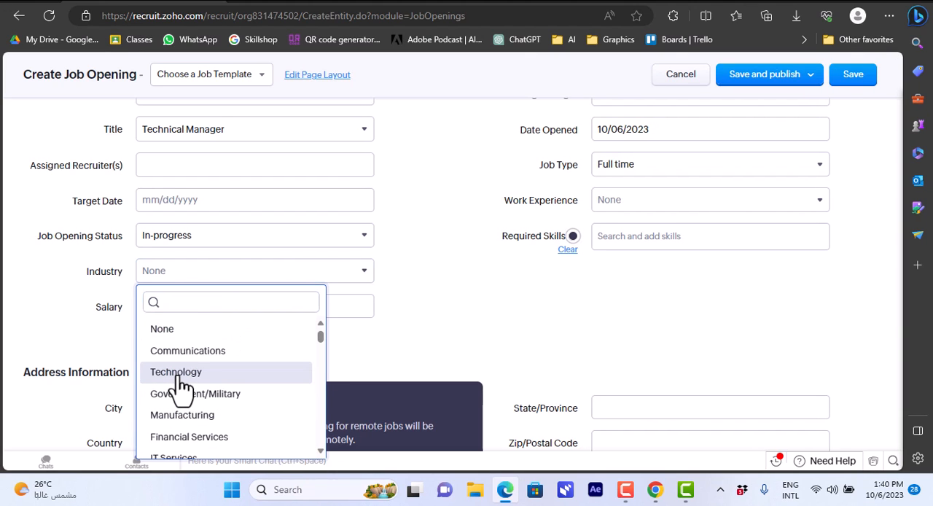
click(175, 372)
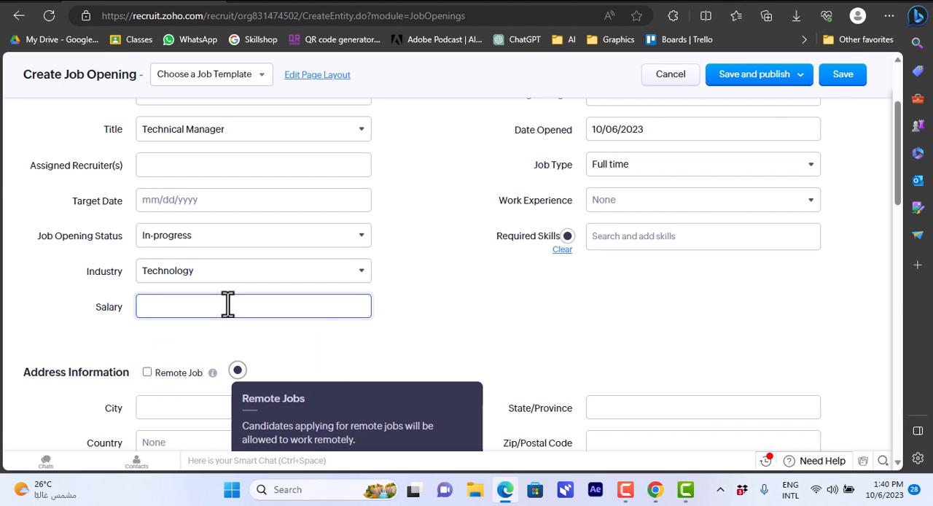
text(2000)
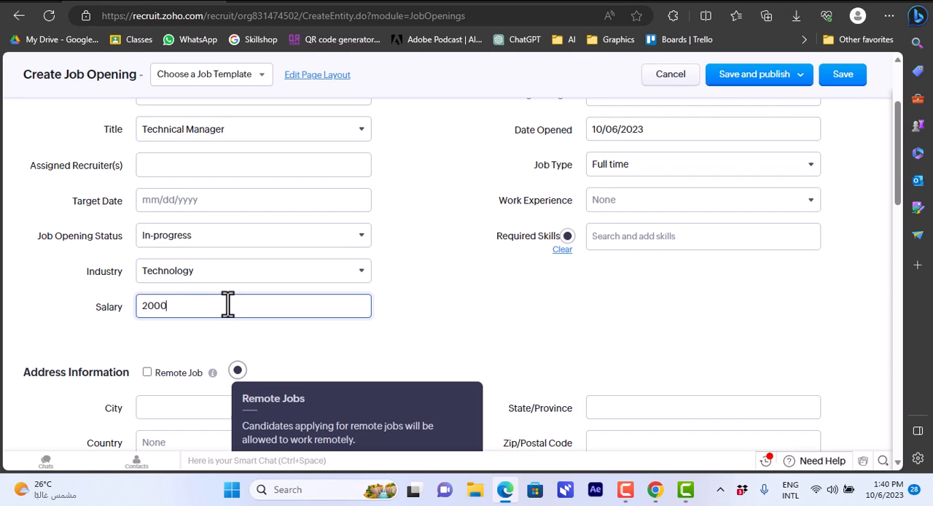
scroll(up, 3)
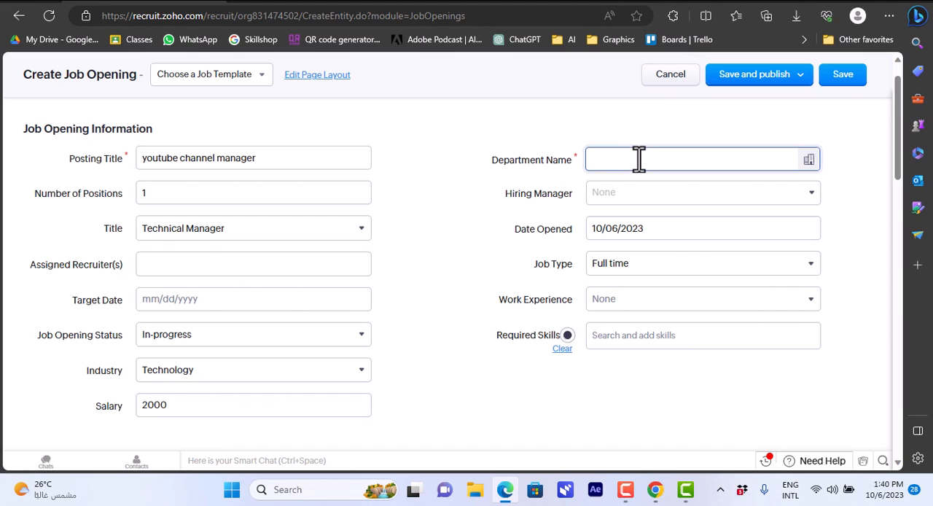
Enter media as a new department to be created and review the job type choices
text(me)
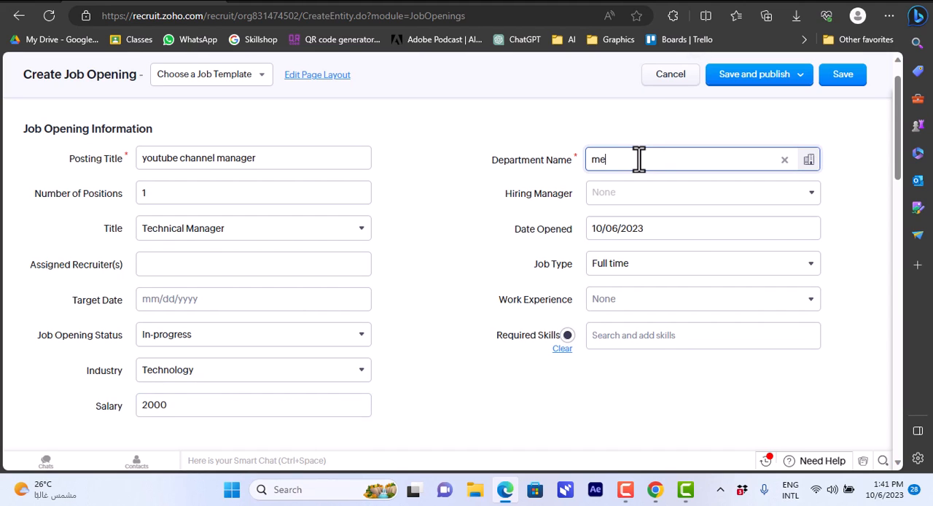
text(dia)
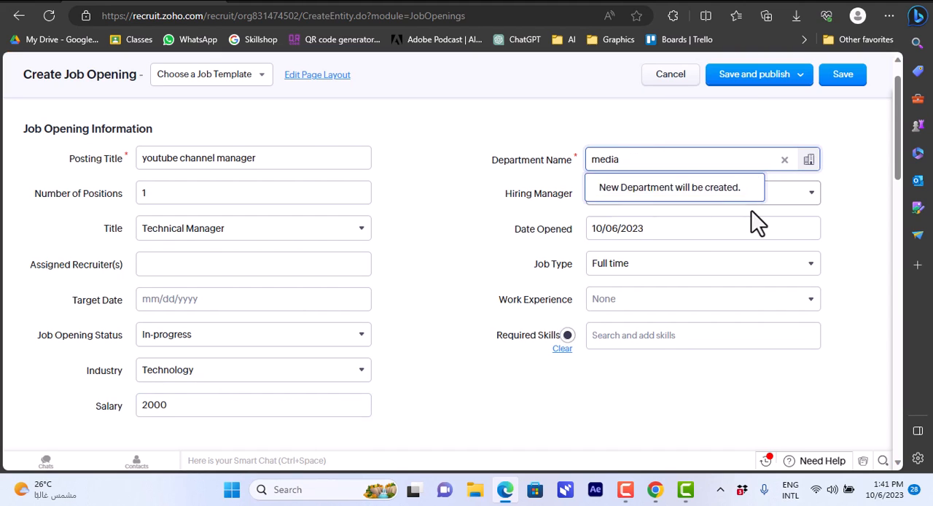
click(810, 192)
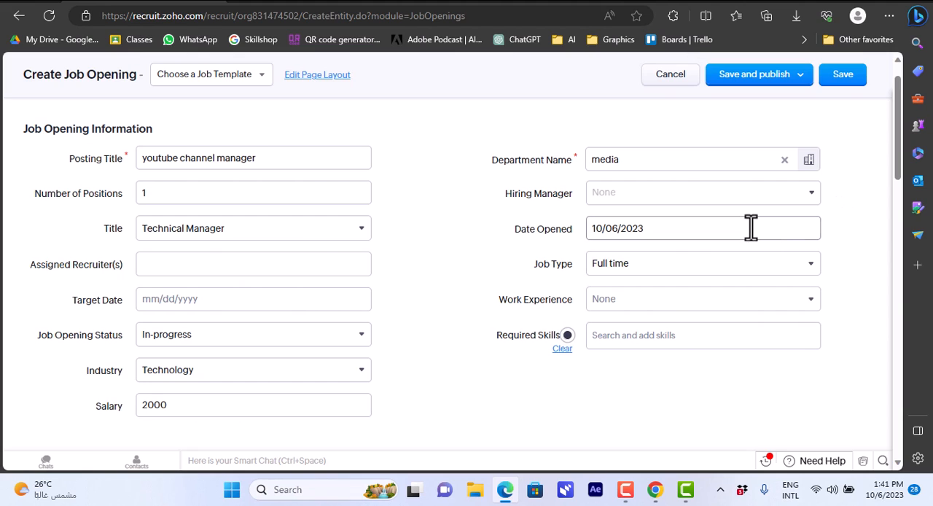
mouse_move(707, 285)
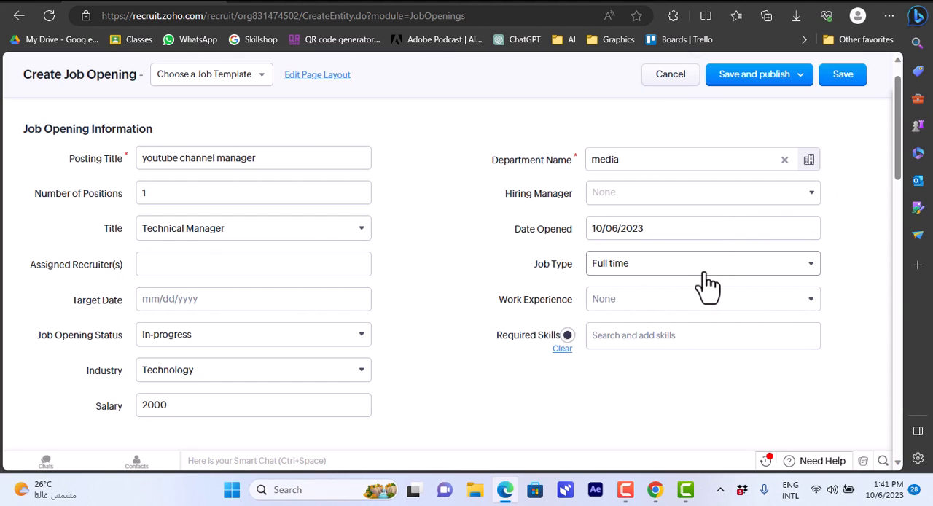
mouse_move(817, 280)
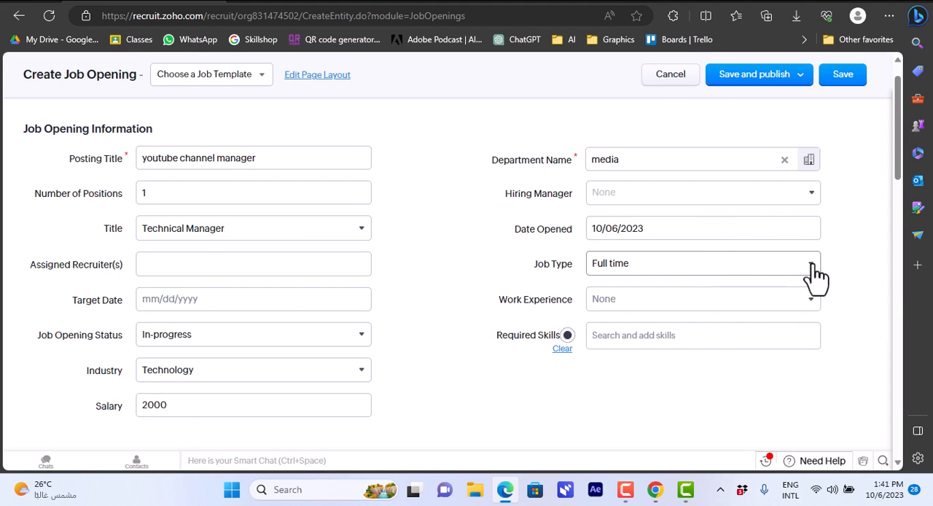
click(814, 262)
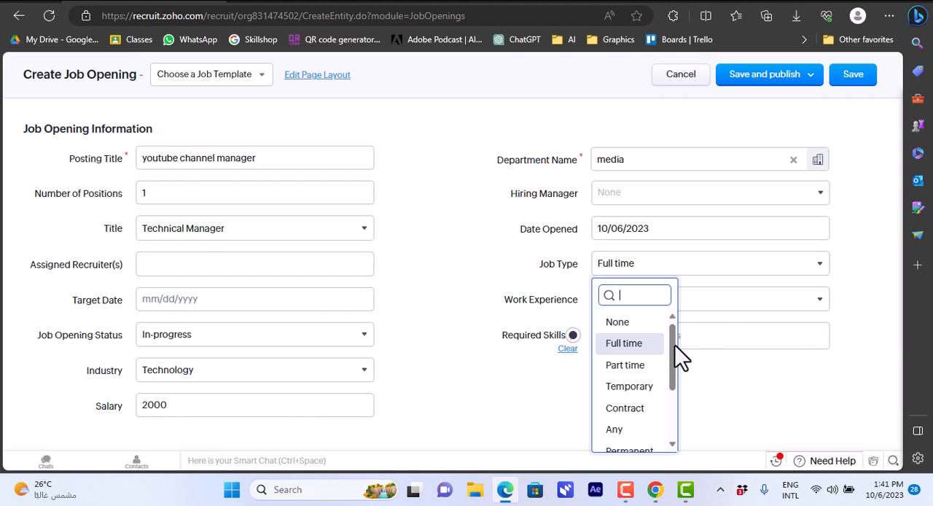
mouse_move(898, 236)
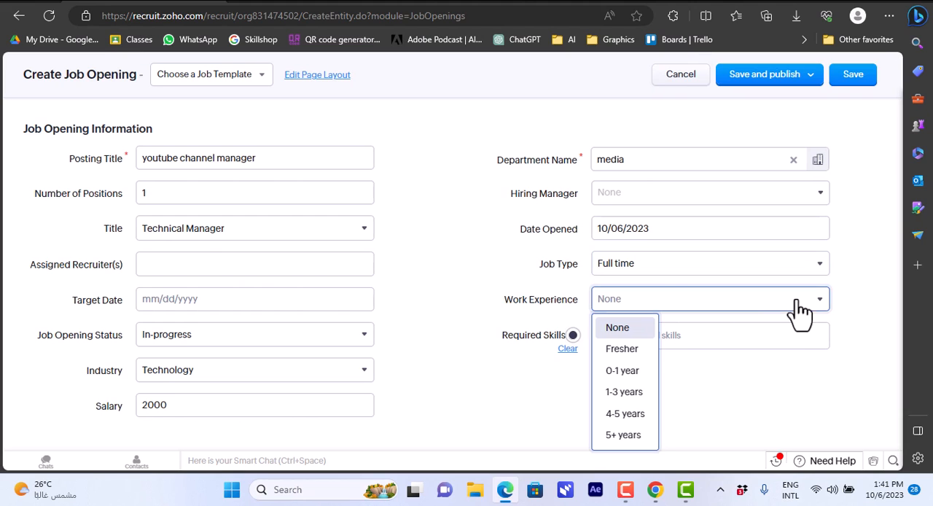
mouse_move(621, 370)
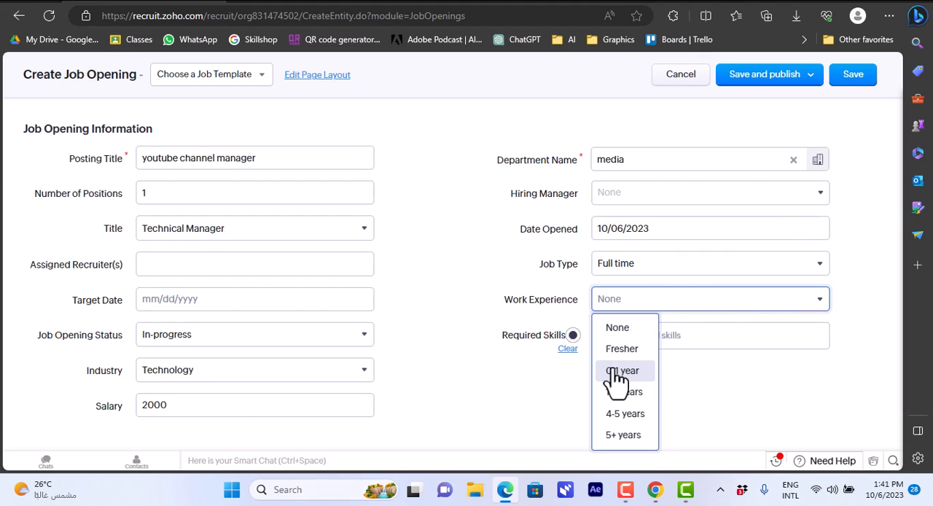
mouse_move(624, 415)
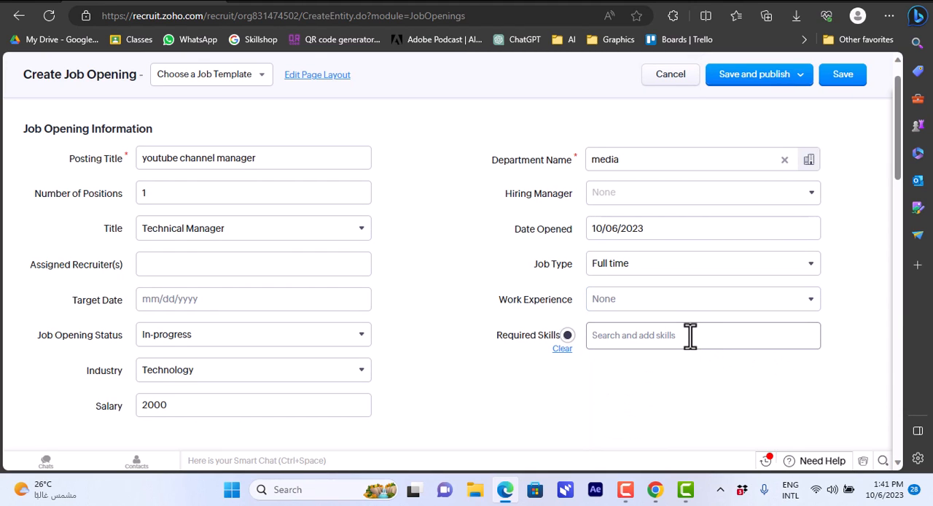
Add videographer as a required skill
text(v)
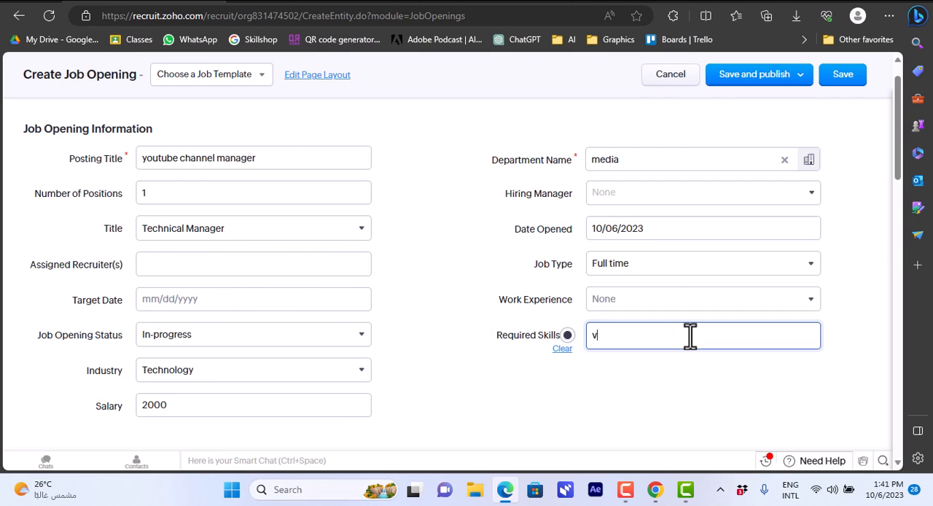
text(ideo)
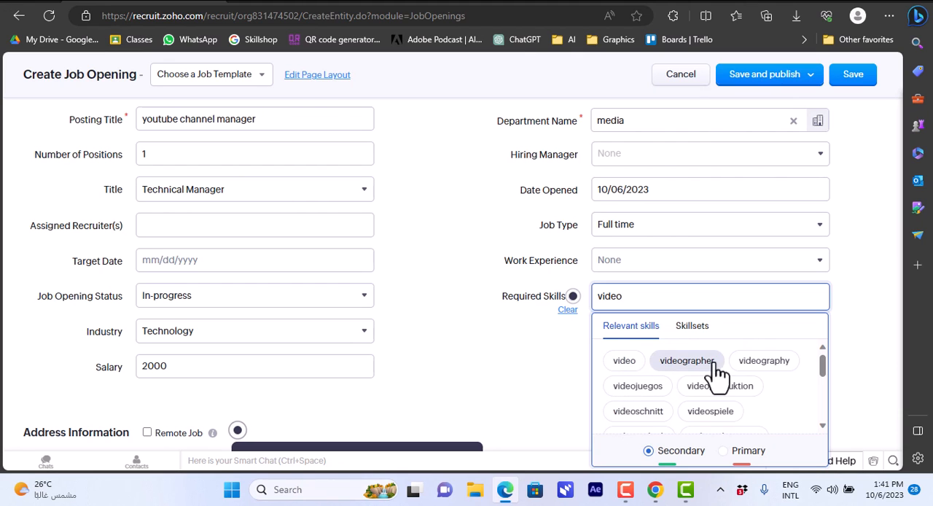
click(685, 360)
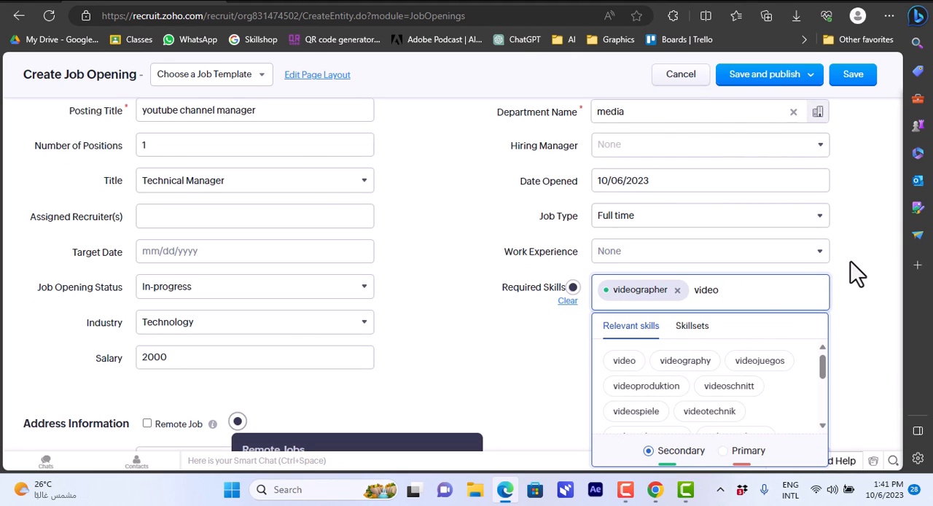
mouse_move(838, 330)
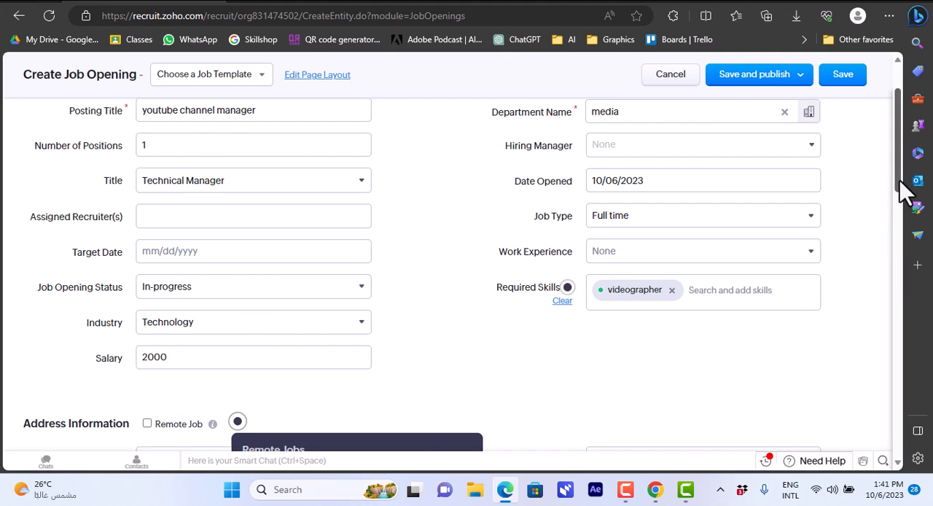
Mark the job as remote, dismiss the remote-jobs tip, and confirm the checkbox stays ticked
scroll(down, 3)
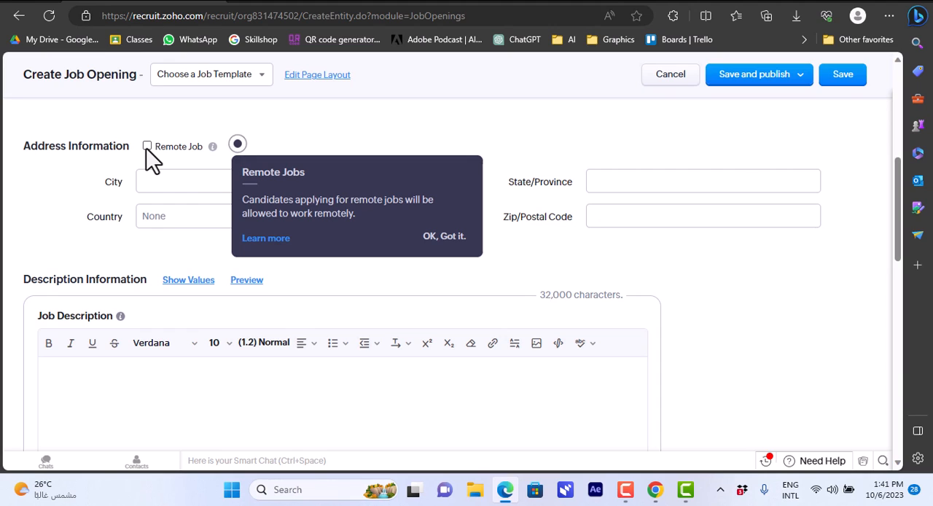
click(146, 145)
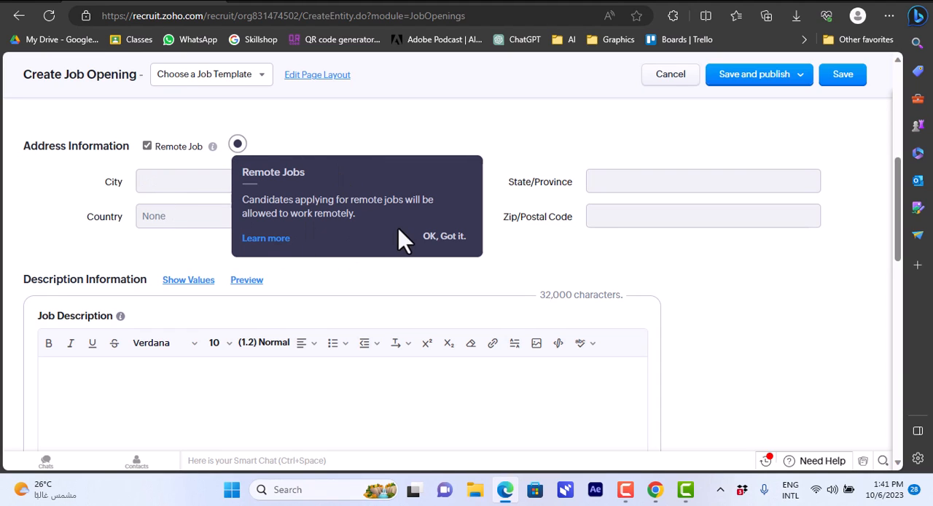
click(444, 237)
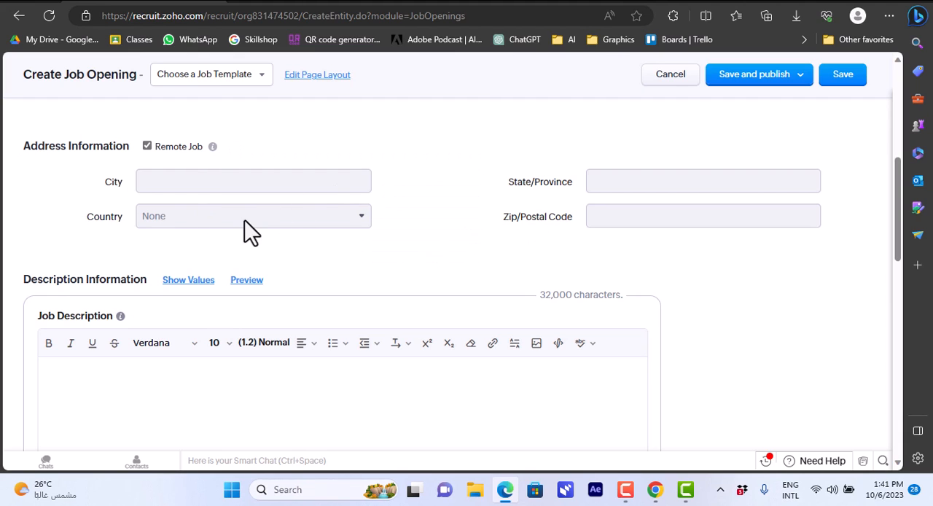
mouse_move(143, 159)
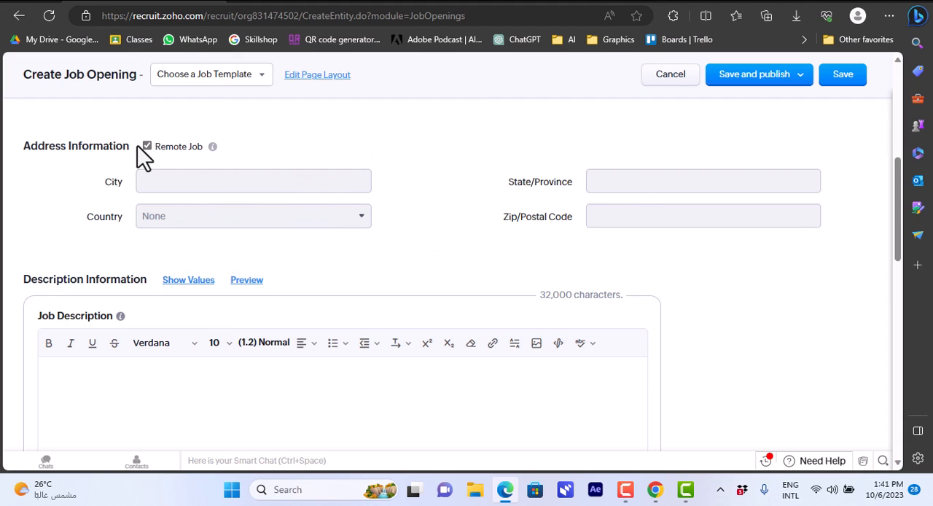
click(146, 146)
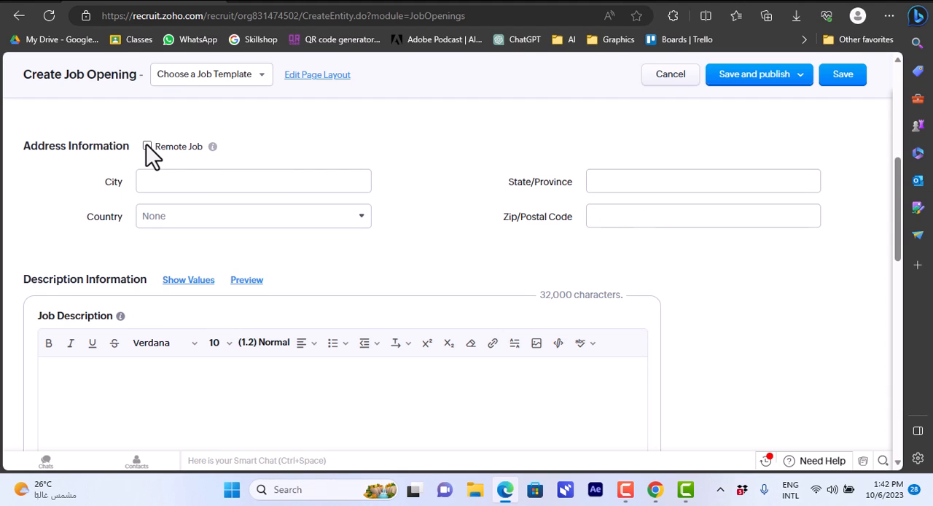
click(146, 146)
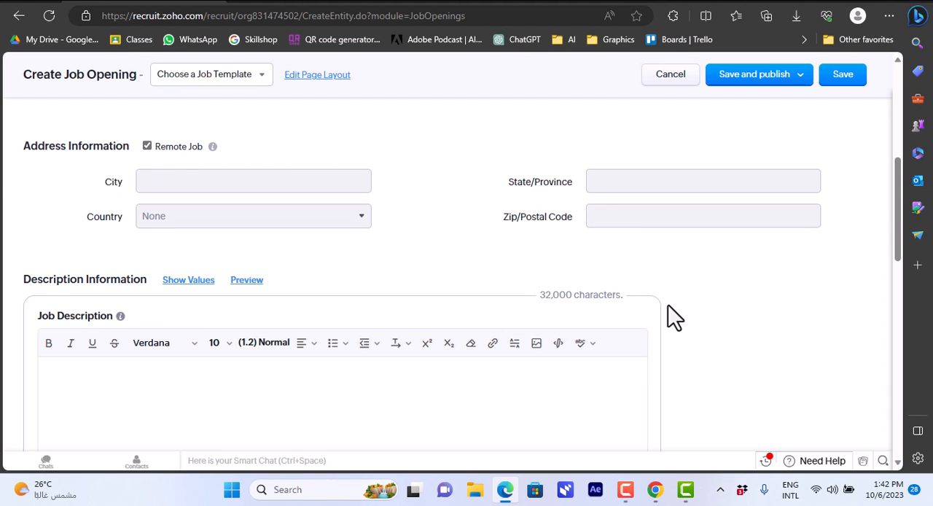
Enter placeholder filler text ('h') into the Job Description editor
scroll(down, 3)
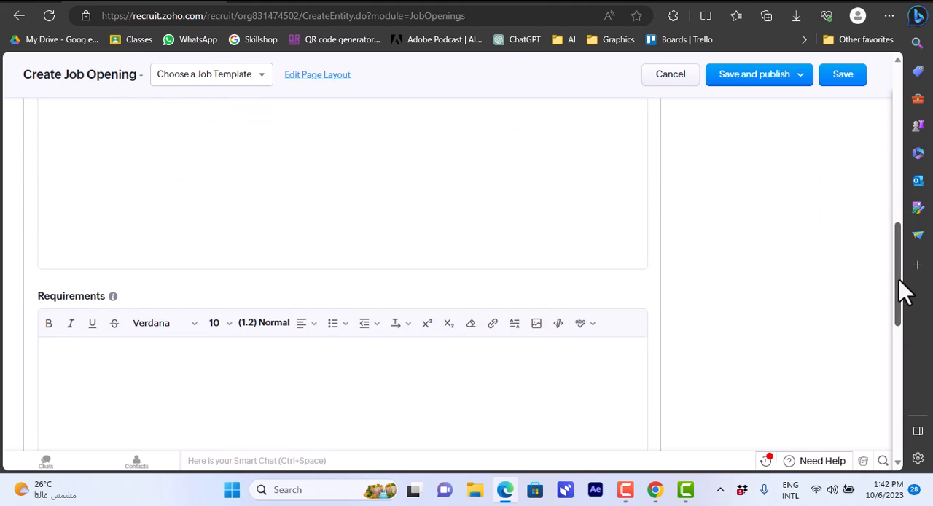
scroll(up, 3)
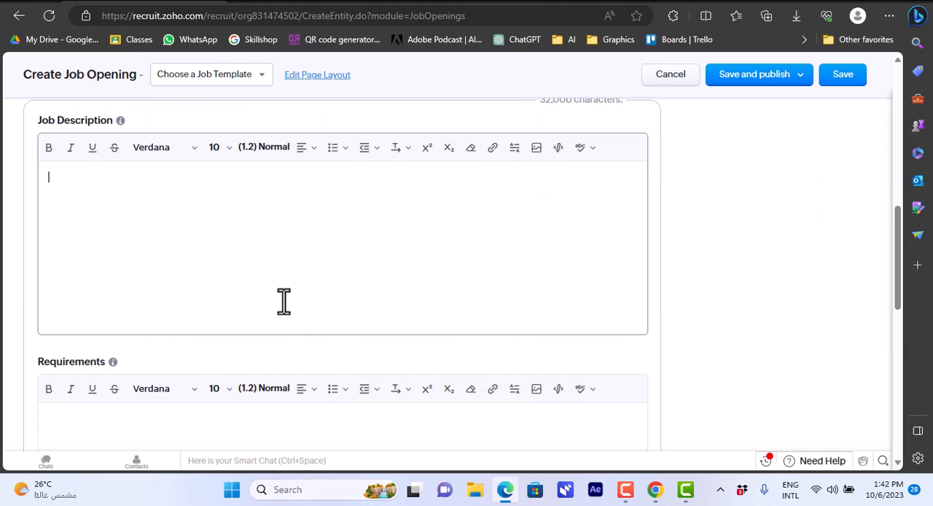
mouse_move(307, 245)
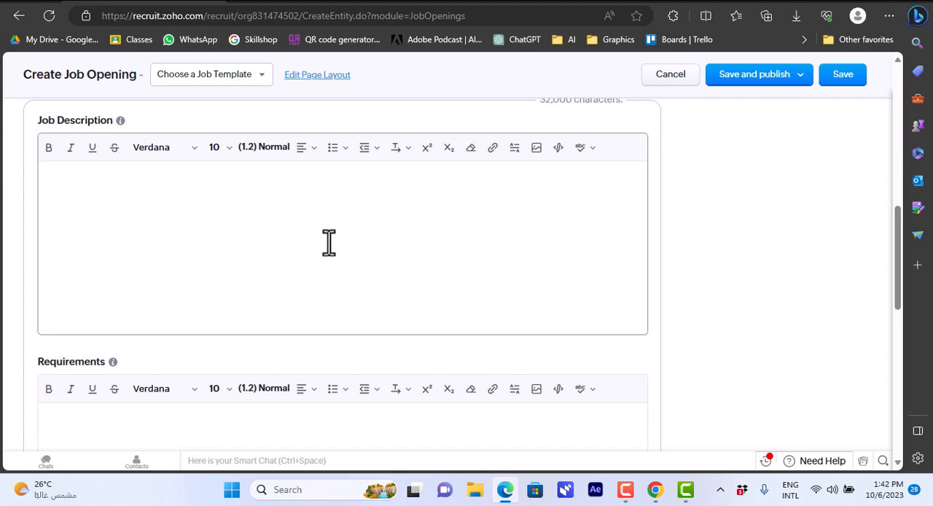
text(h)
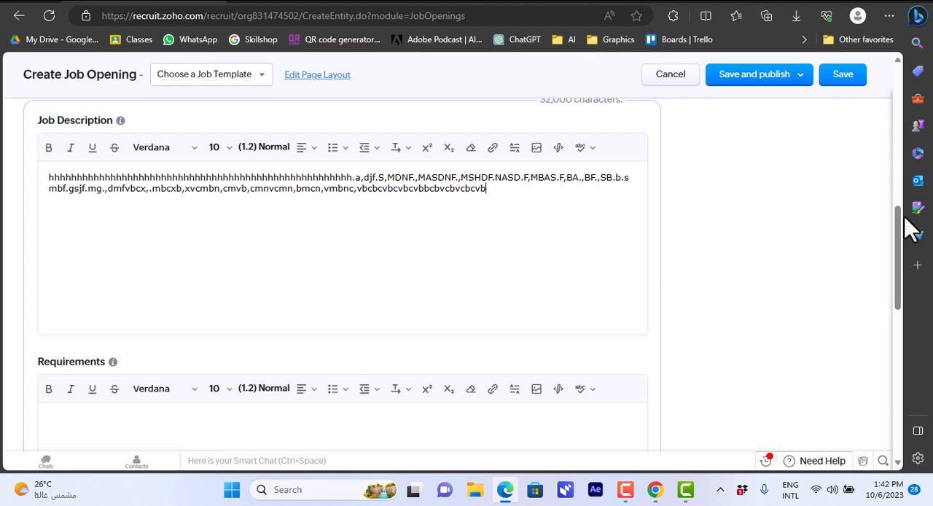
Scroll the Create Job Opening form down to the Attachment Information section
scroll(down, 3)
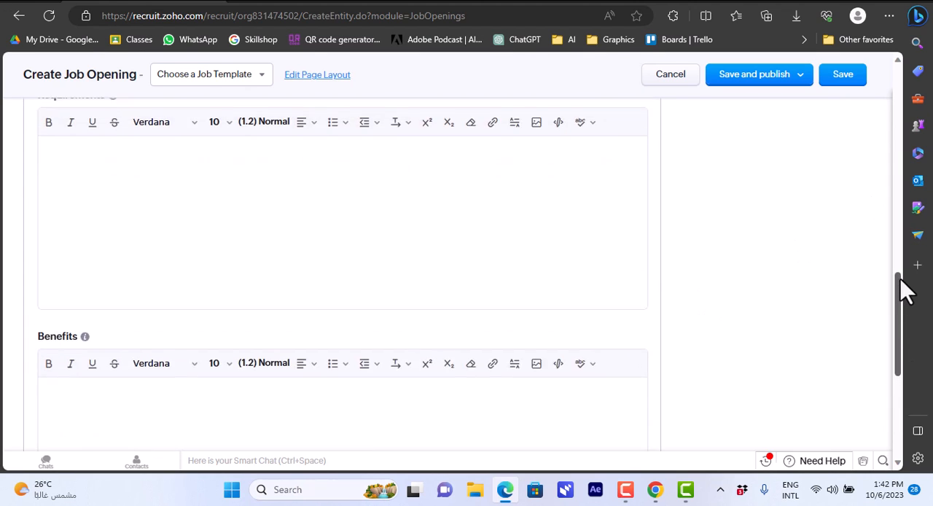
scroll(down, 3)
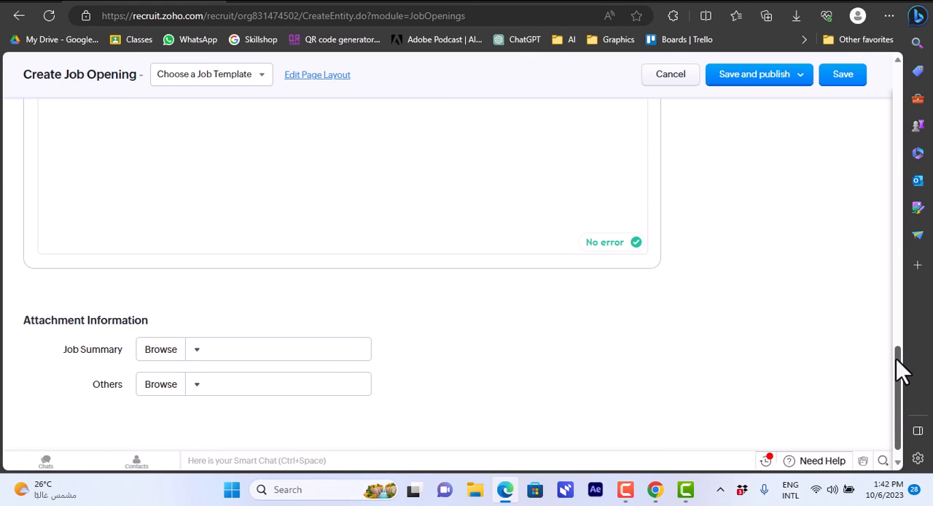
scroll(down, 3)
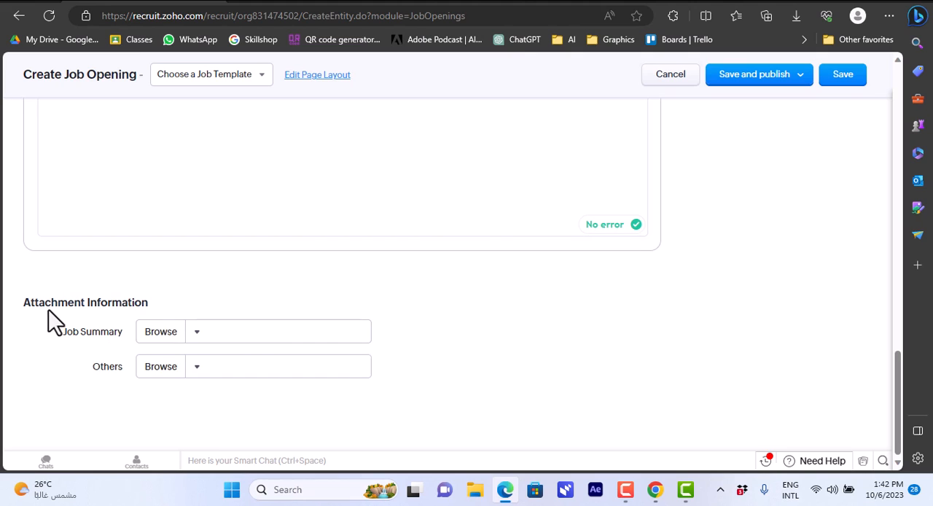
mouse_move(693, 225)
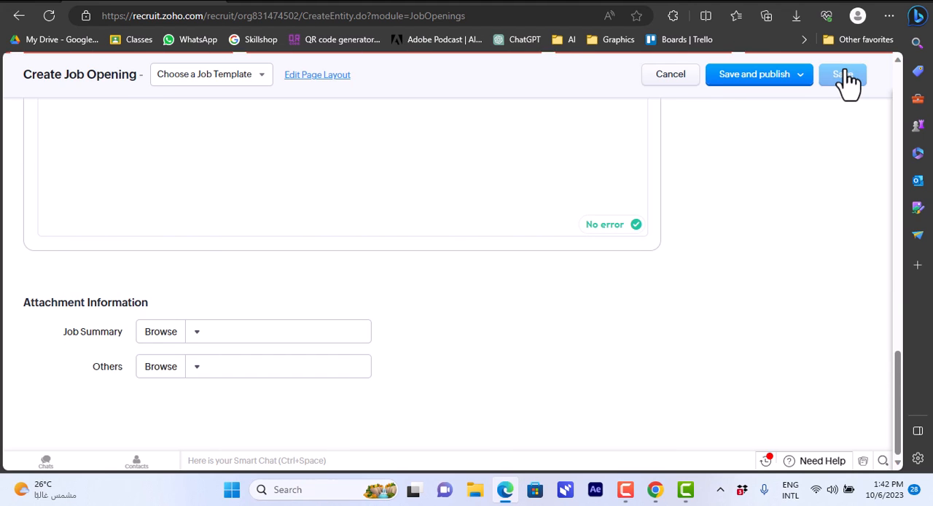
Save the job opening, check the Screening stage breakdown and review all pipeline stages through Rejected
click(843, 75)
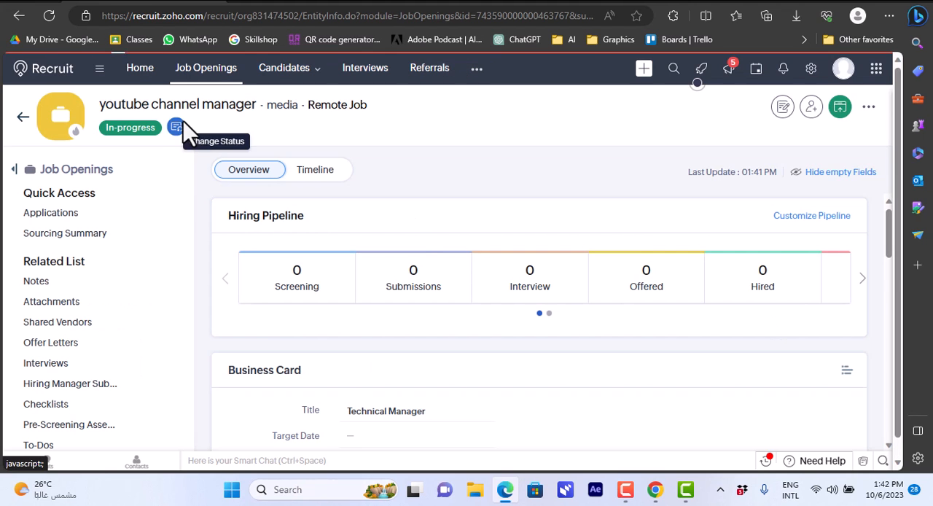
mouse_move(108, 149)
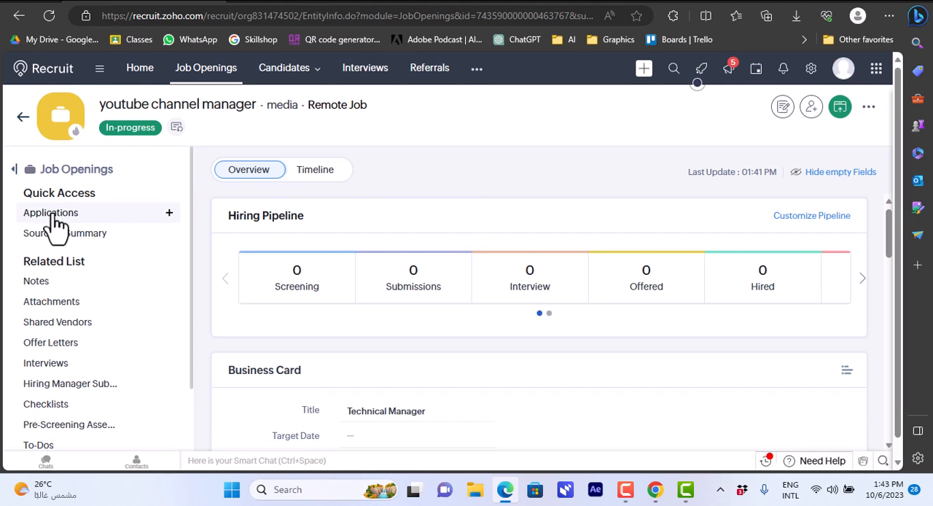
mouse_move(130, 128)
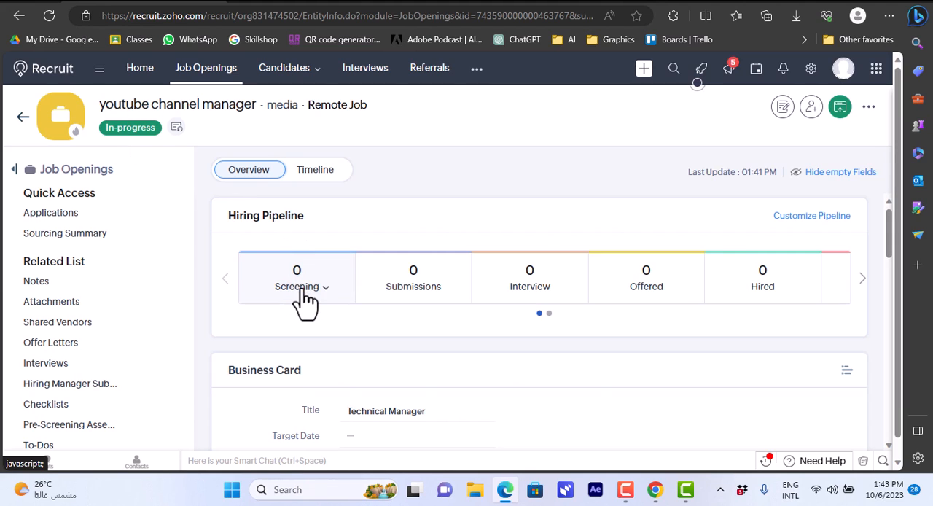
mouse_move(548, 314)
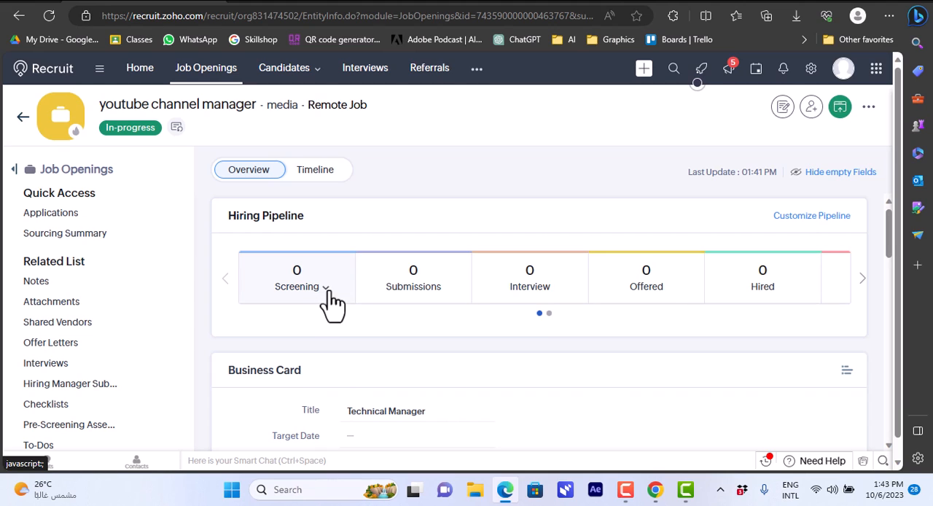
click(324, 286)
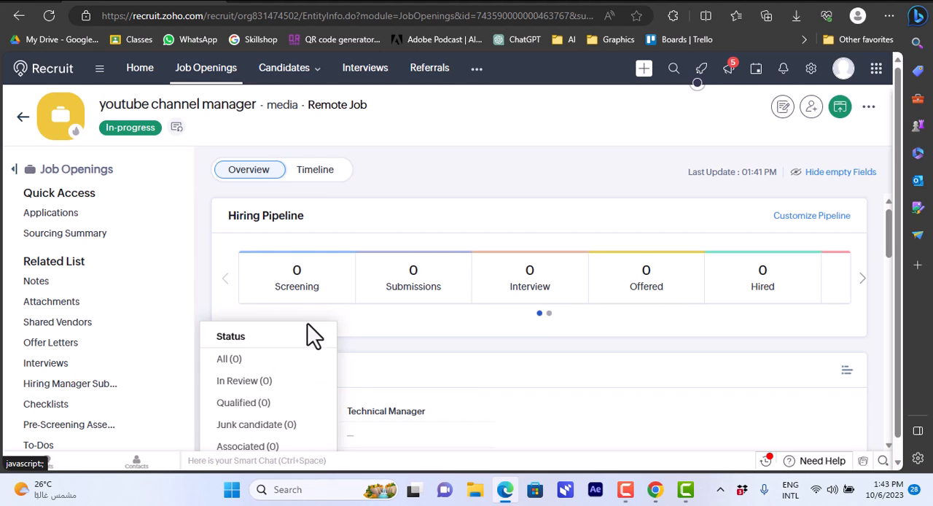
click(245, 379)
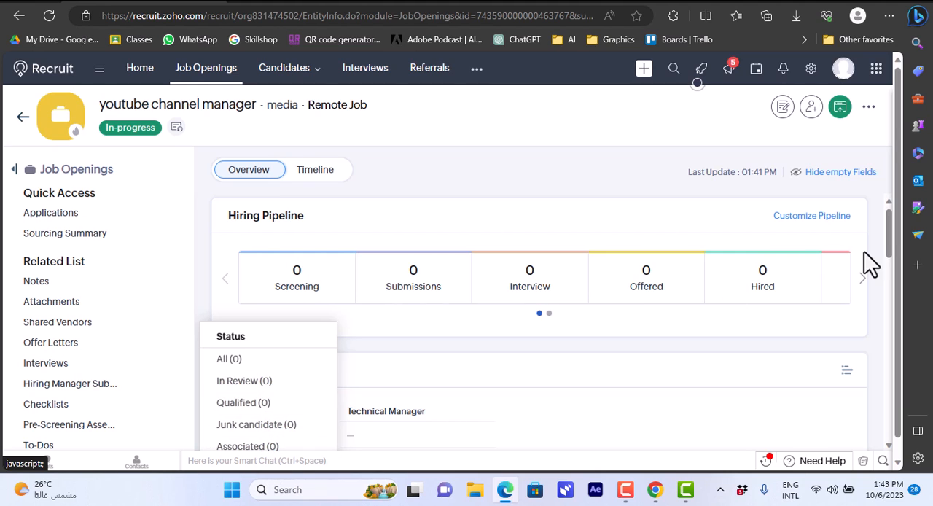
mouse_move(896, 265)
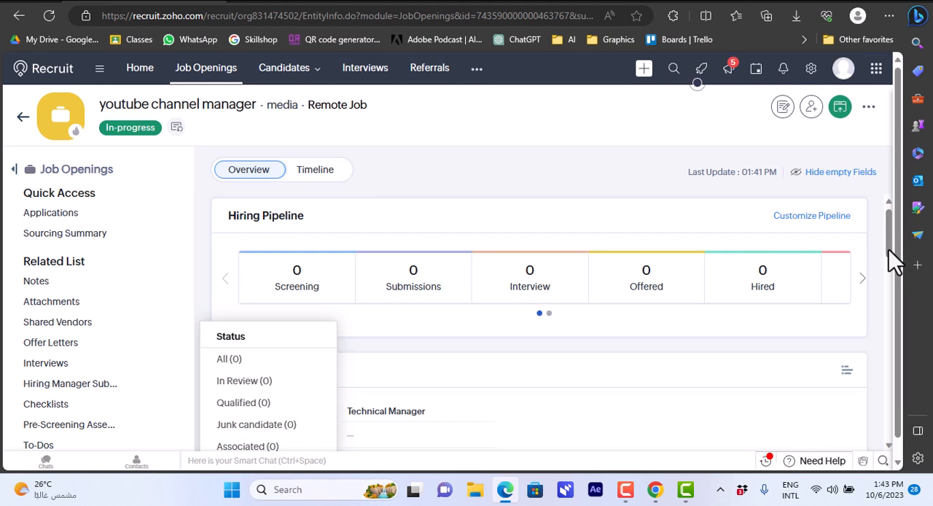
click(862, 277)
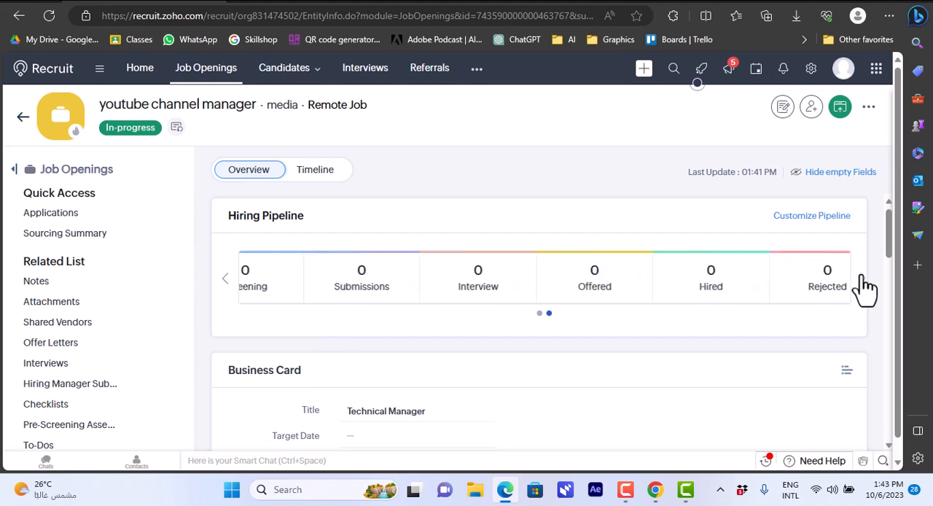
click(863, 277)
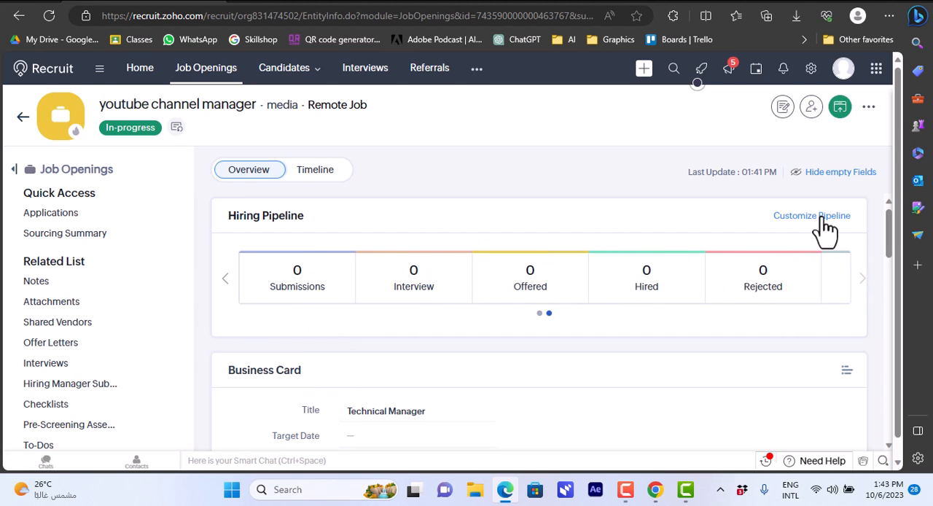
View the Customize Pipeline settings and expand the Interview stage to show its five statuses
click(810, 215)
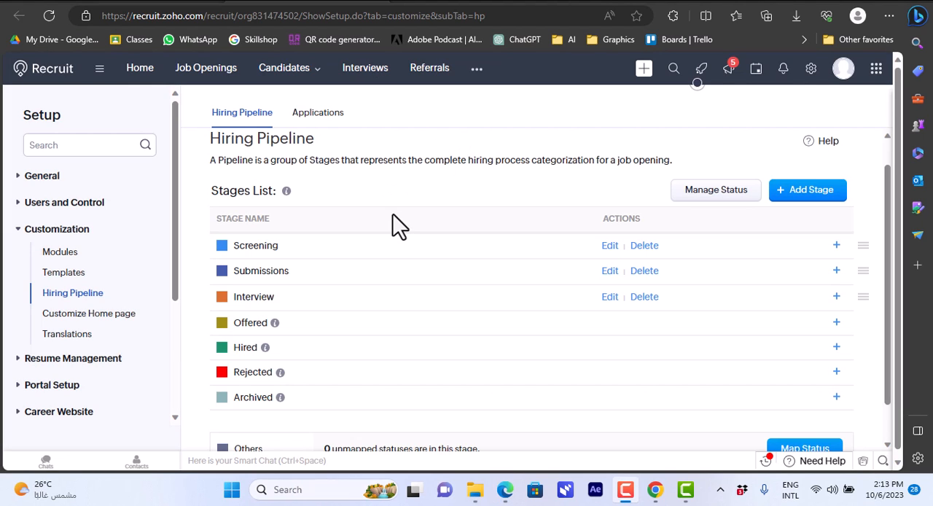
mouse_move(263, 307)
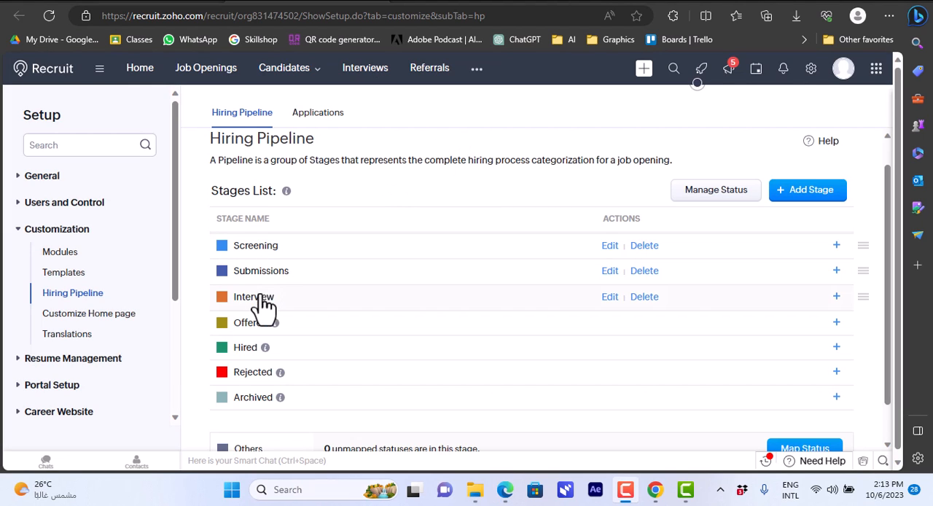
mouse_move(644, 298)
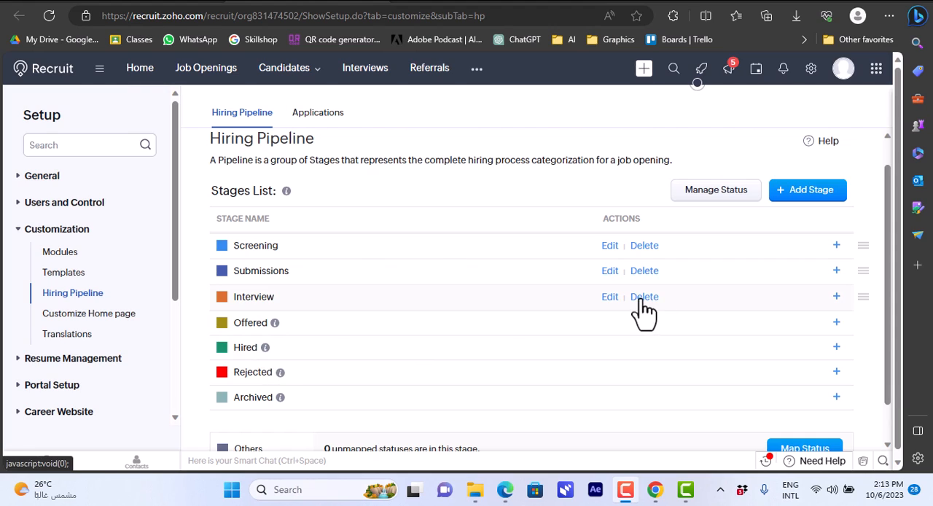
mouse_move(819, 299)
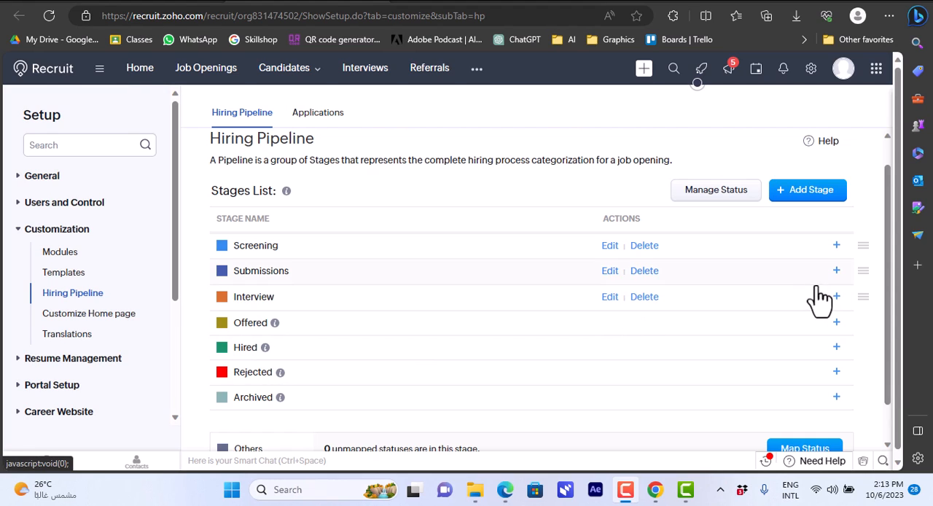
mouse_move(861, 298)
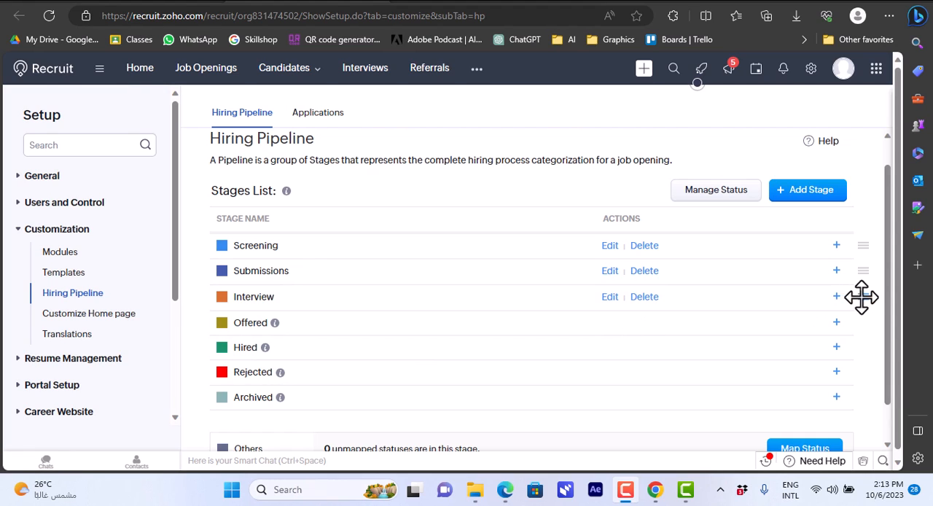
drag(863, 271, 863, 313)
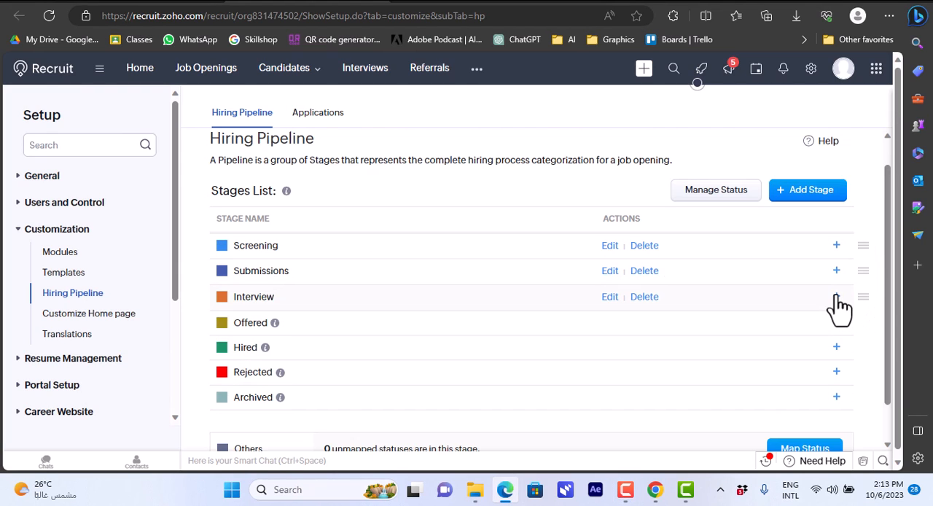
click(837, 296)
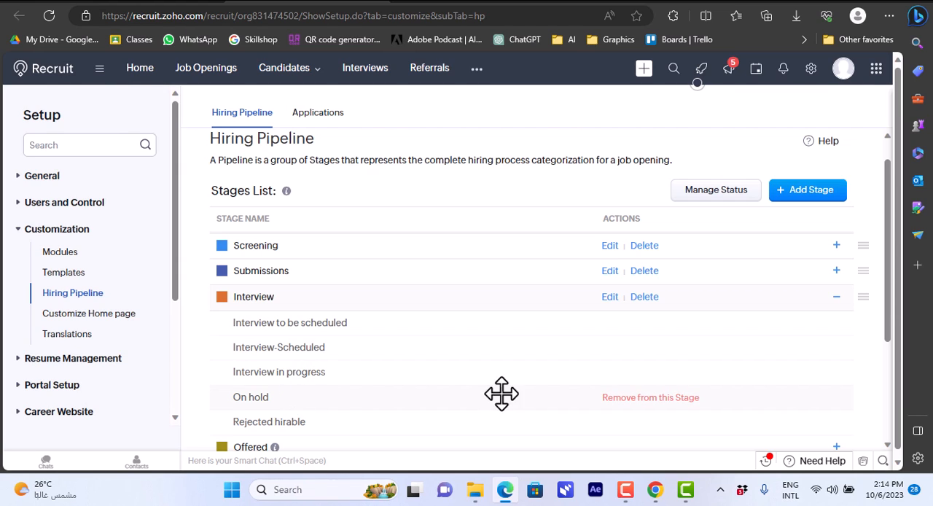
mouse_move(245, 403)
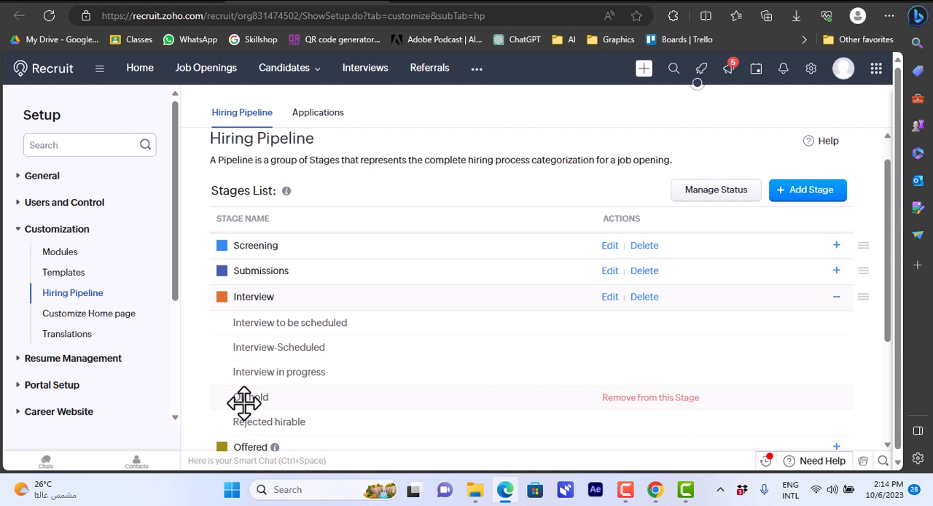
mouse_move(332, 294)
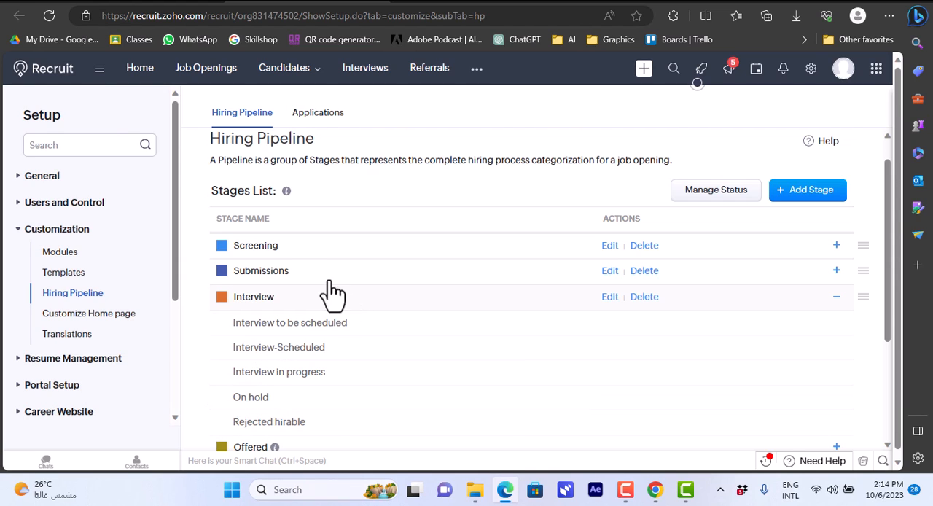
mouse_move(294, 165)
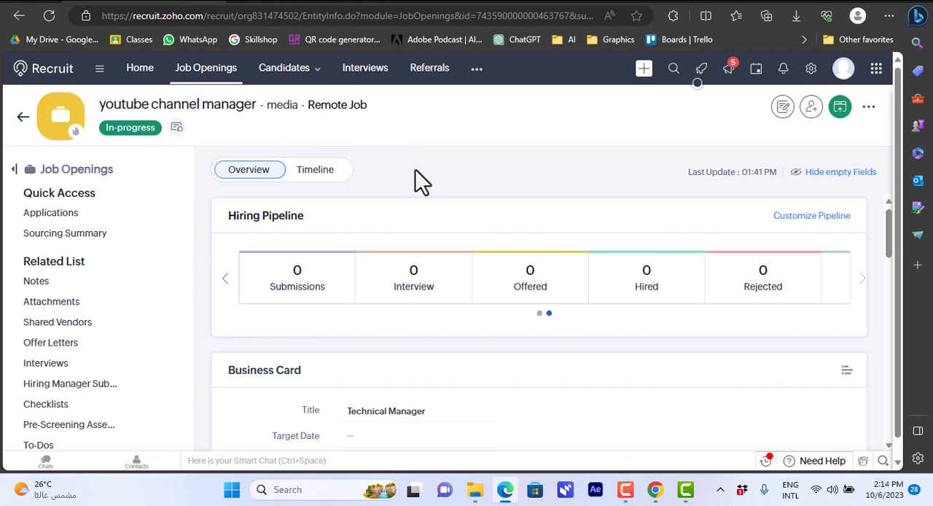
mouse_move(203, 181)
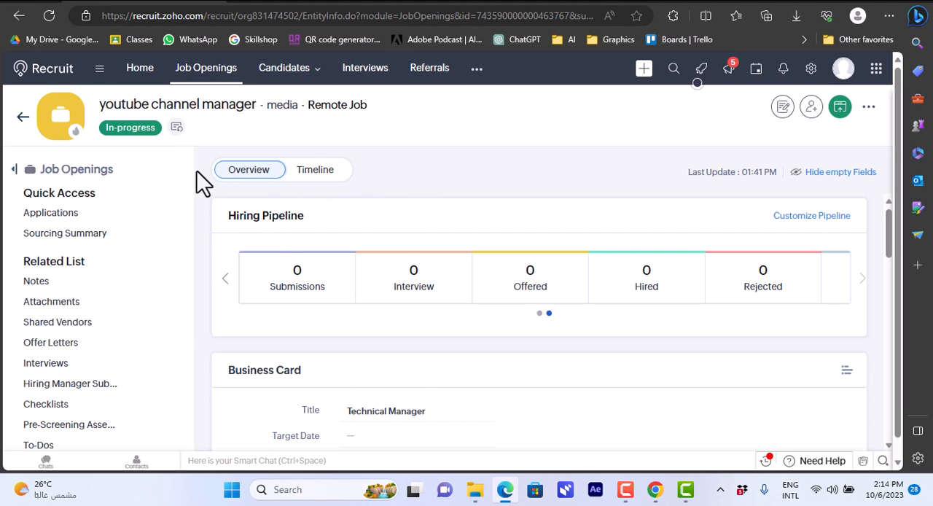
mouse_move(878, 178)
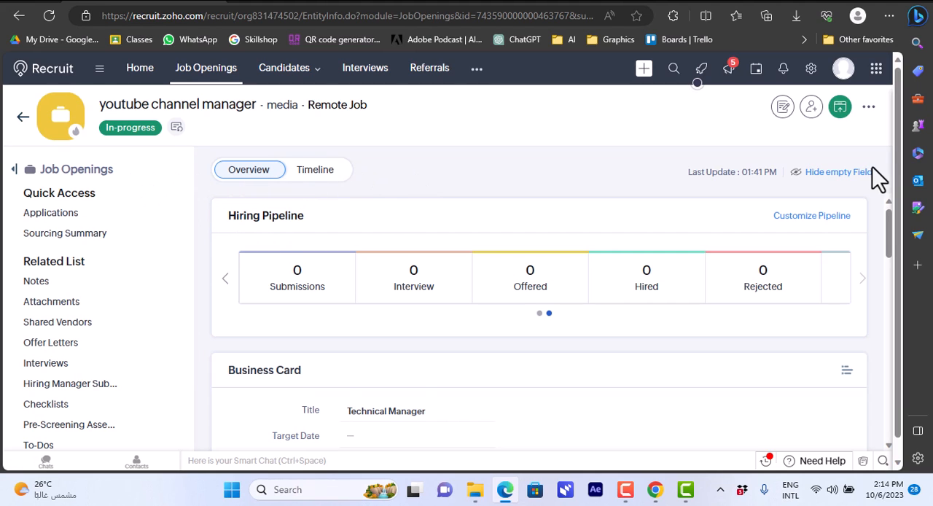
Review the job opening Overview and switch to its Timeline of creation, submission and auto-approval
scroll(down, 3)
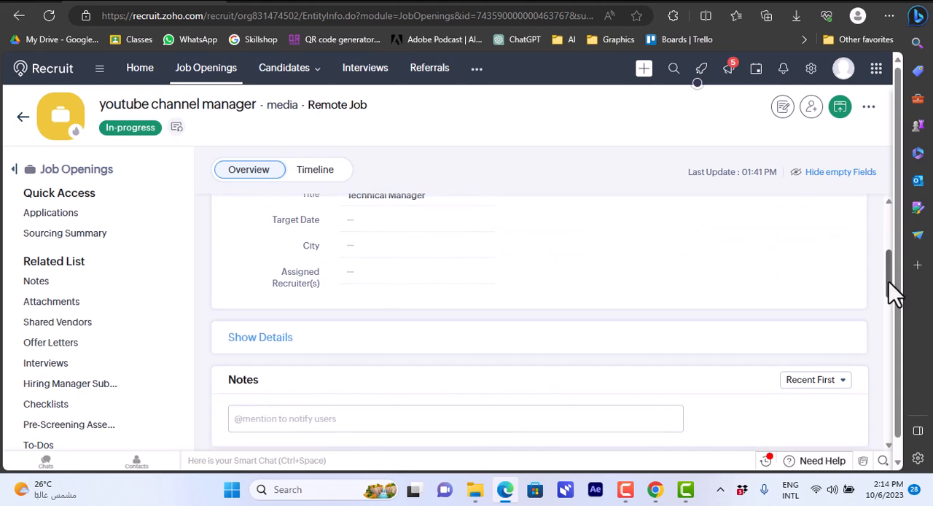
scroll(down, 3)
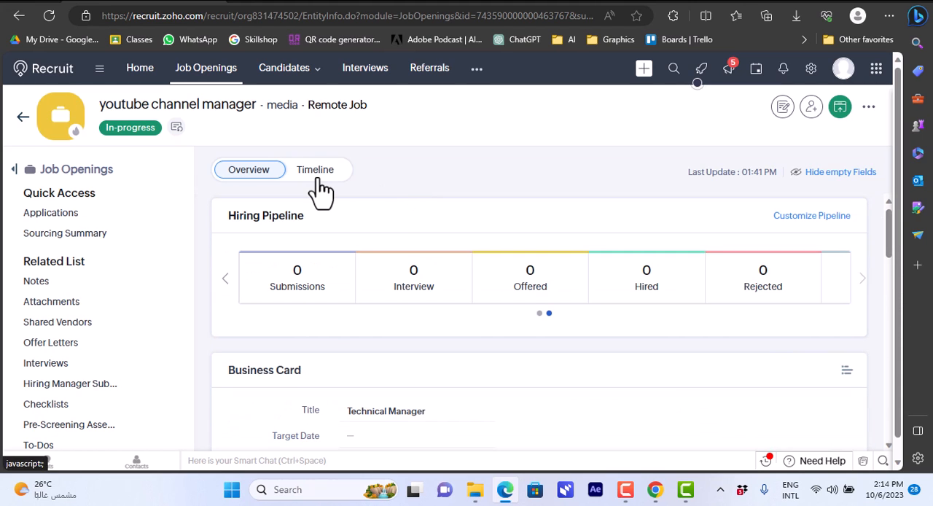
click(315, 169)
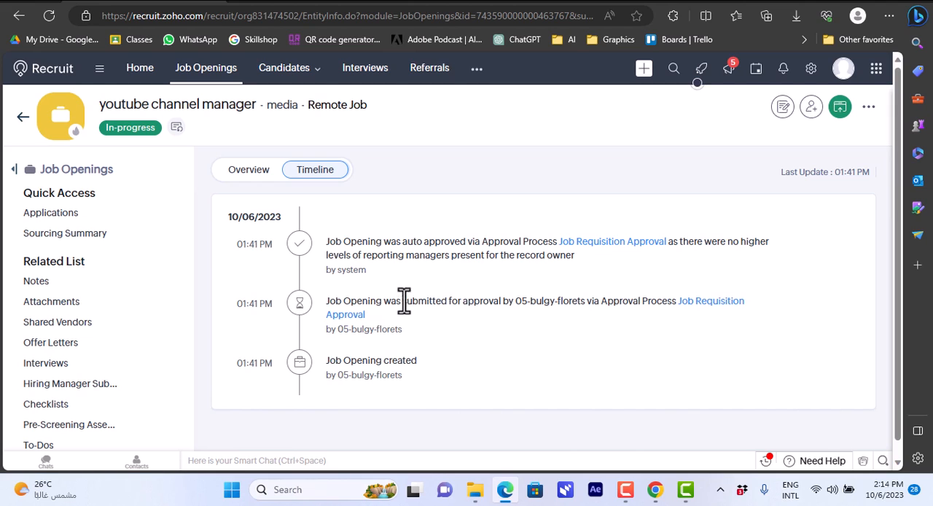
mouse_move(487, 260)
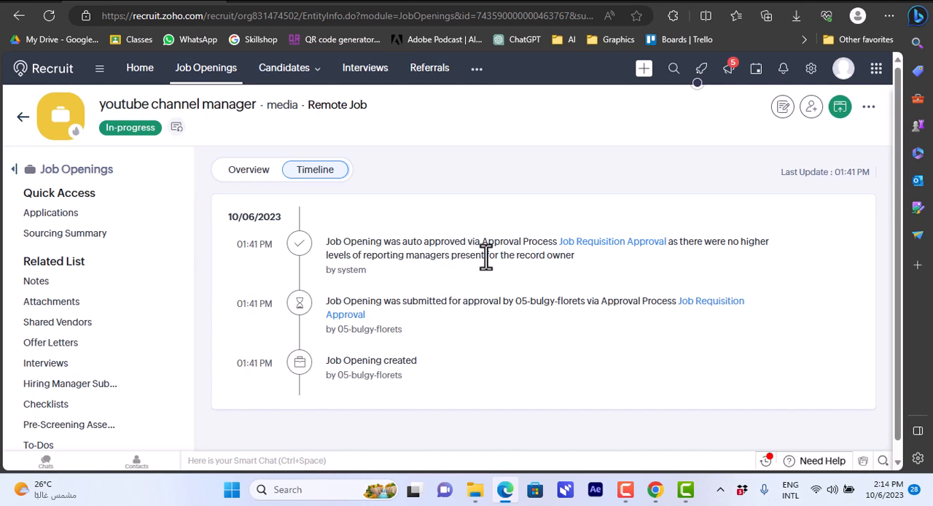
mouse_move(400, 263)
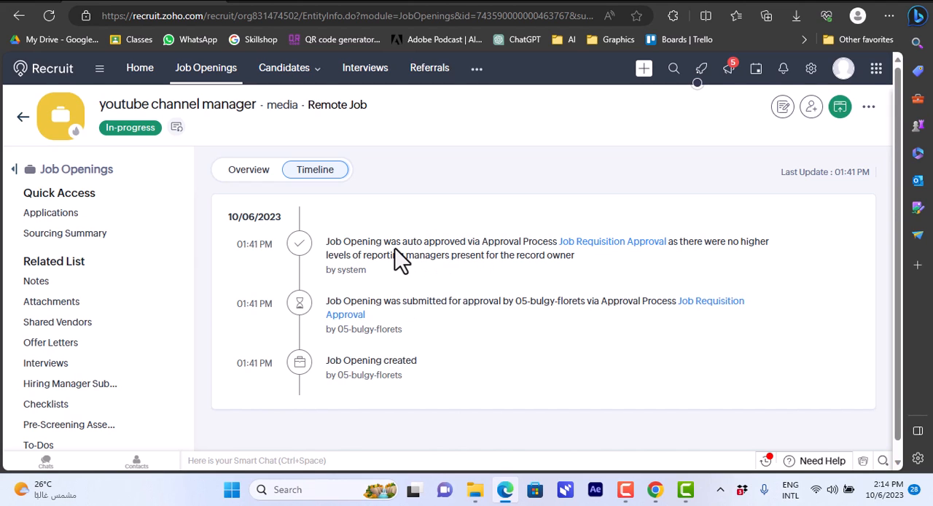
mouse_move(810, 107)
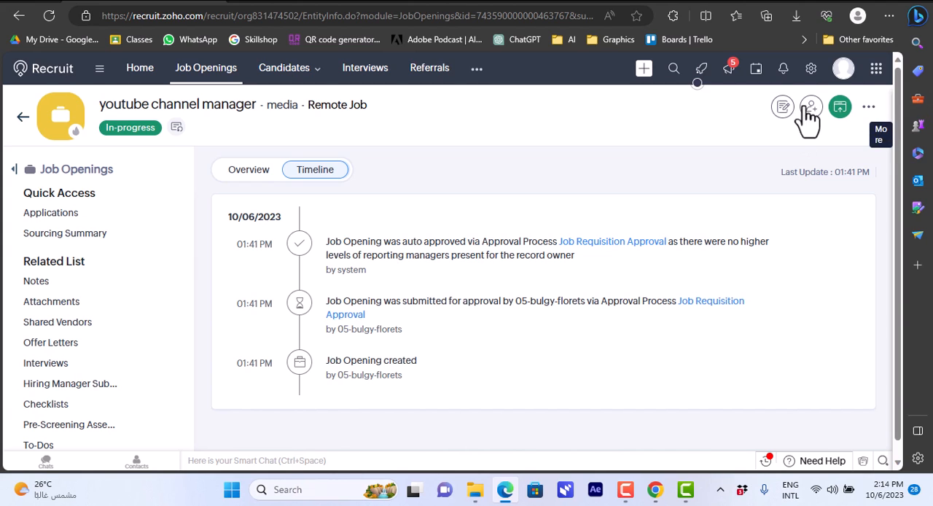
Choose Publish for the job and review the Company Details form: howtosimple, empty Website, brand colour #6875E2
click(839, 106)
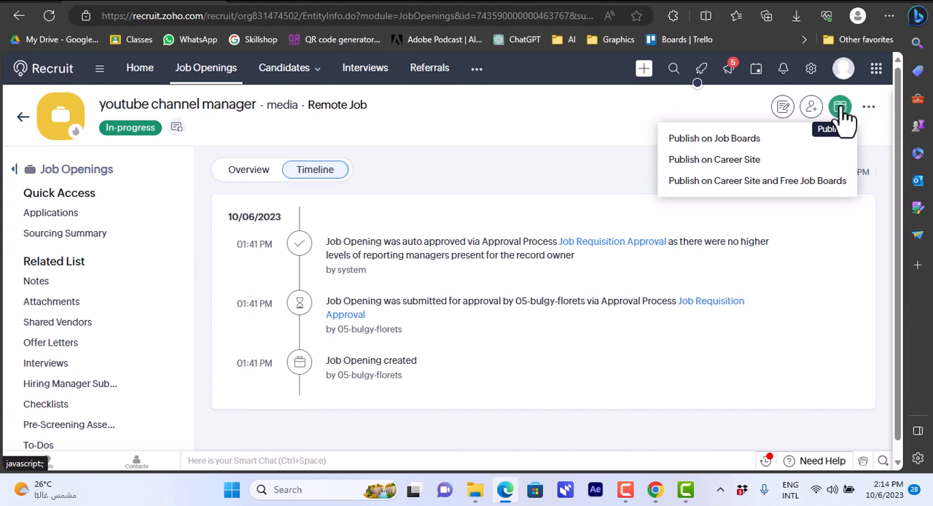
mouse_move(839, 117)
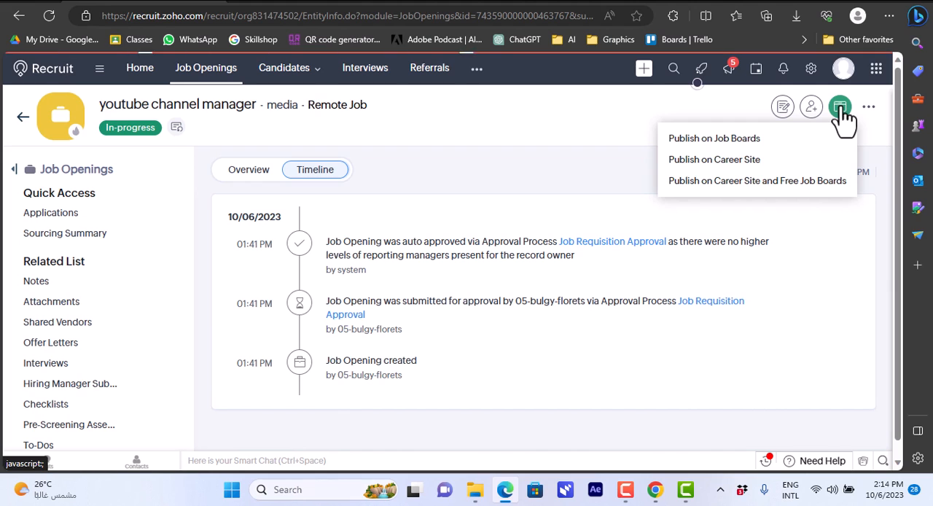
click(715, 137)
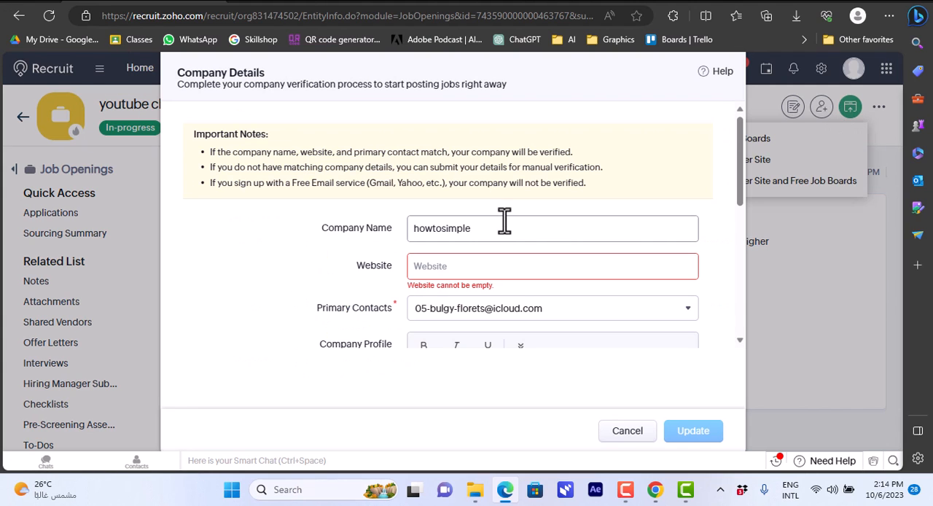
mouse_move(489, 227)
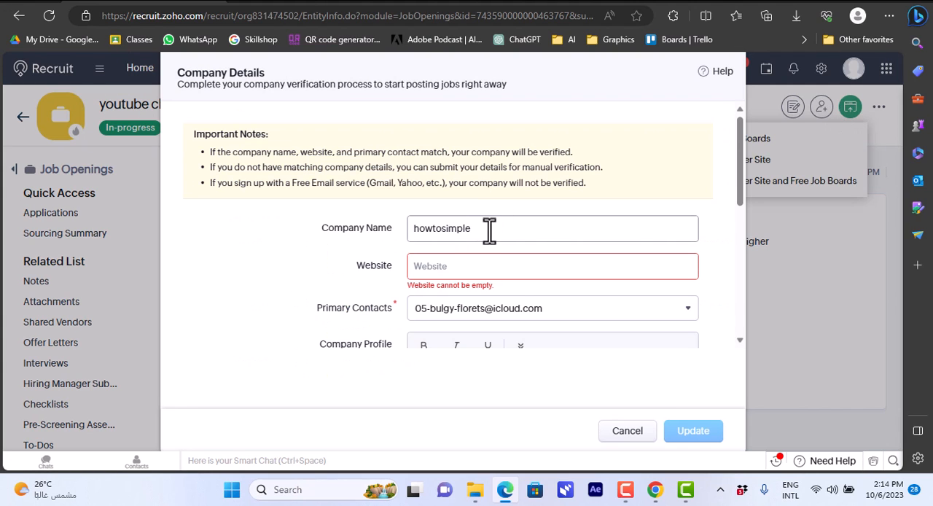
mouse_move(671, 298)
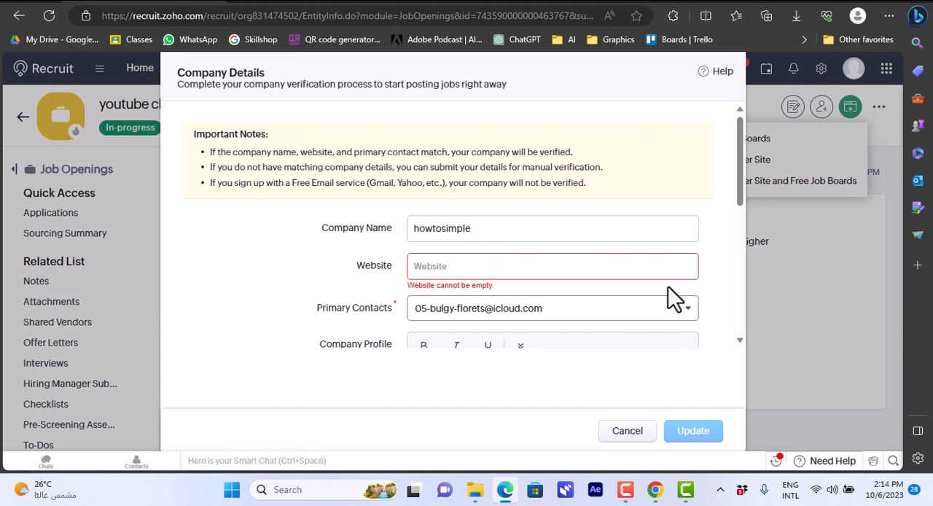
scroll(down, 3)
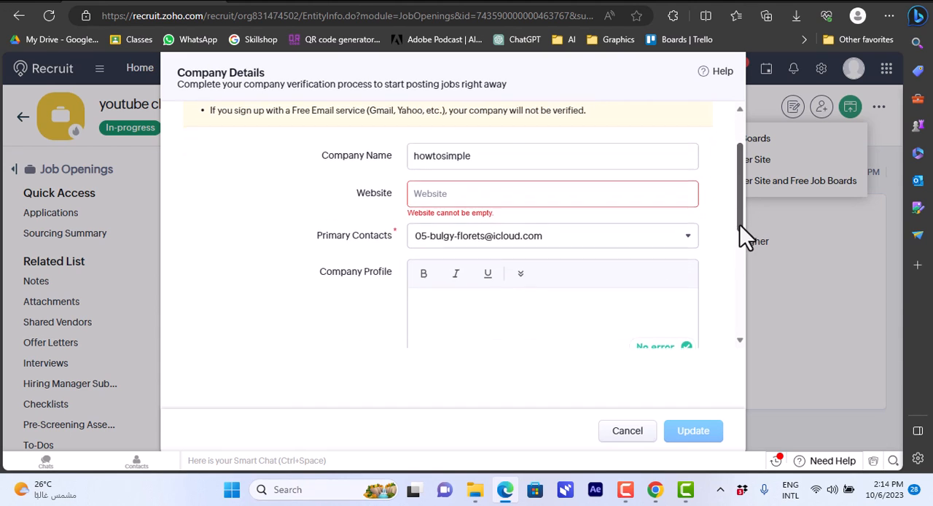
scroll(down, 3)
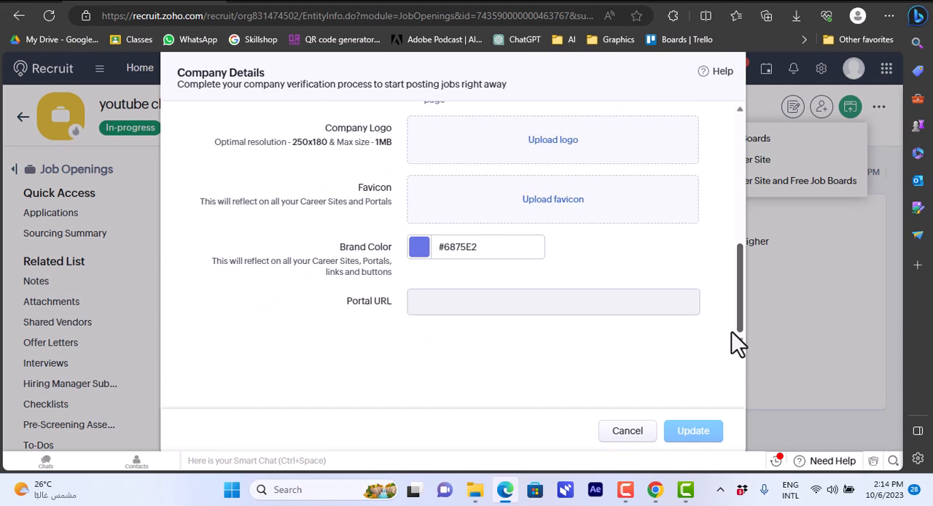
mouse_move(552, 198)
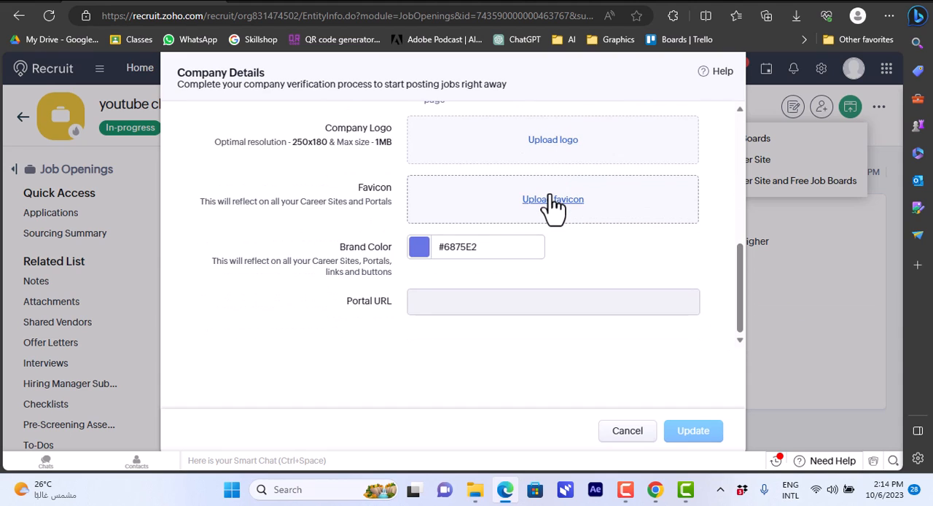
mouse_move(426, 248)
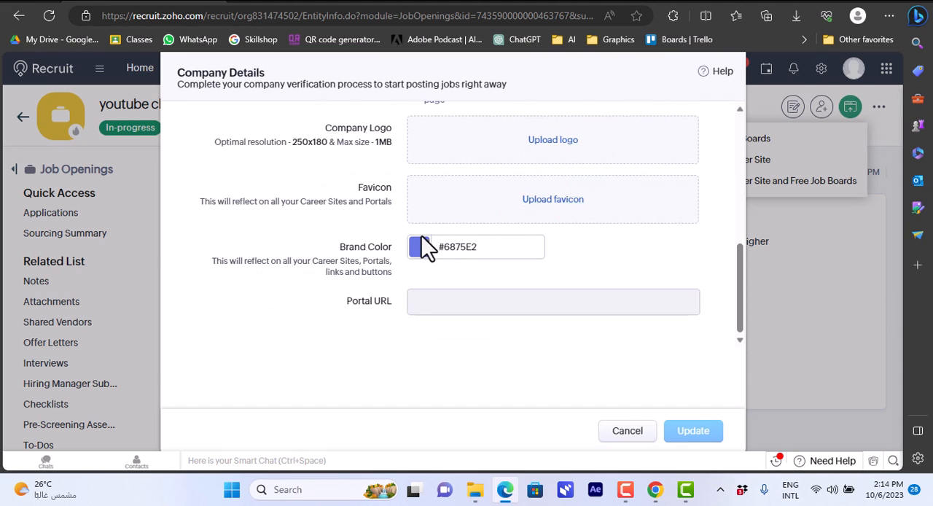
mouse_move(428, 279)
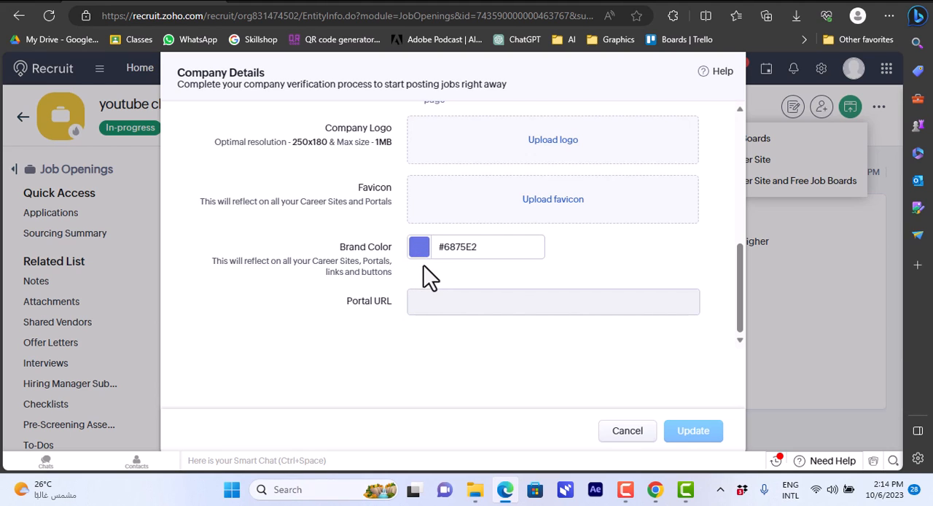
mouse_move(741, 321)
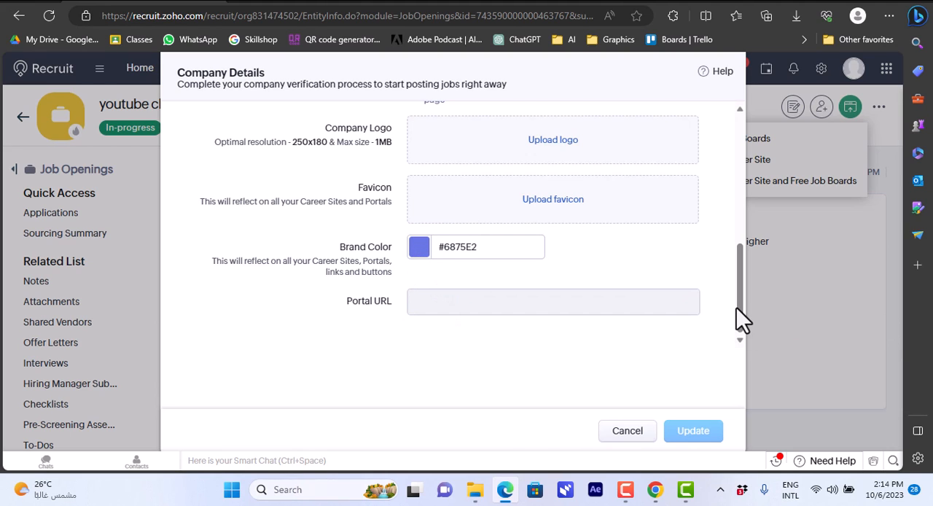
mouse_move(698, 297)
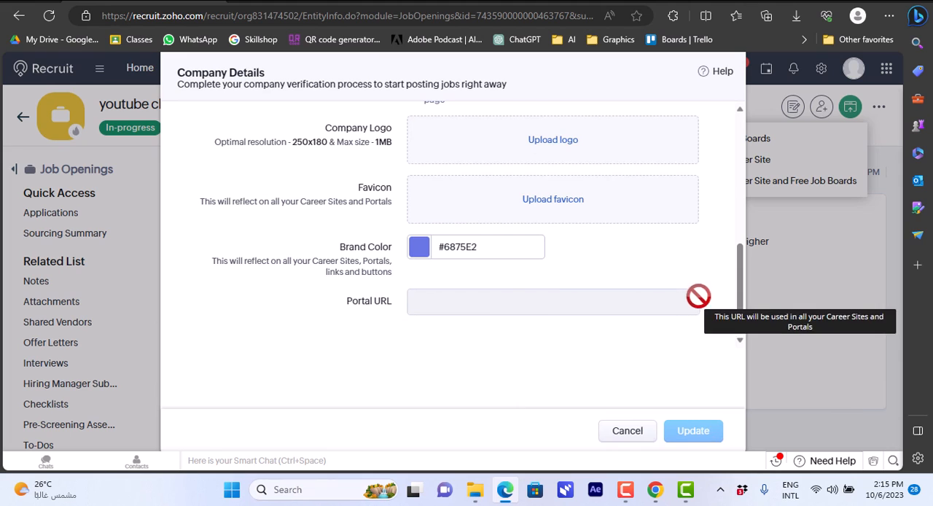
mouse_move(751, 124)
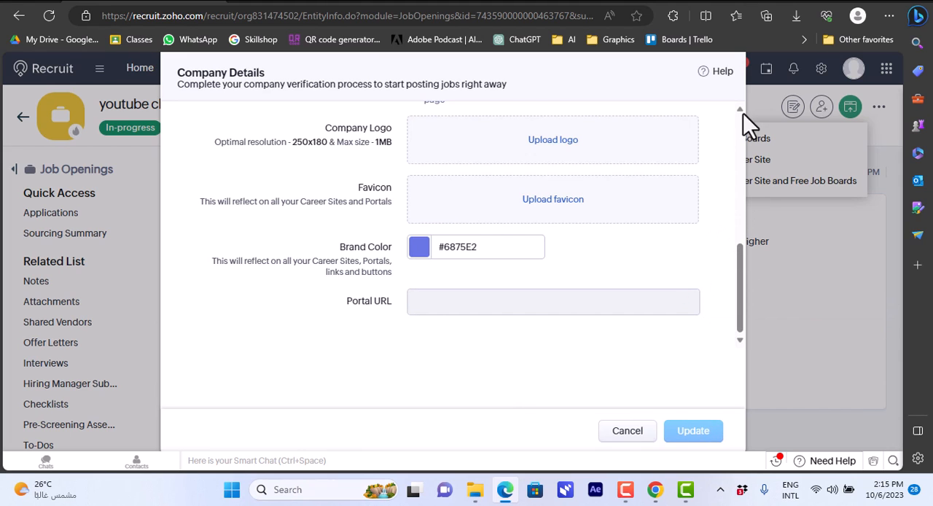
scroll(up, 3)
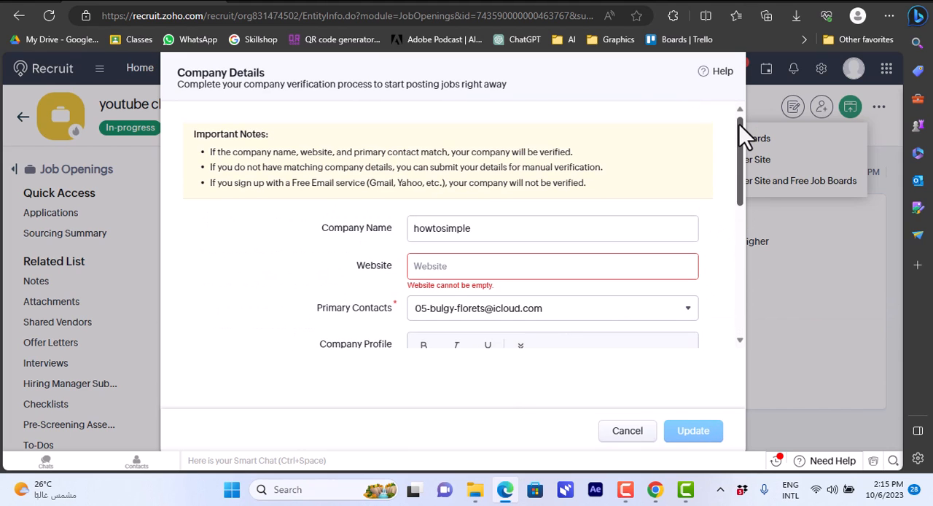
mouse_move(627, 432)
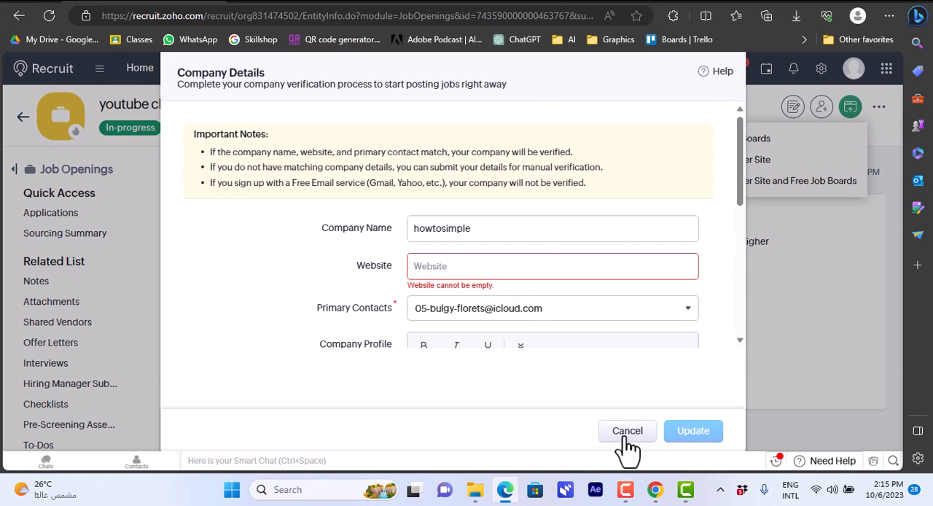
Cancel the Company Details form and go to the empty Candidates > Offers page
click(627, 430)
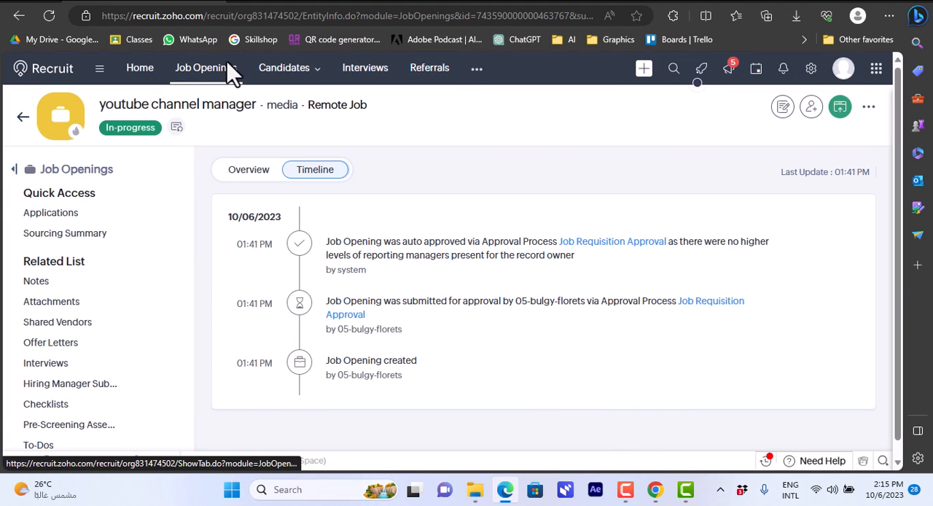
click(285, 67)
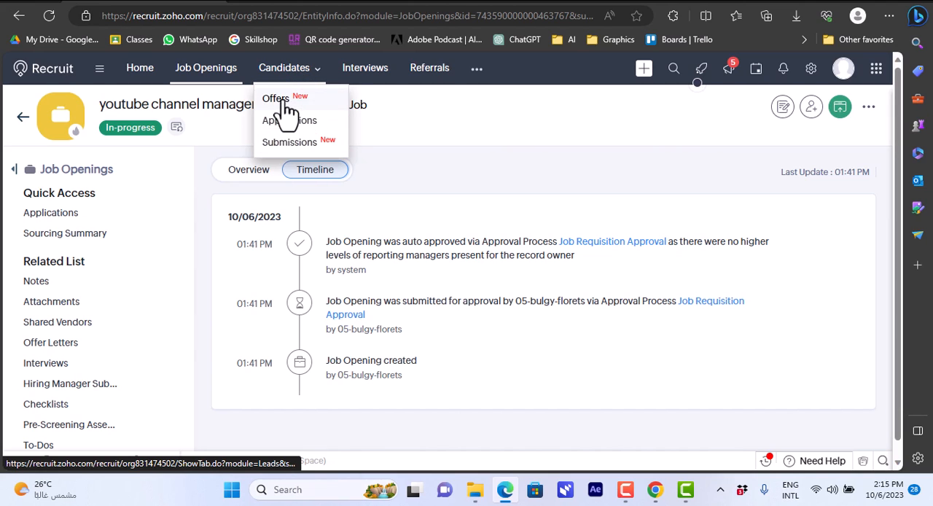
click(274, 99)
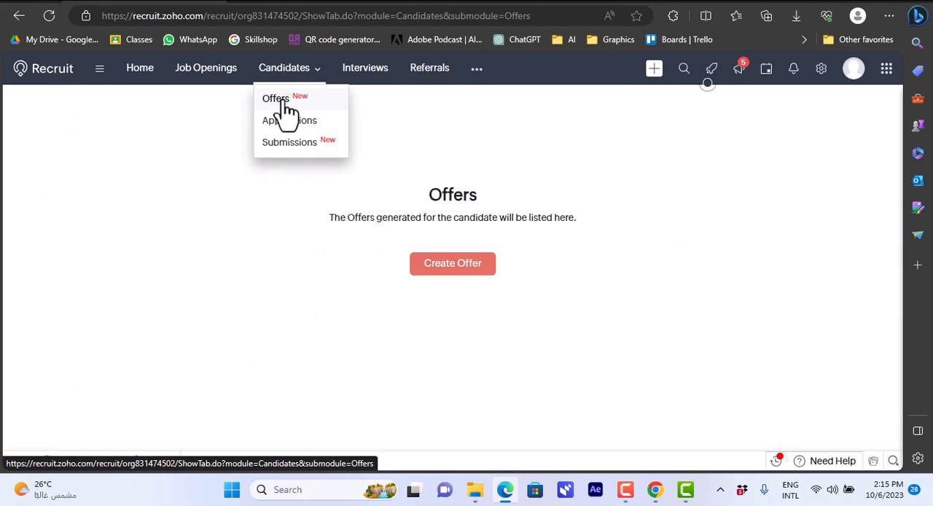
mouse_move(452, 263)
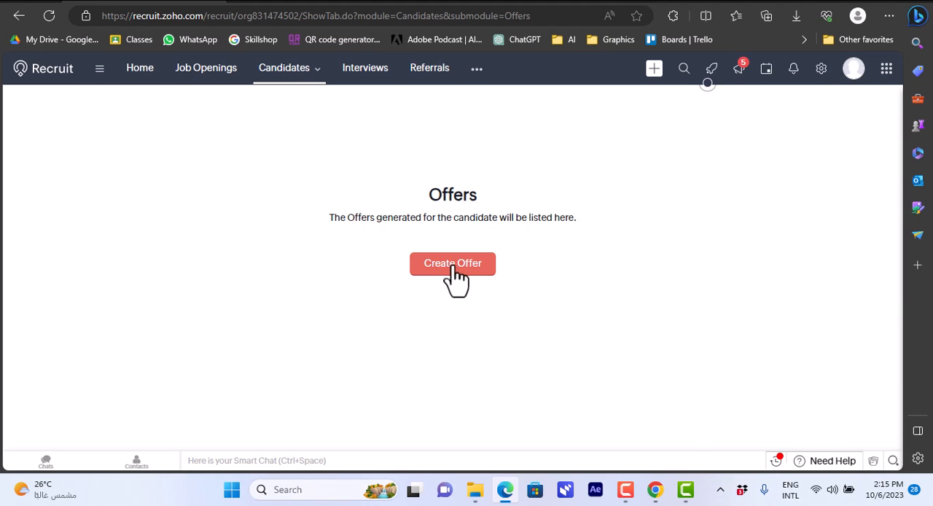
mouse_move(140, 67)
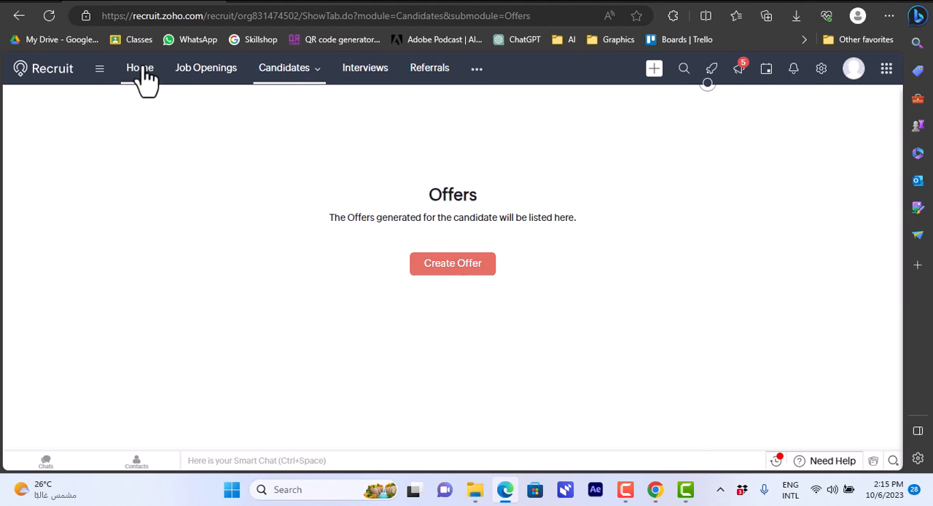
Go to Candidates > Applications, which reports no applications found
click(284, 67)
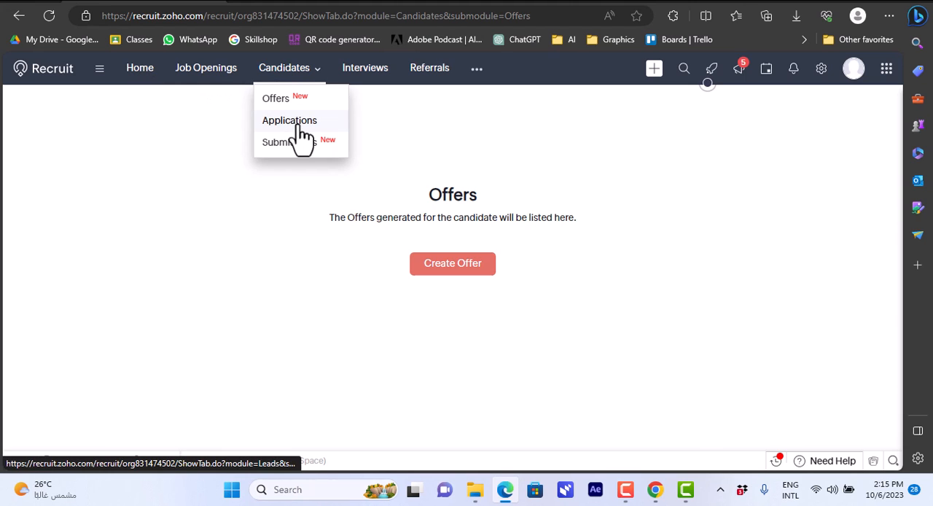
click(288, 120)
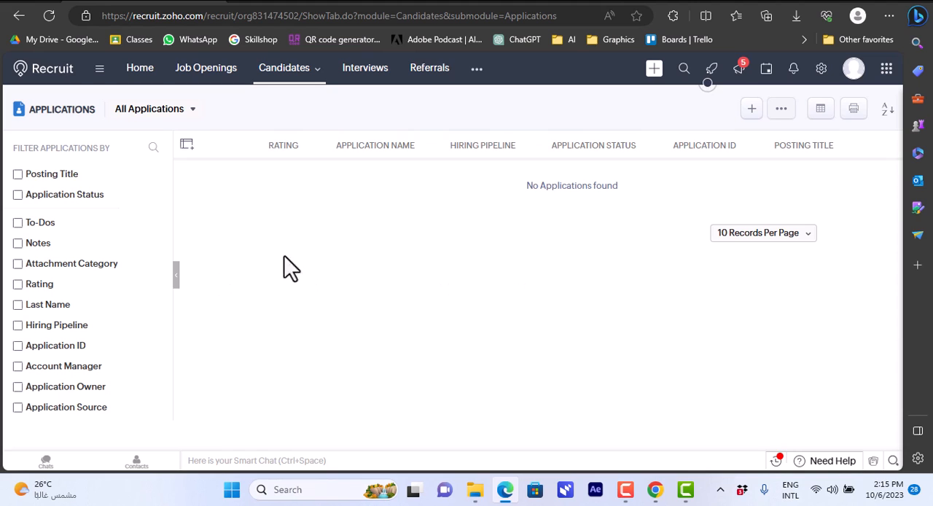
mouse_move(330, 213)
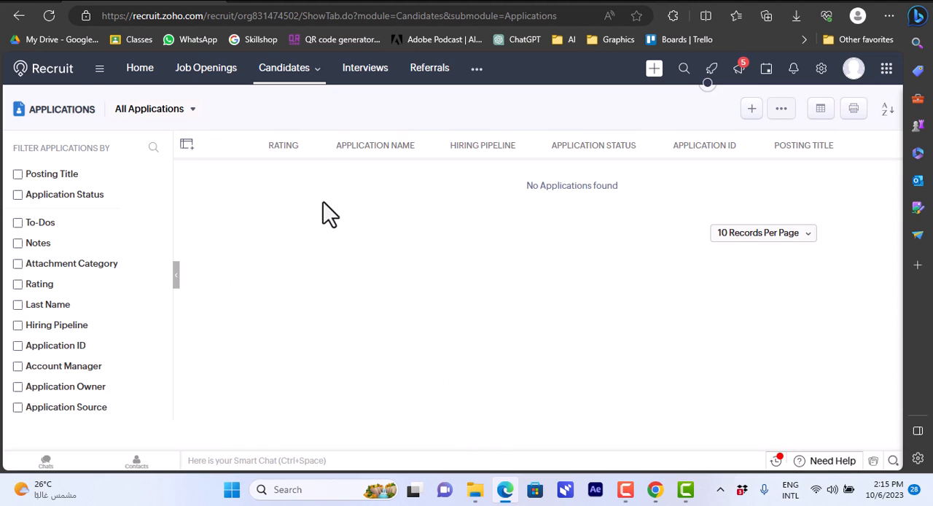
Go to Candidates > Submissions, which shows no candidates submitted to clients
click(288, 67)
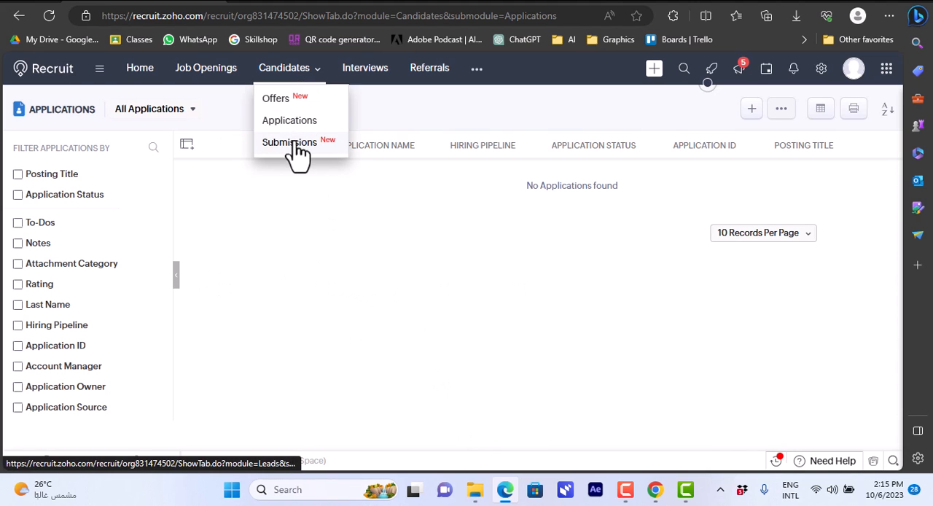
click(289, 143)
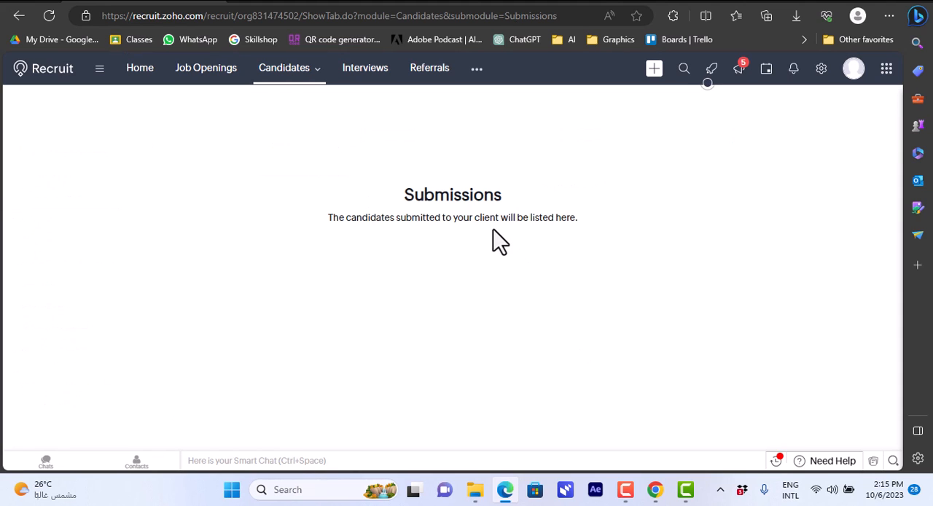
mouse_move(405, 221)
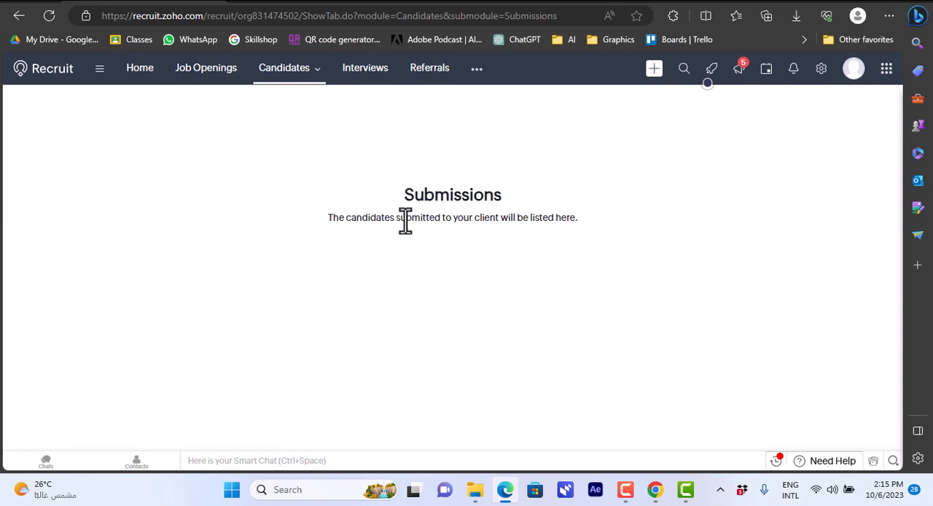
mouse_move(621, 344)
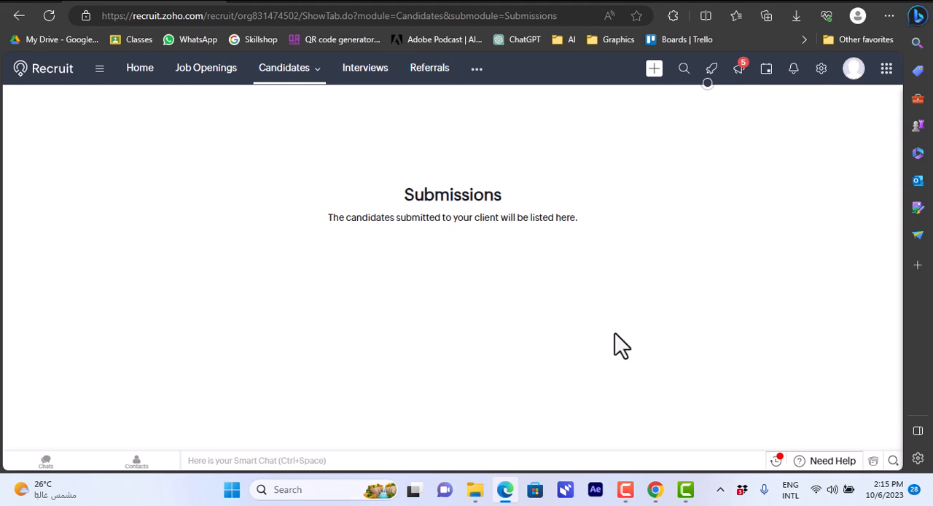
mouse_move(446, 221)
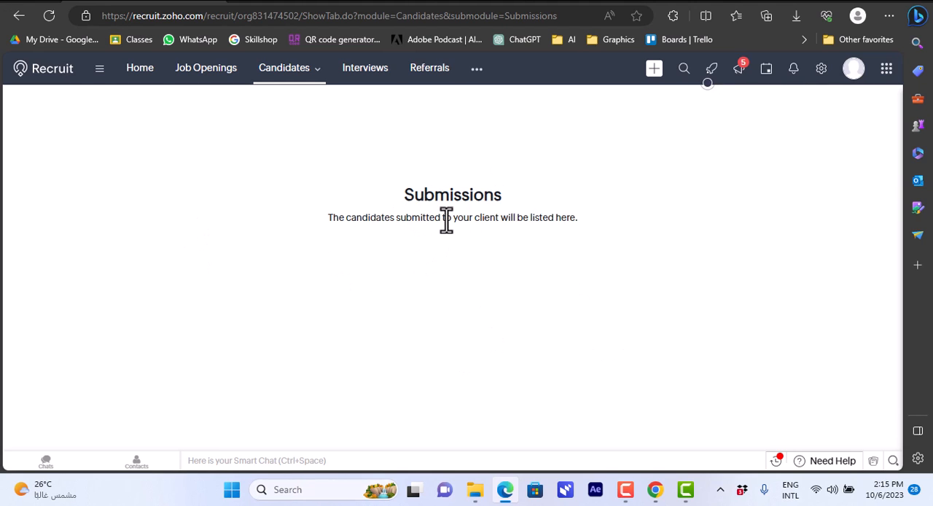
mouse_move(519, 187)
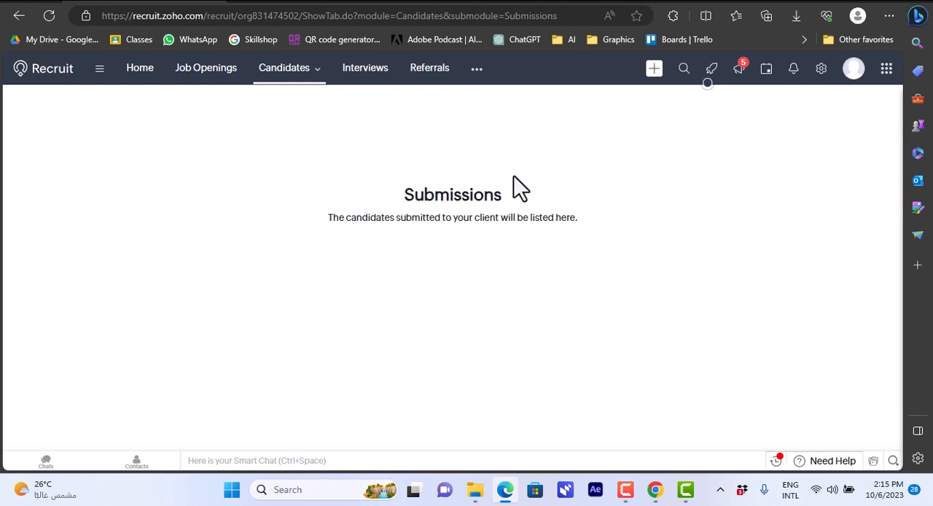
mouse_move(582, 193)
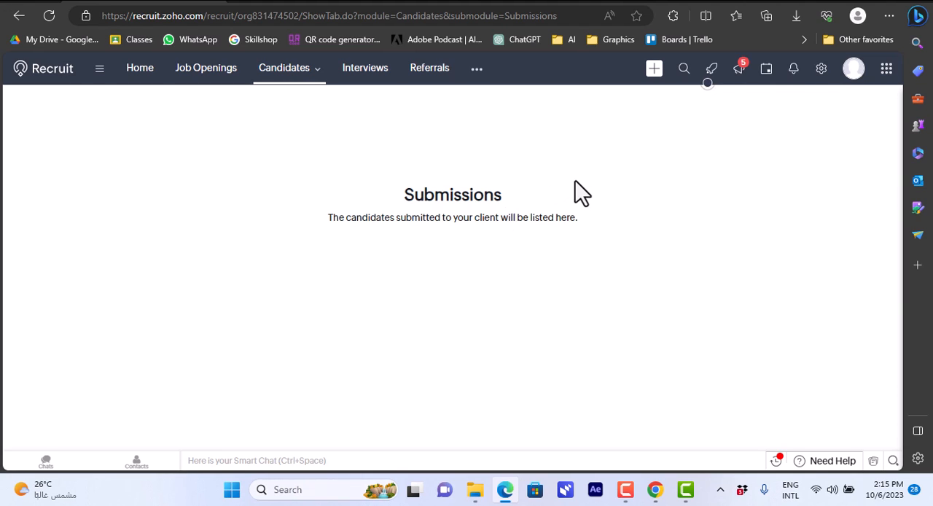
mouse_move(136, 86)
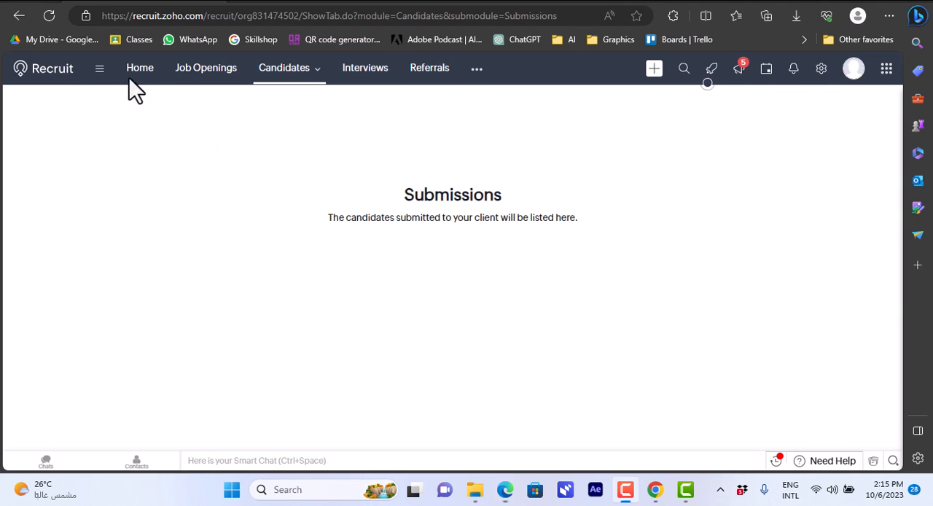
mouse_move(210, 111)
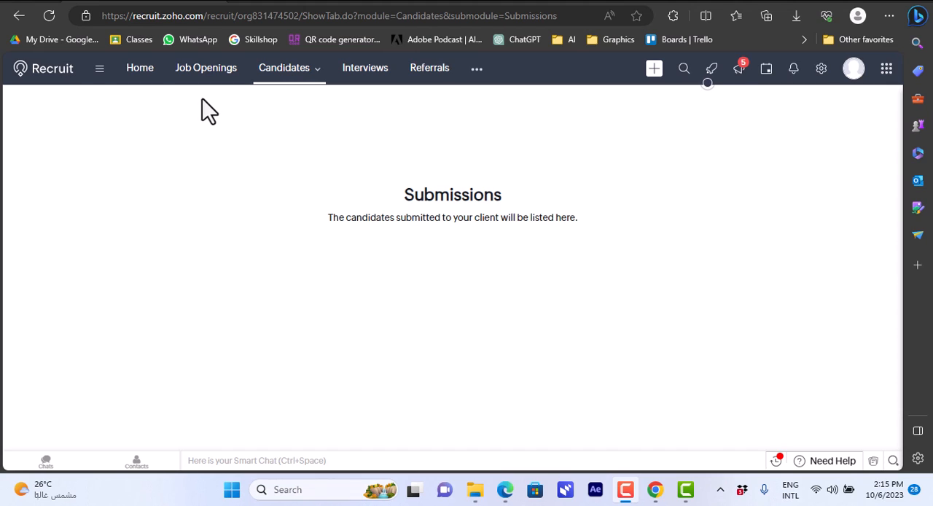
mouse_move(411, 105)
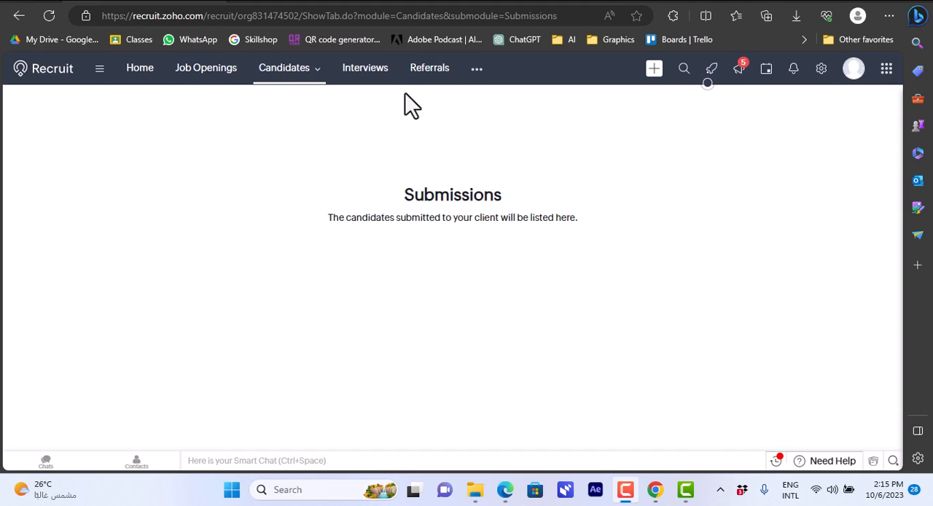